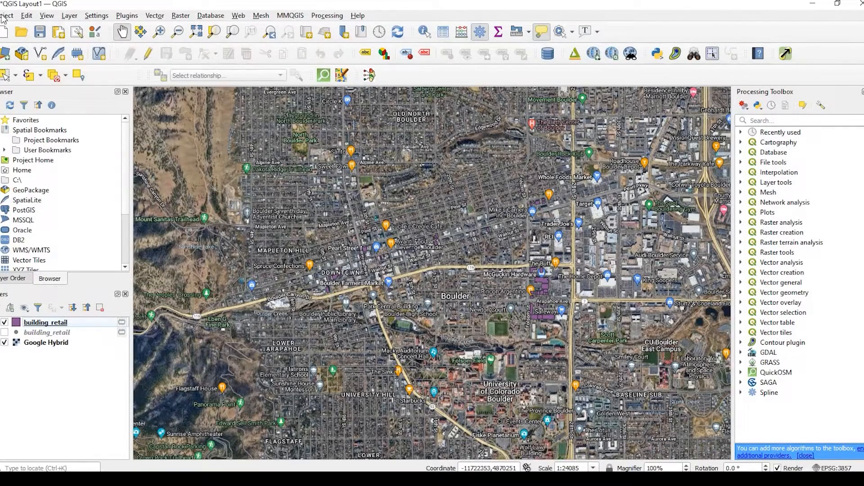
- Close the open Boulder map project using the Project menu
left_click(8, 14)
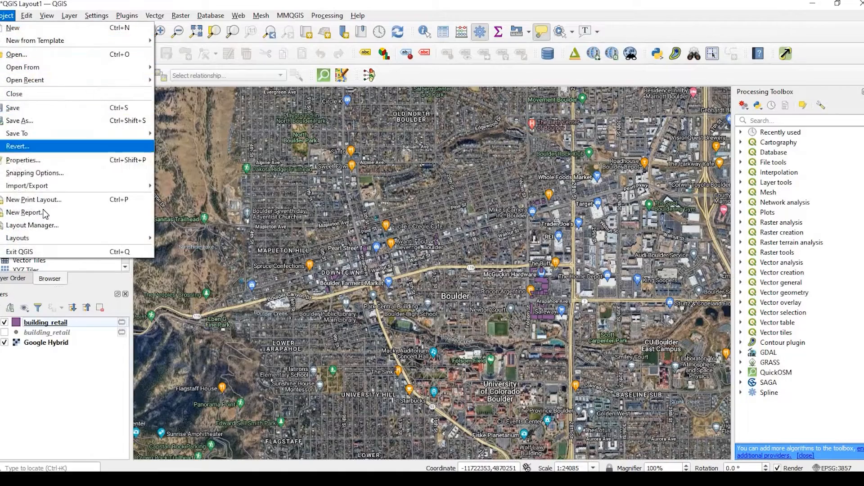
mouse_move(43, 215)
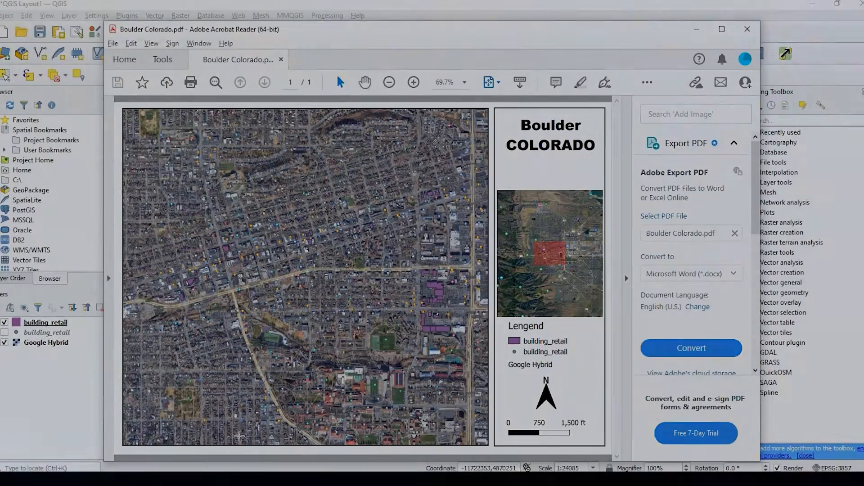
left_click(747, 29)
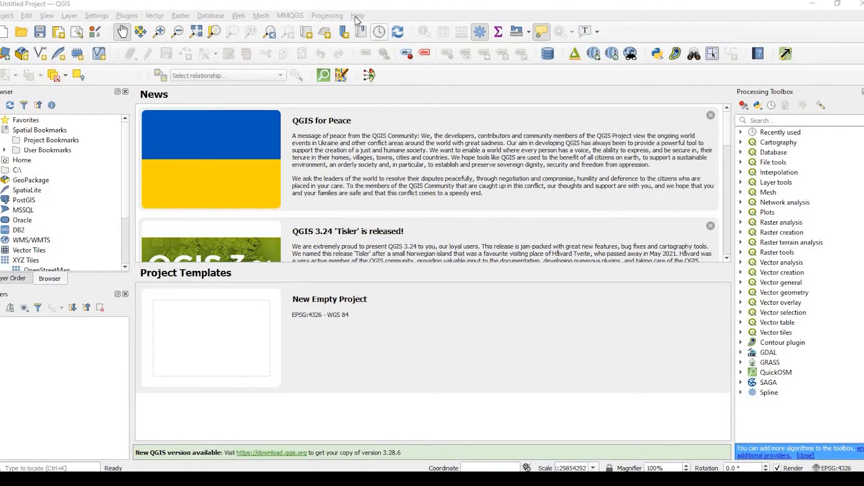
- Open Help > About to view the QGIS 3.16.16 Hannover version details
left_click(357, 15)
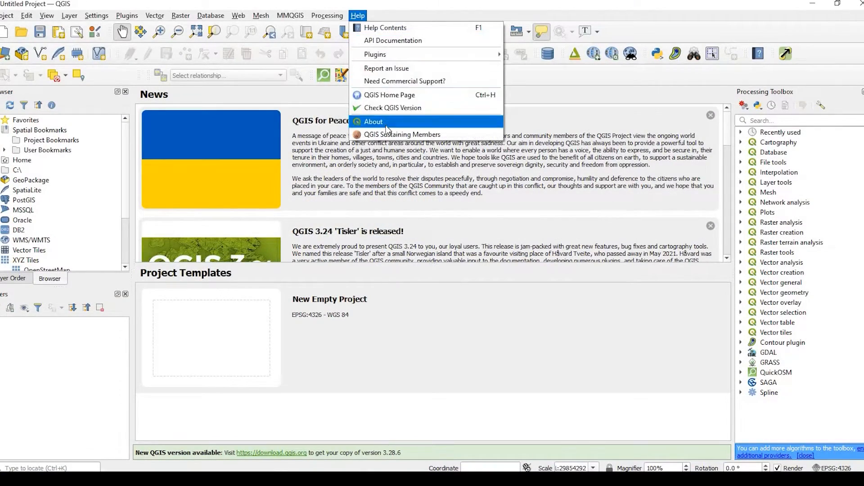
left_click(373, 122)
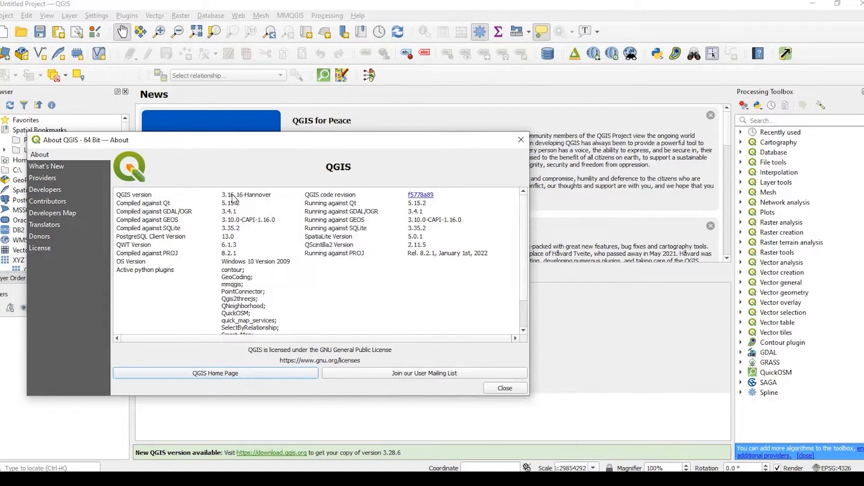
mouse_move(264, 199)
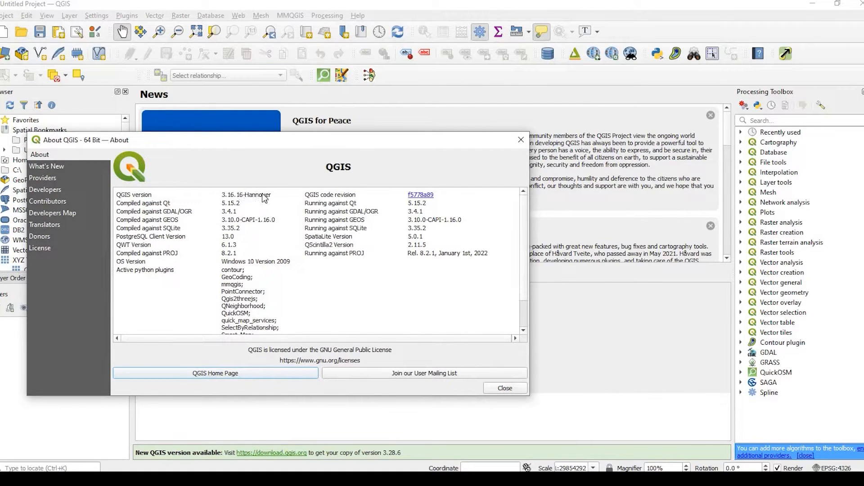
mouse_move(529, 152)
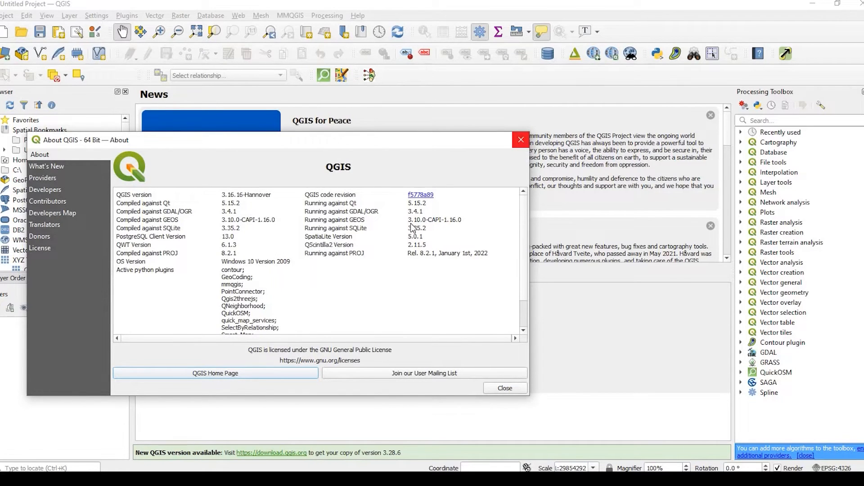
mouse_move(518, 139)
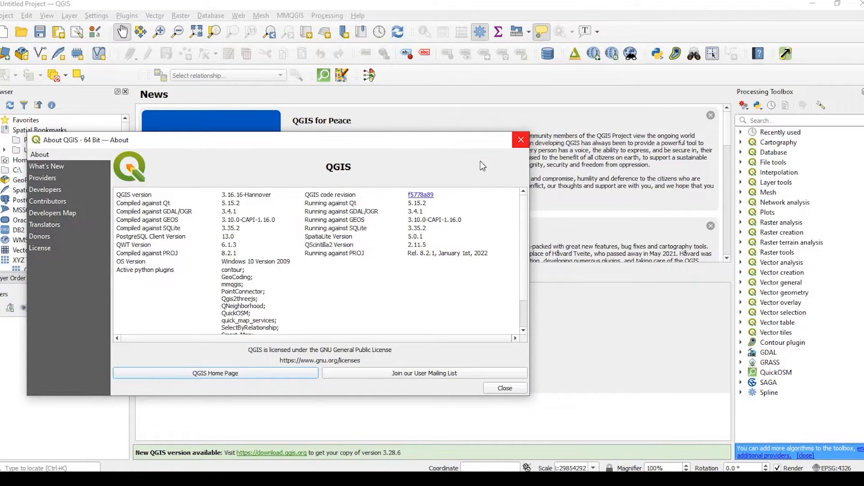
- Dismiss the About dialog and add the Google Hybrid basemap via QuickMapServices
left_click(503, 388)
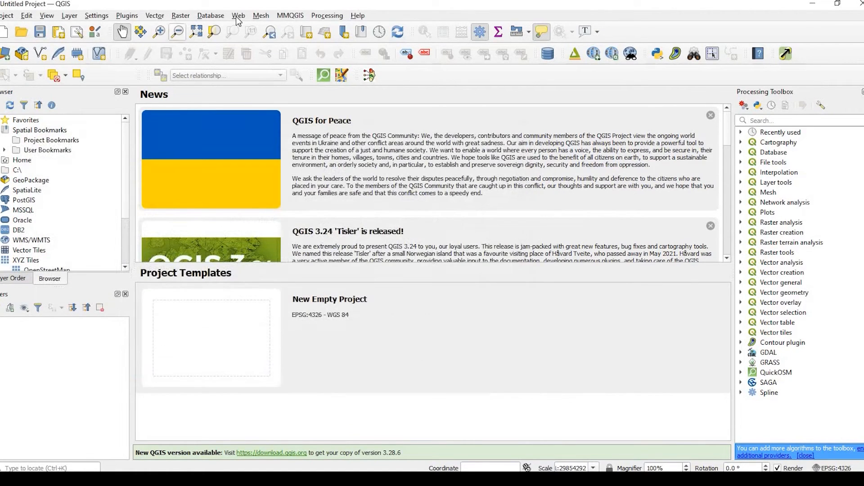
left_click(238, 15)
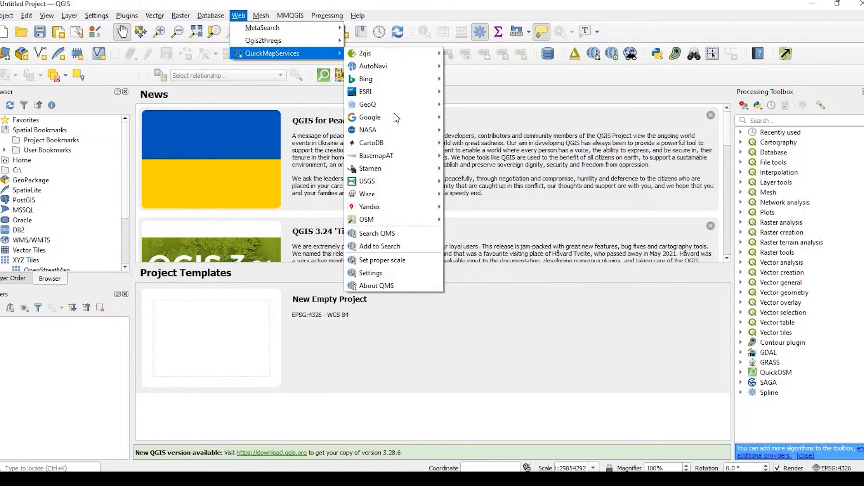
mouse_move(371, 117)
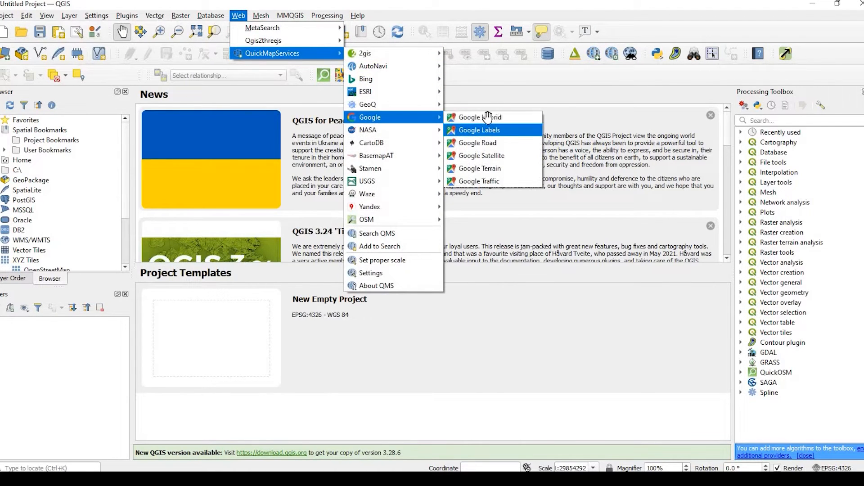
left_click(477, 117)
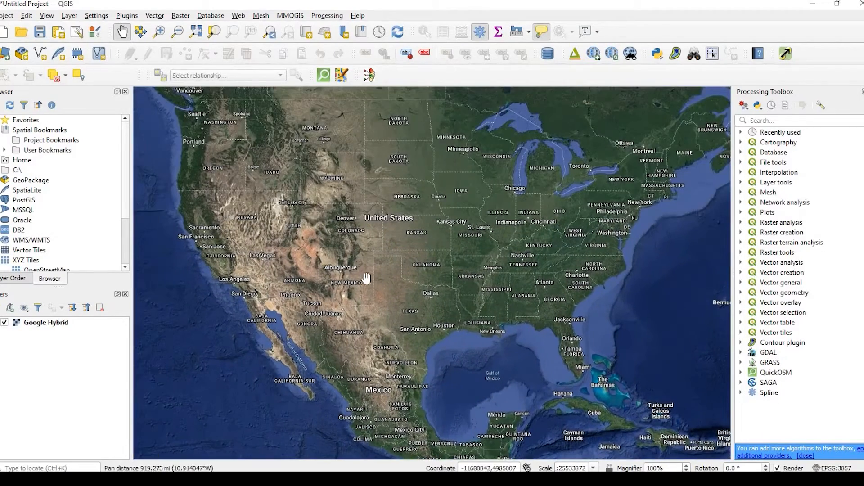
- Zoom the map canvas in onto Boulder, Colorado
scroll("up", 3)
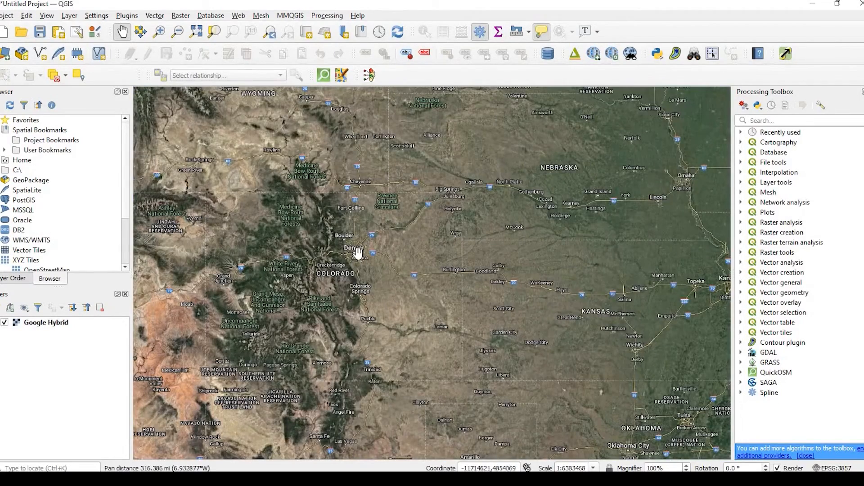
scroll("up", 3)
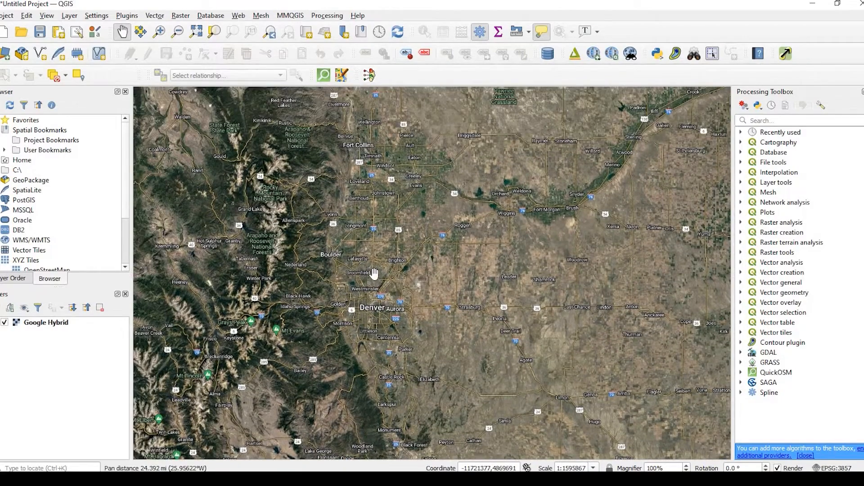
scroll("up", 3)
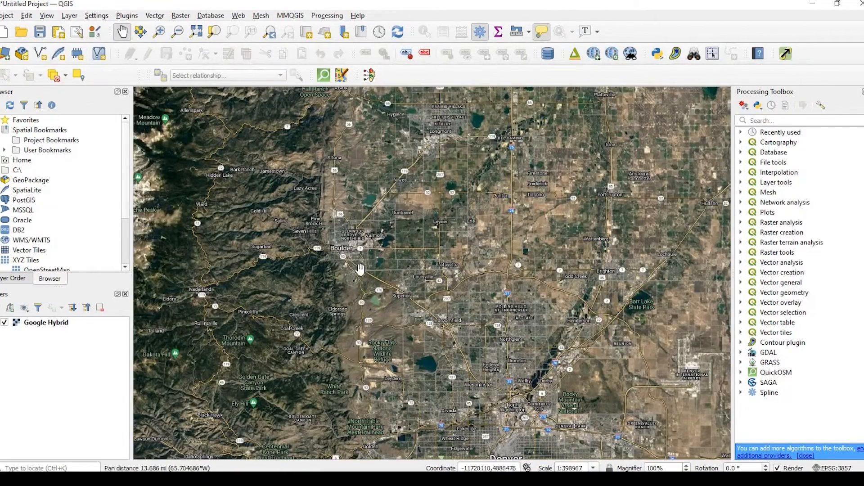
scroll("up", 3)
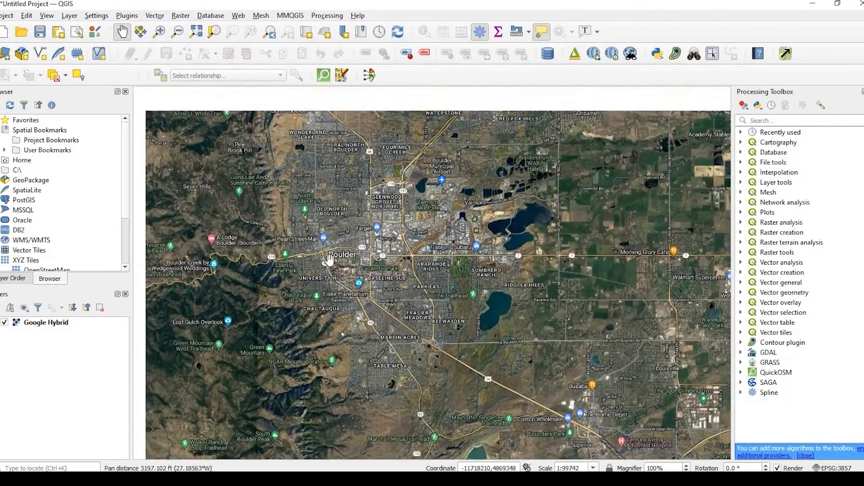
scroll("up", 3)
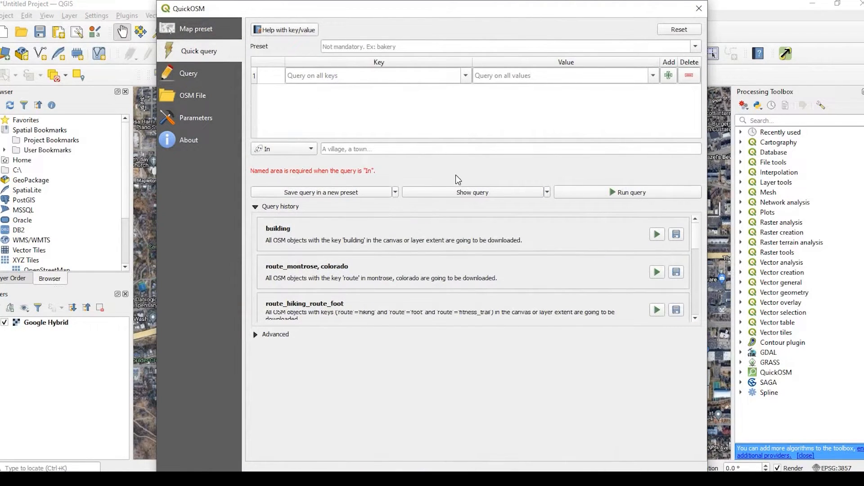
mouse_move(338, 190)
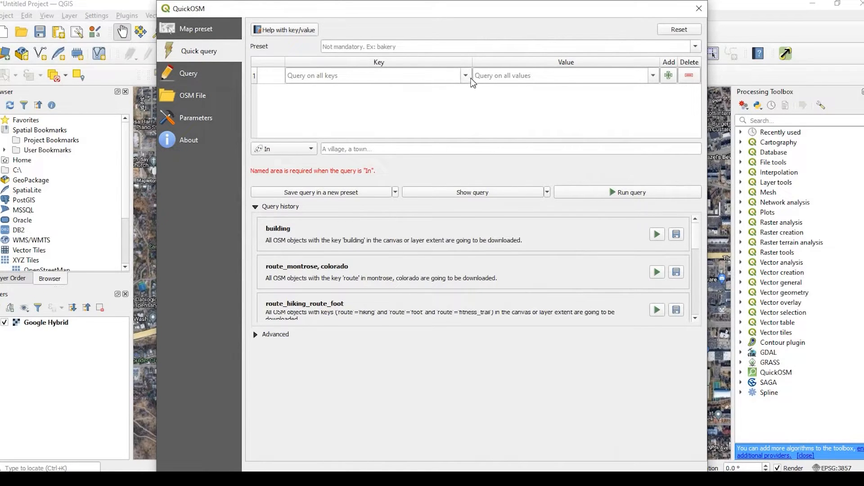
- Set the QuickOSM query to building = retail within Canvas Extent and run it
left_click(465, 76)
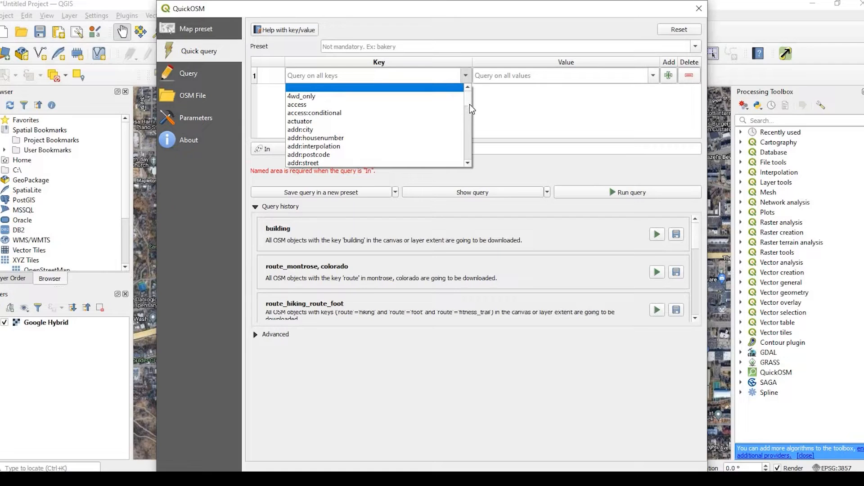
scroll("down", 3)
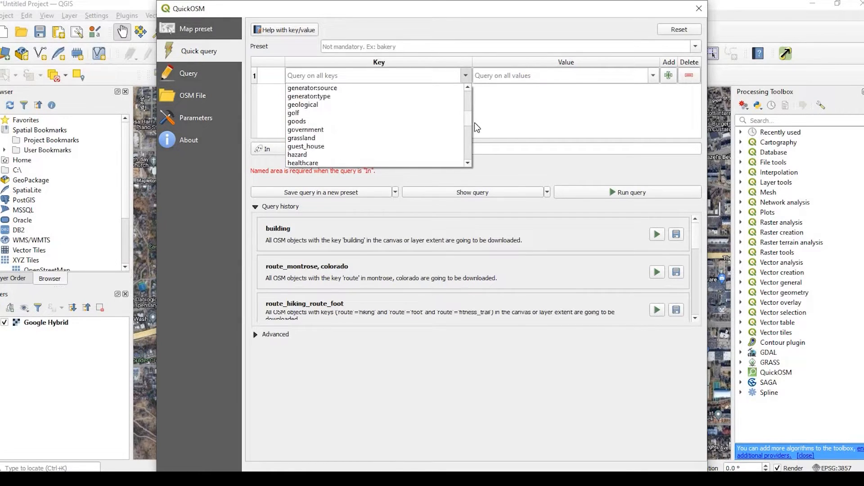
scroll("down", 3)
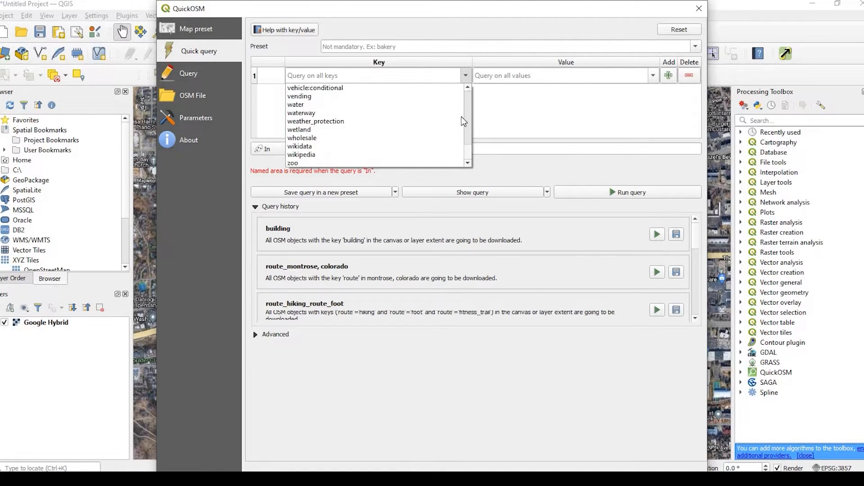
scroll("up", 3)
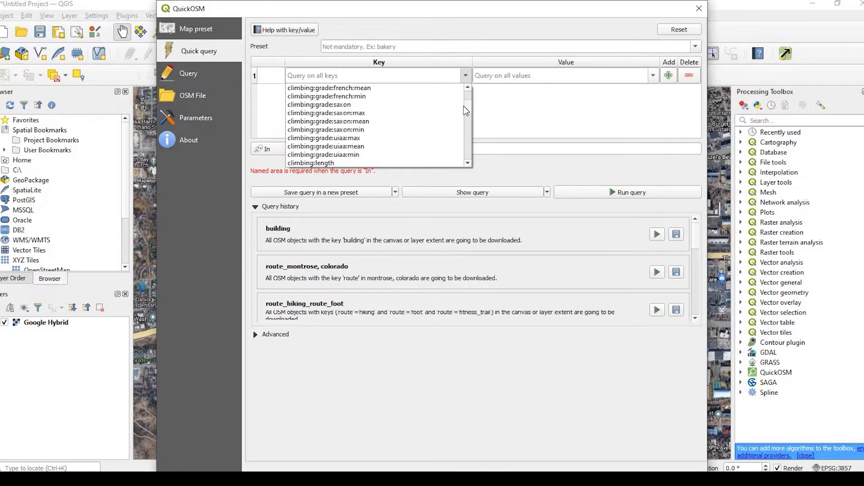
scroll("up", 3)
type("building")
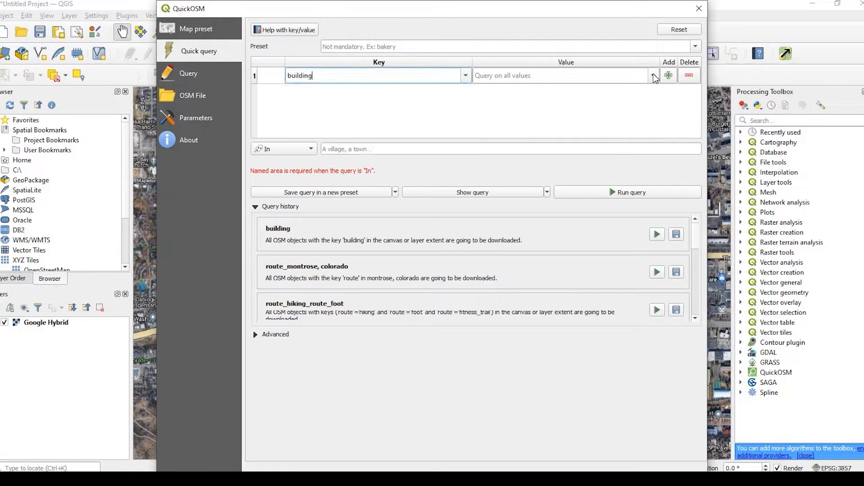
left_click(653, 76)
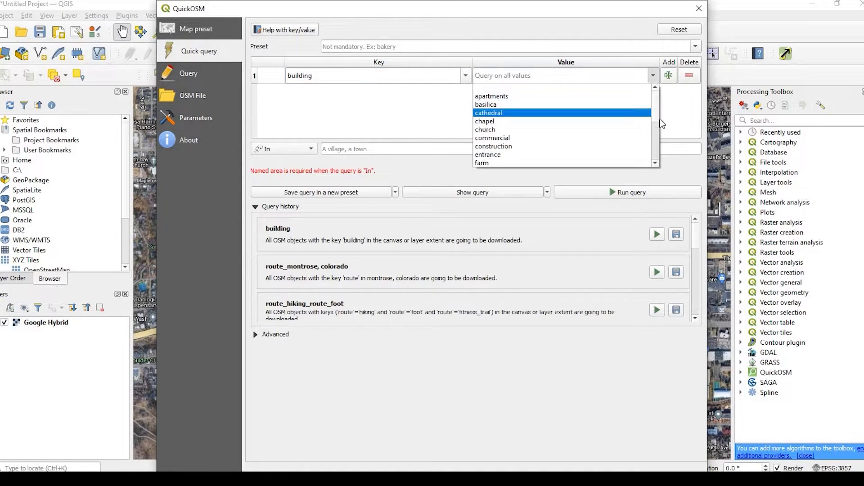
scroll("down", 3)
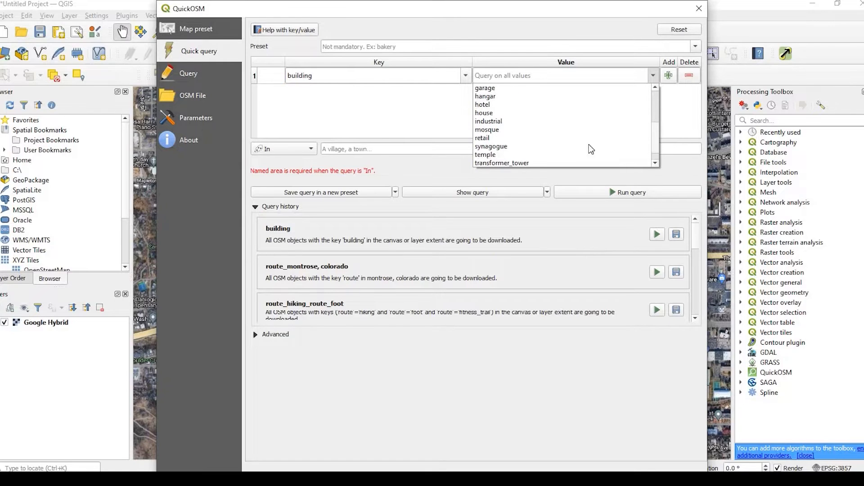
mouse_move(532, 137)
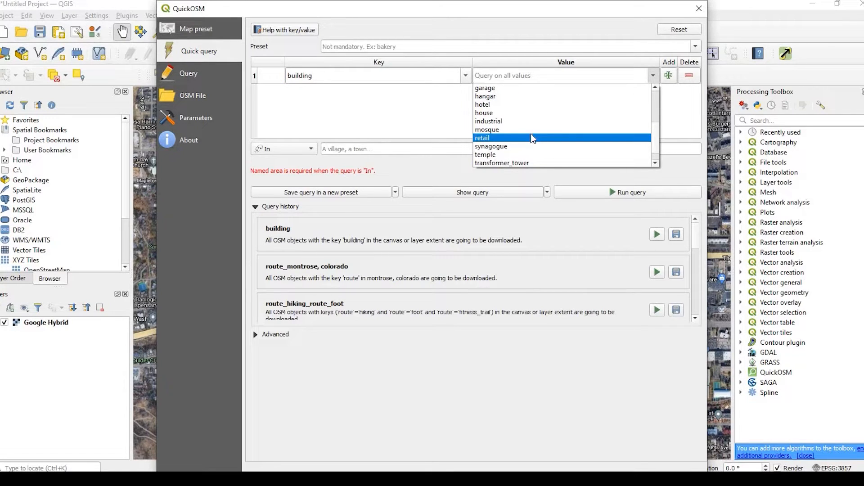
left_click(481, 137)
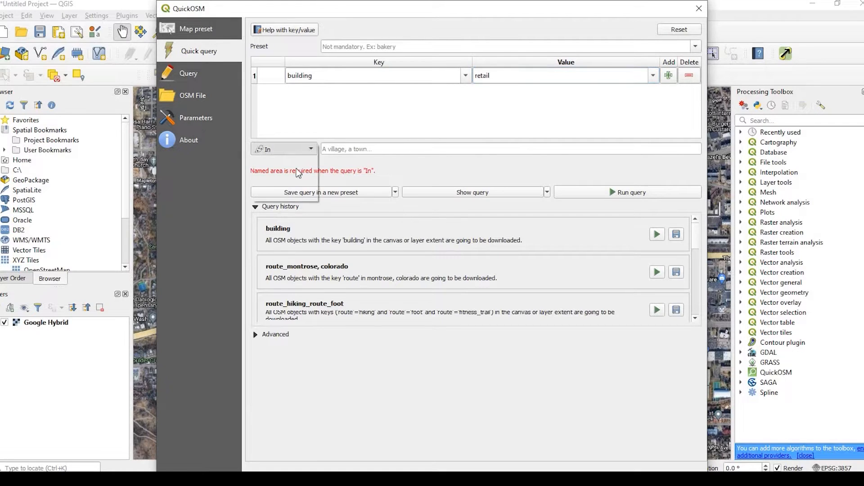
left_click(281, 149)
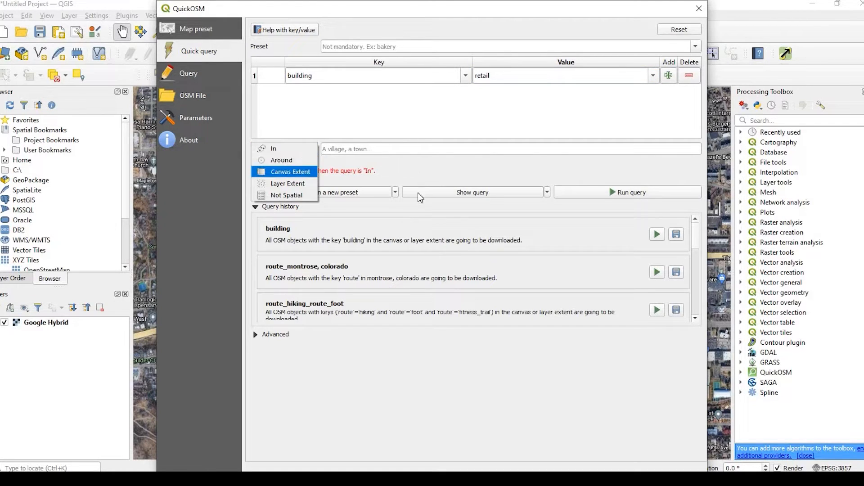
left_click(290, 172)
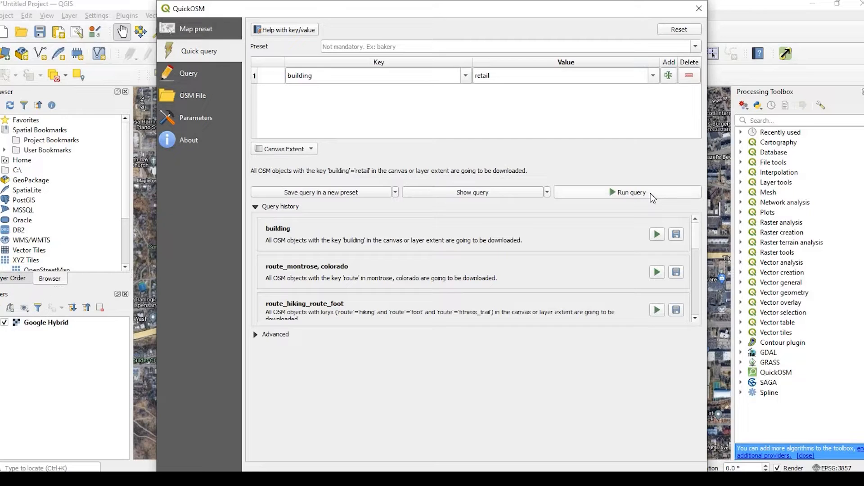
- Close the QuickOSM window to reveal the new building_retail layer
left_click(627, 192)
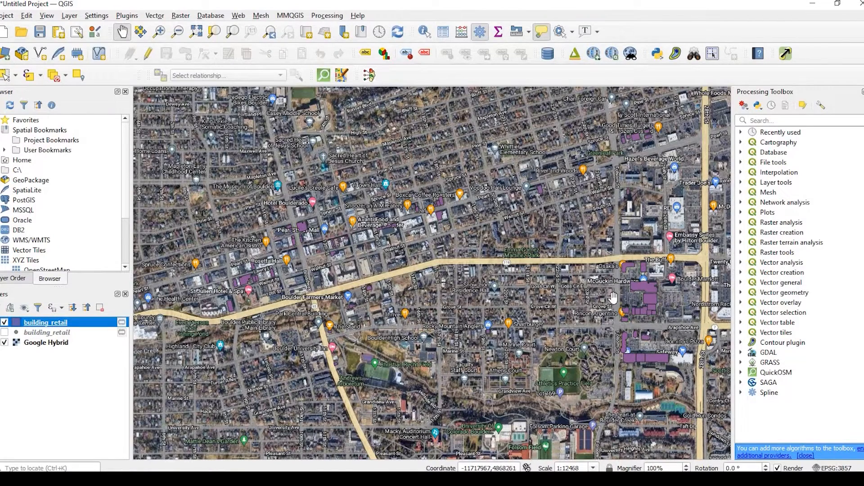
mouse_move(220, 190)
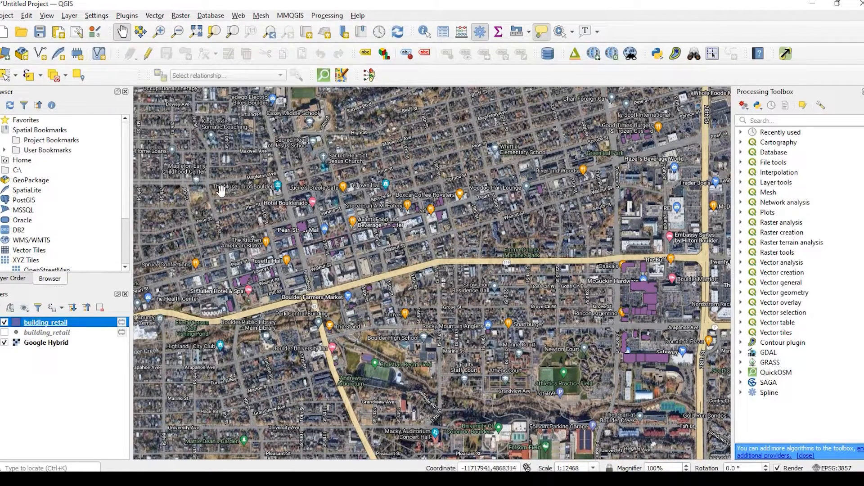
mouse_move(27, 15)
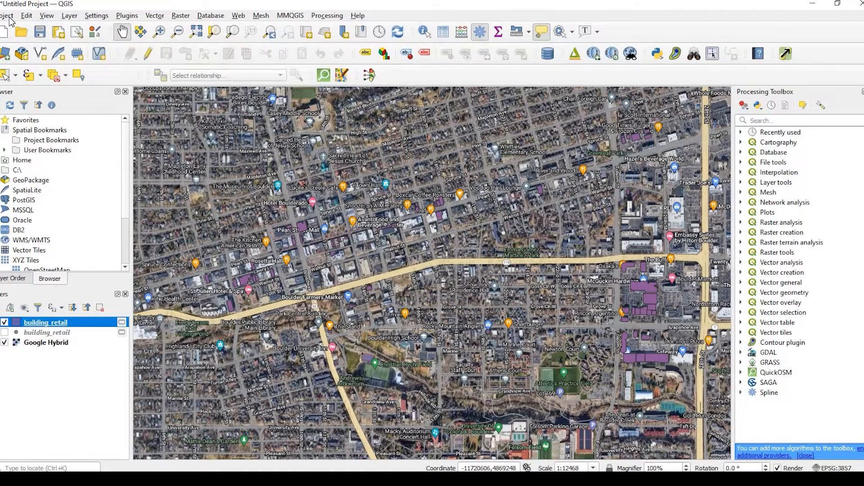
- Start a new print layout from the Project menu, titling it 'Boulder Colorado'
left_click(6, 15)
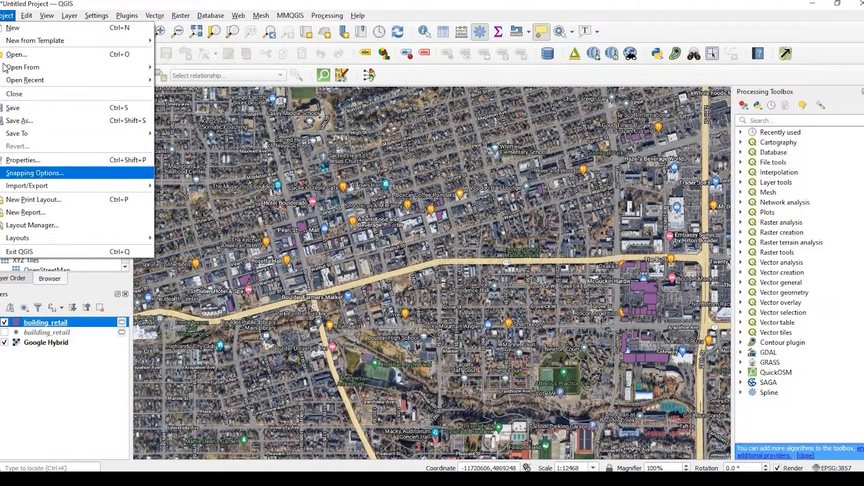
mouse_move(50, 183)
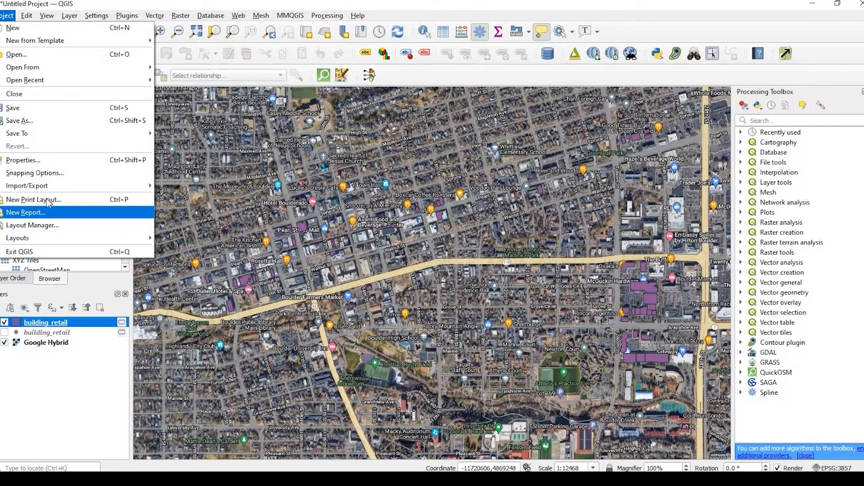
mouse_move(32, 199)
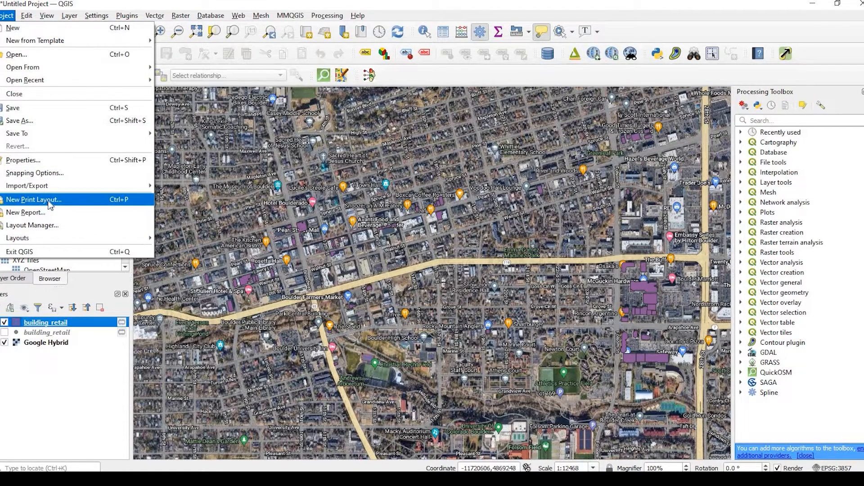
left_click(33, 199)
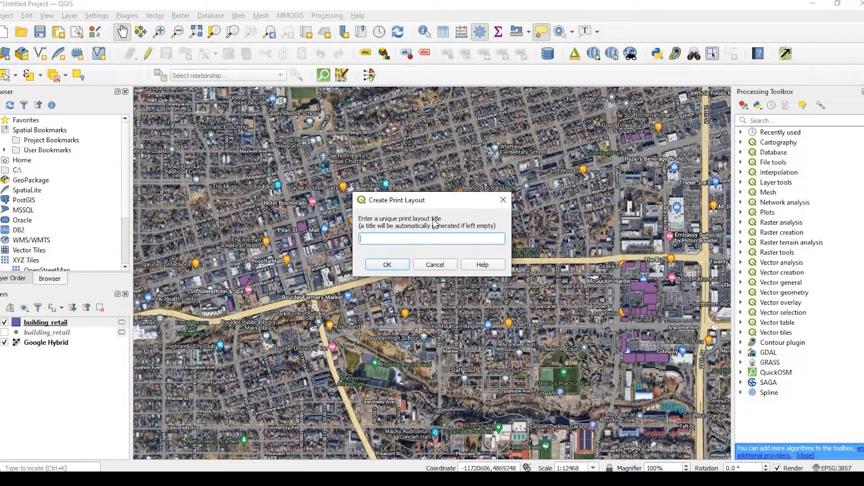
type("Boulder Colorado")
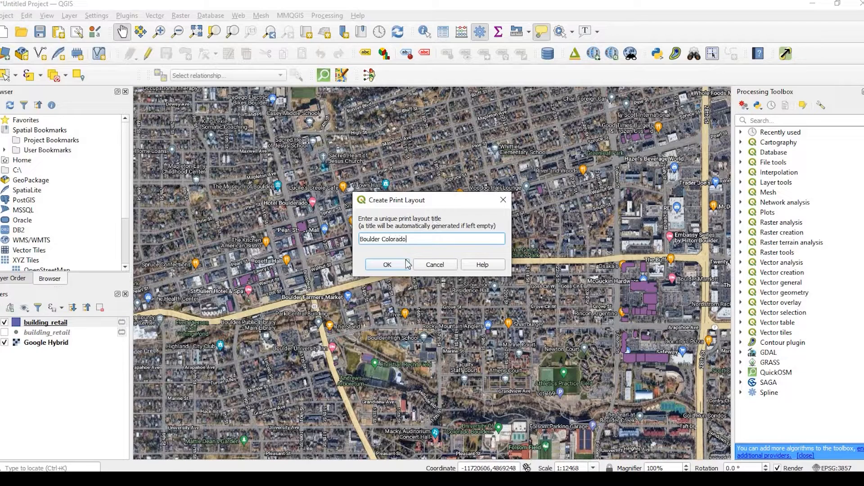
- Confirm the Boulder Colorado layout, reposition its window, then close it
left_click(385, 264)
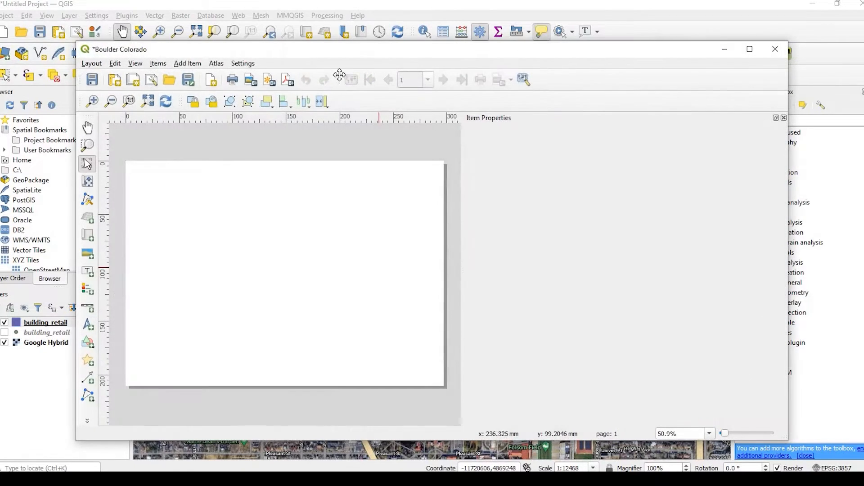
mouse_move(379, 68)
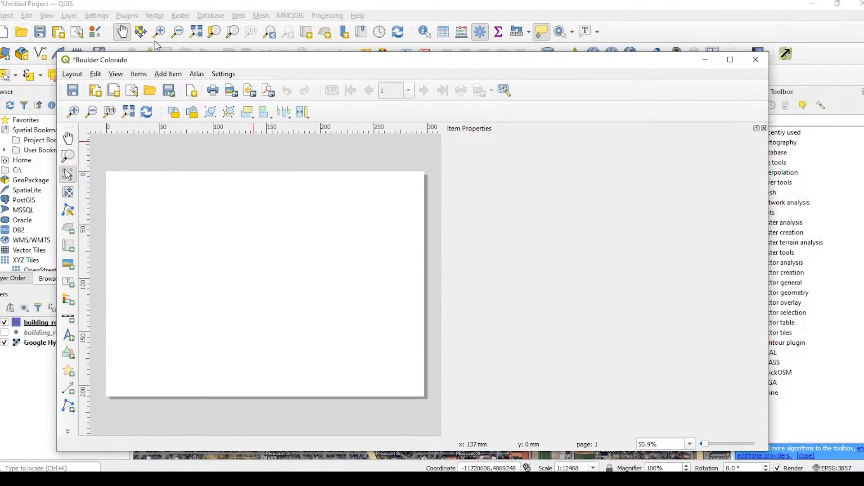
left_click_drag(99, 60, 99, 40)
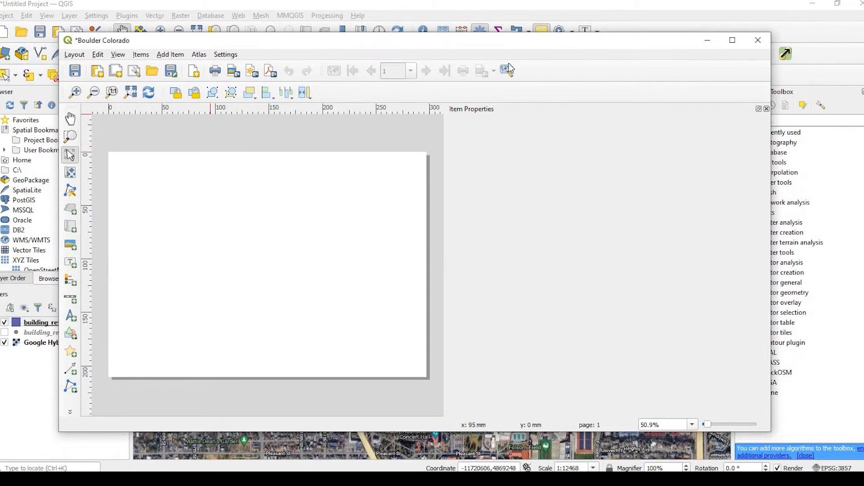
mouse_move(758, 40)
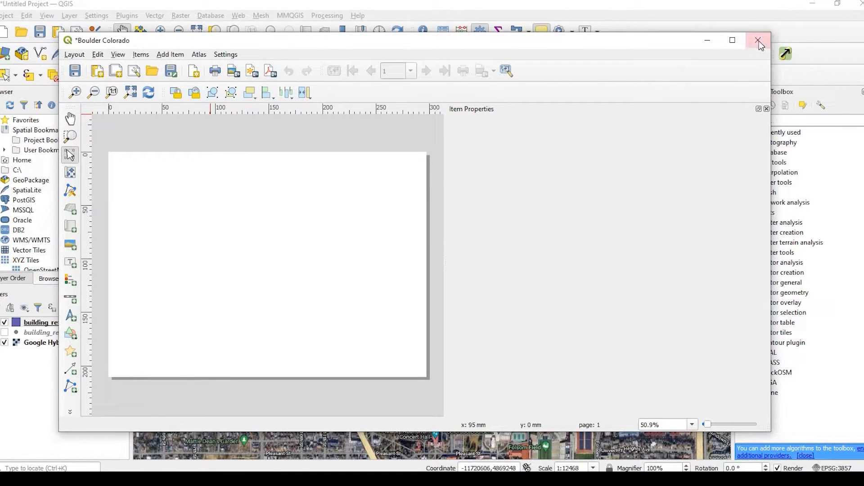
left_click(759, 40)
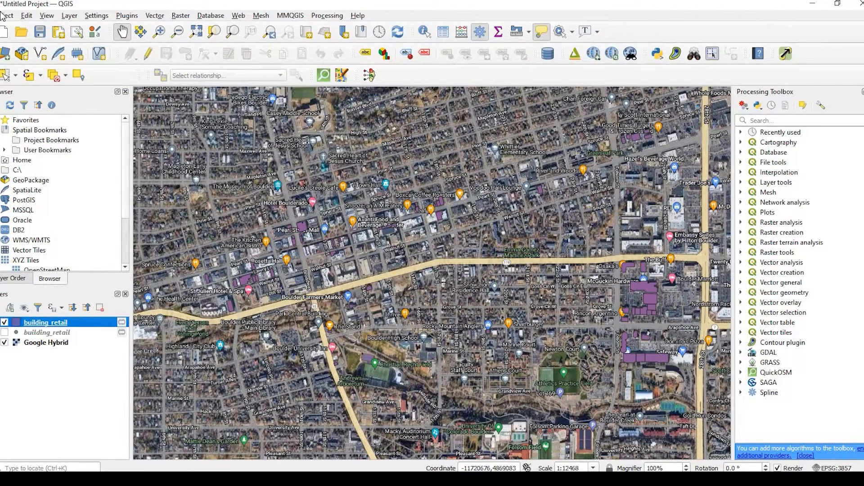
- Reopen the Boulder Colorado layout via Project > Layouts and then the Layout Manager
left_click(7, 15)
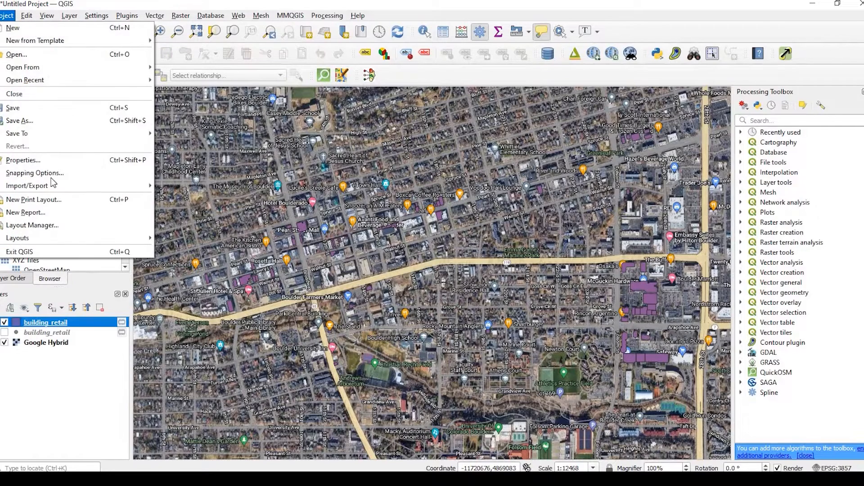
mouse_move(33, 225)
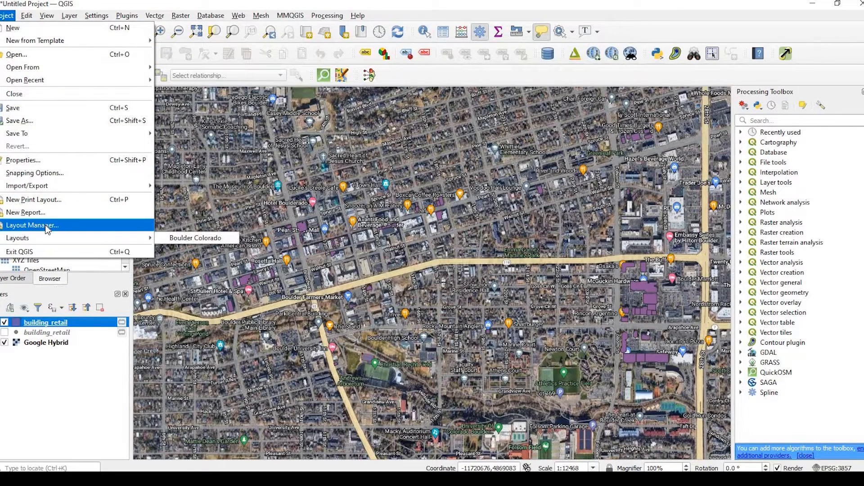
mouse_move(45, 244)
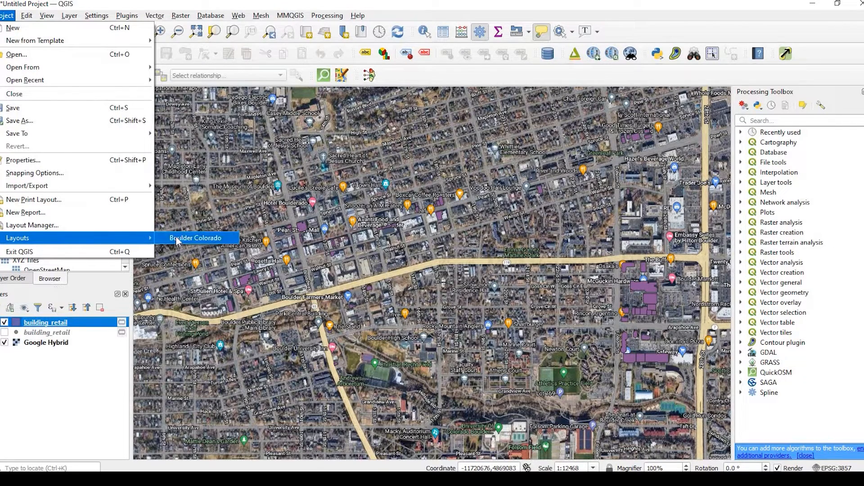
left_click(195, 238)
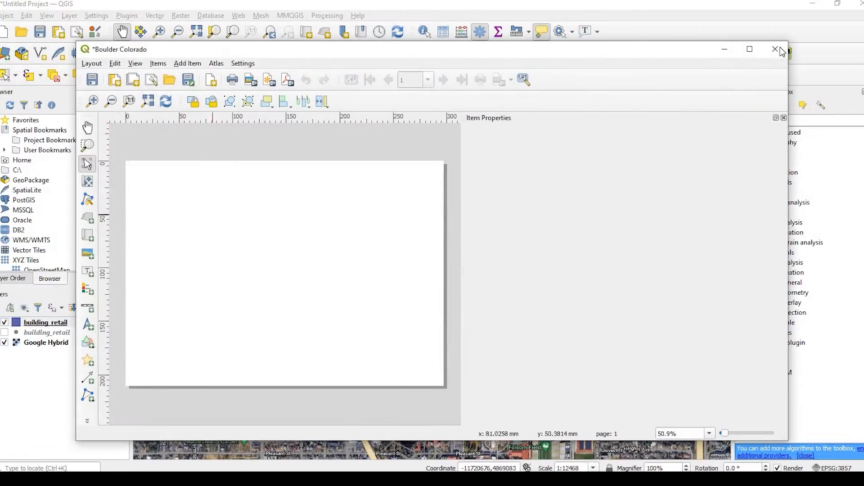
left_click(776, 49)
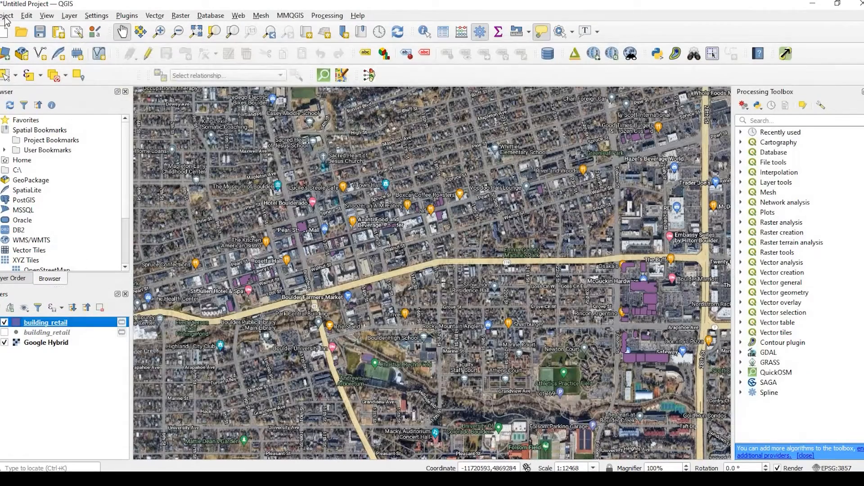
left_click(6, 15)
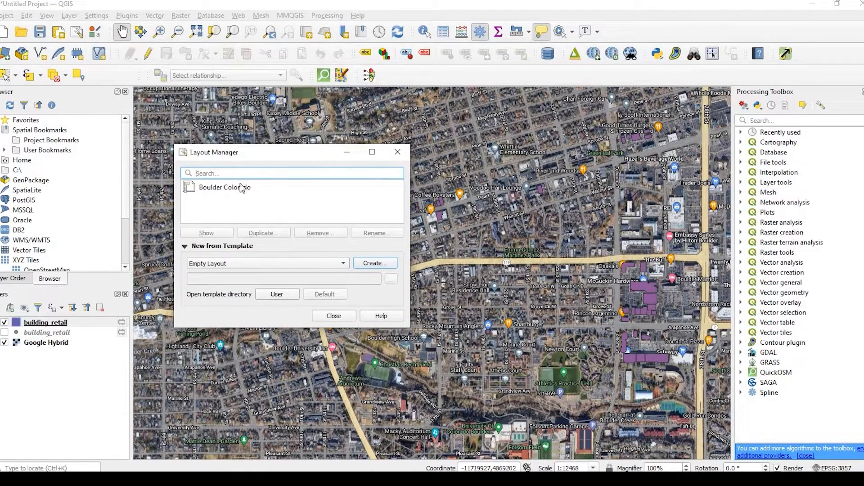
left_click(225, 187)
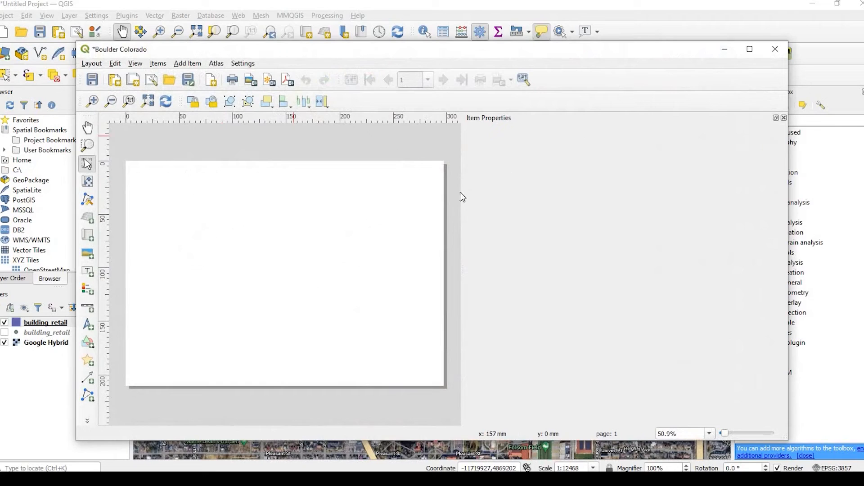
mouse_move(237, 57)
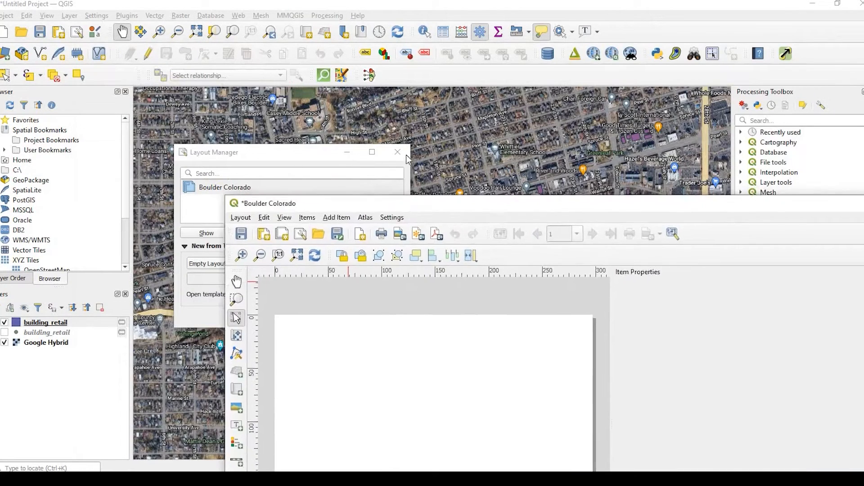
- Place a map item showing the Boulder satellite basemap across most of the page
left_click(397, 152)
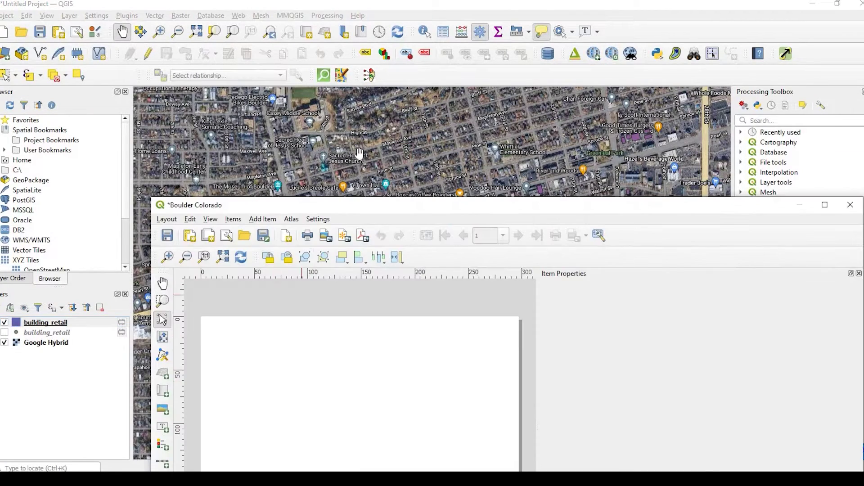
mouse_move(316, 89)
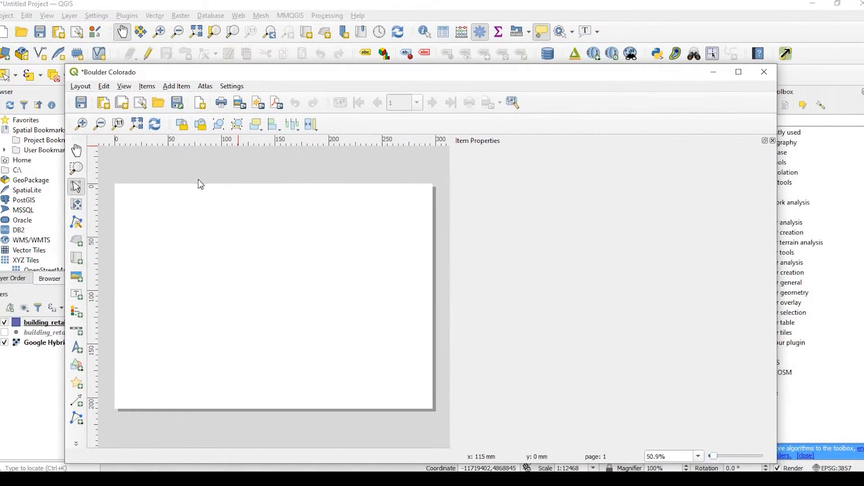
mouse_move(76, 257)
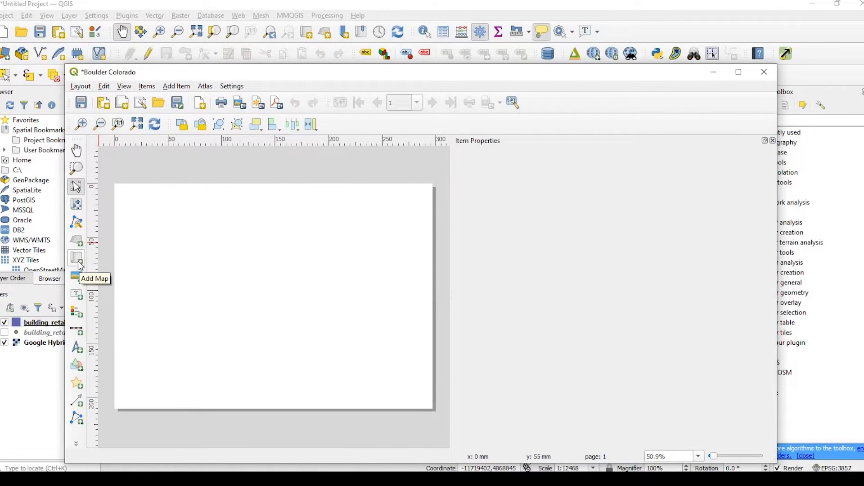
left_click(77, 259)
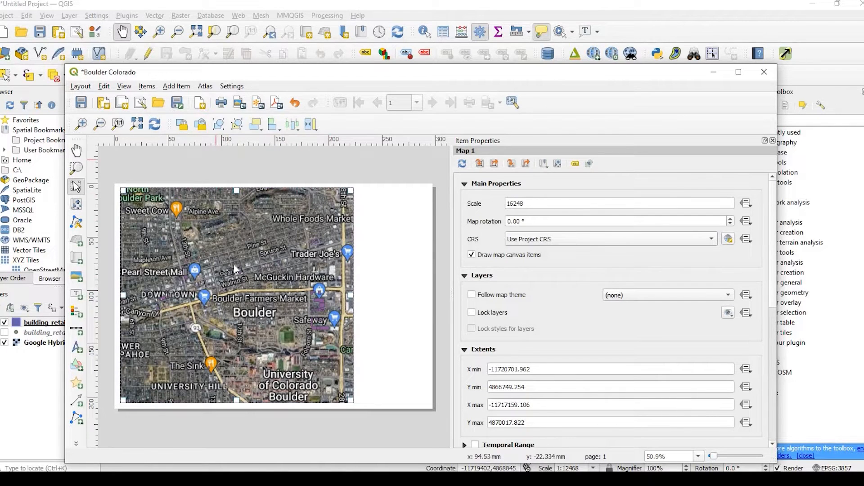
left_click(231, 276)
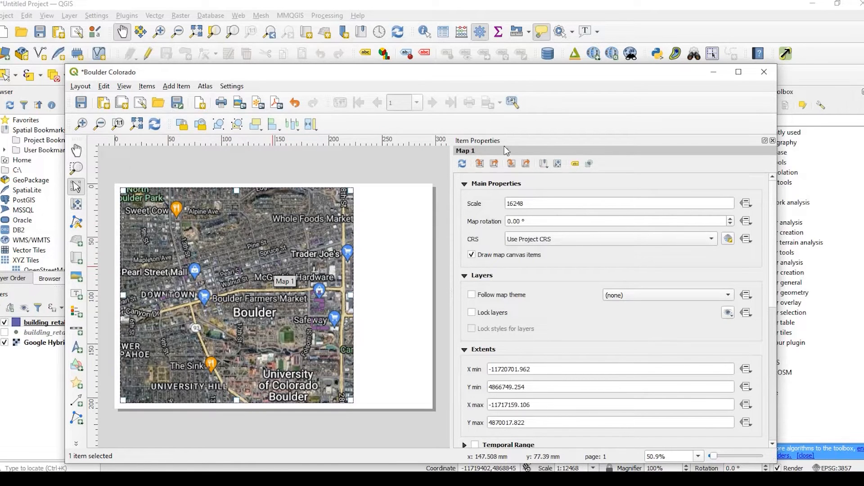
mouse_move(564, 299)
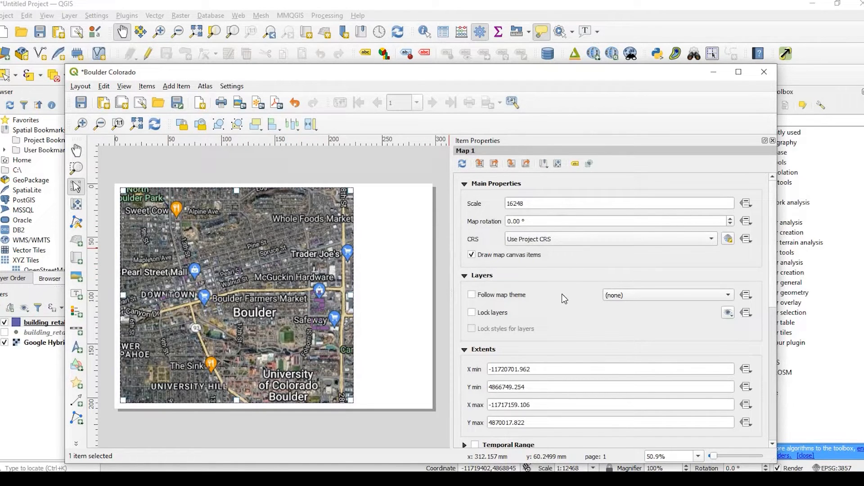
- Enable the map item's Frame and check its colour (black, 0.30 mm)
scroll("down", 3)
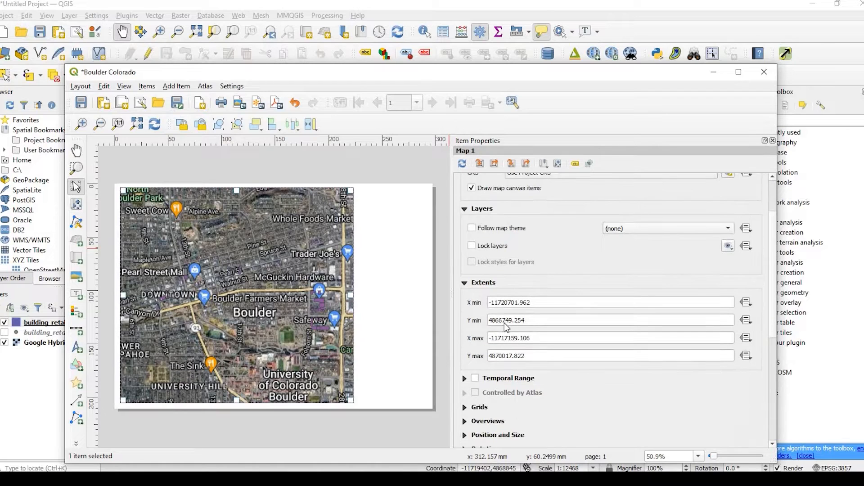
scroll("down", 3)
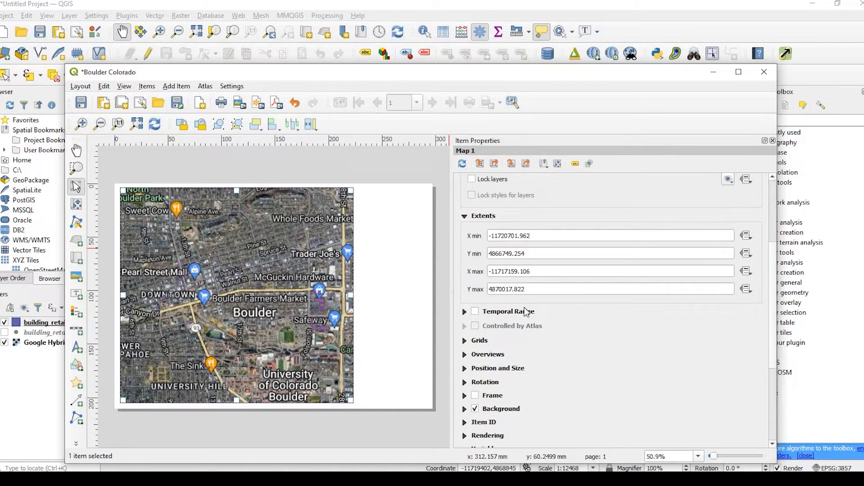
mouse_move(626, 306)
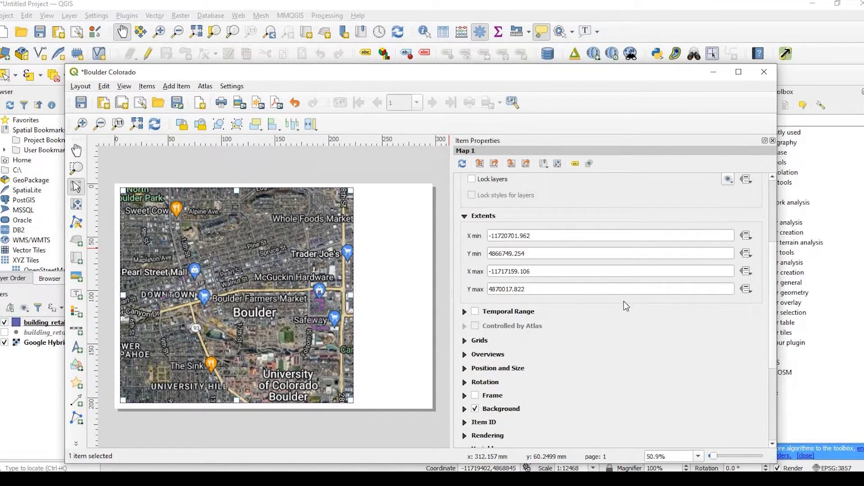
mouse_move(574, 332)
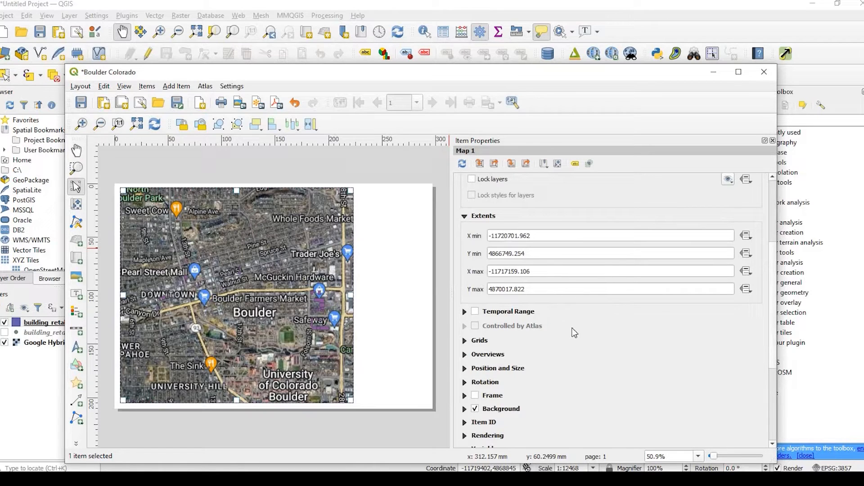
scroll("down", 3)
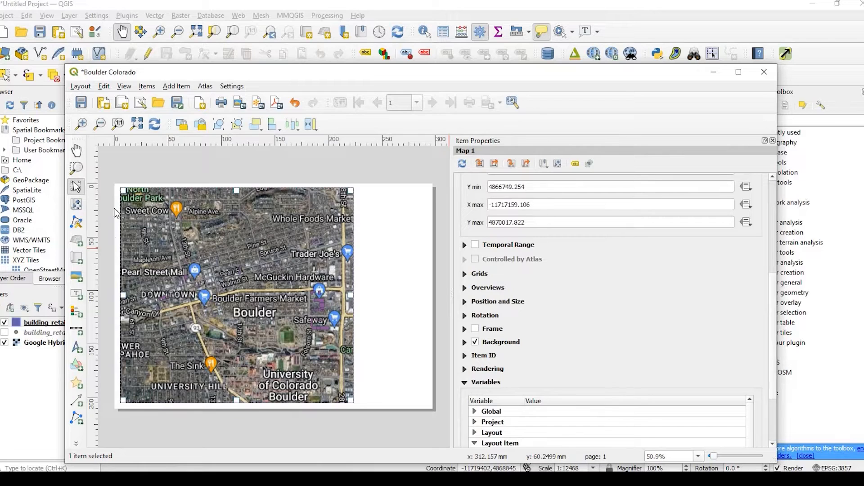
mouse_move(494, 323)
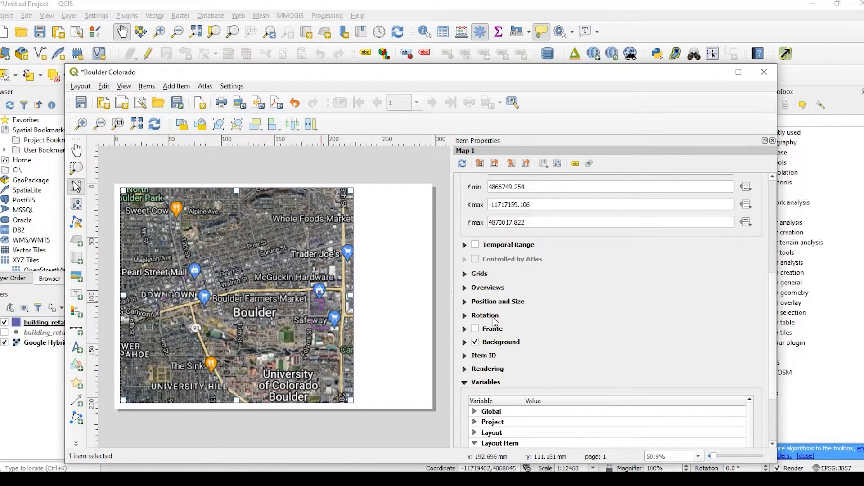
mouse_move(469, 337)
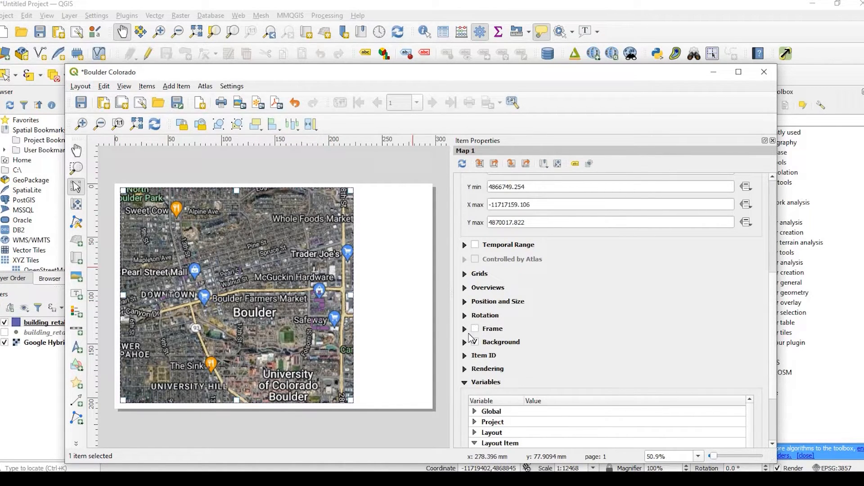
left_click(464, 329)
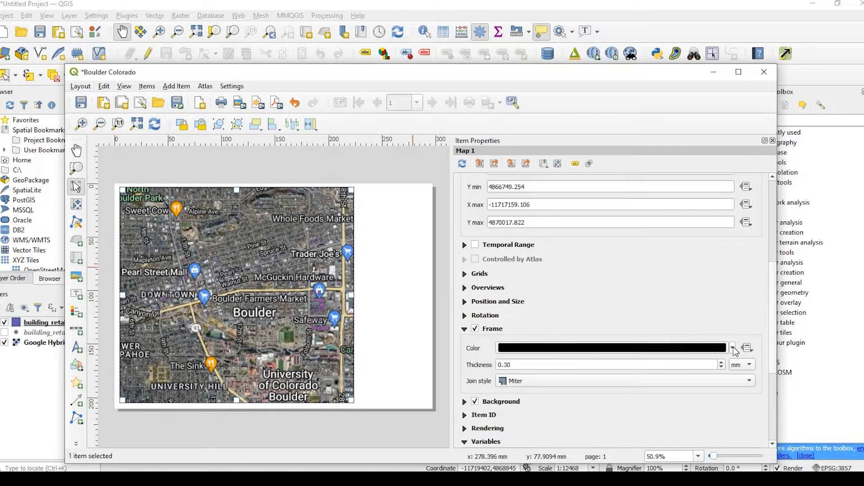
left_click(732, 348)
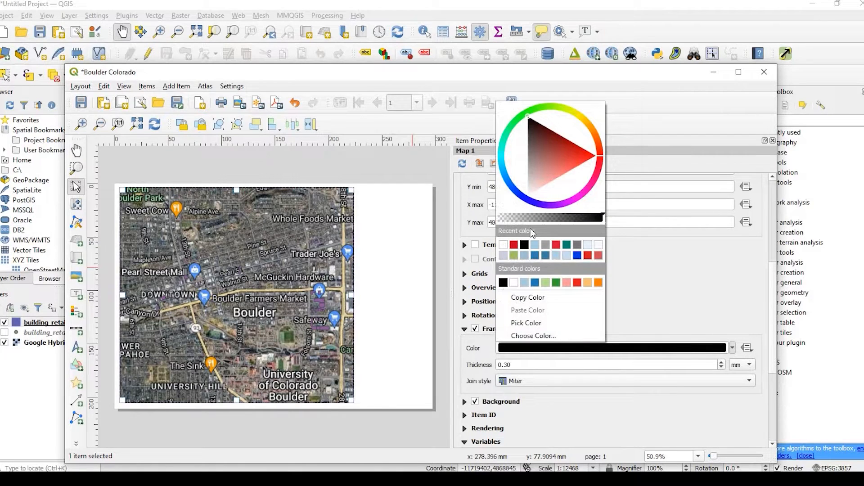
mouse_move(533, 336)
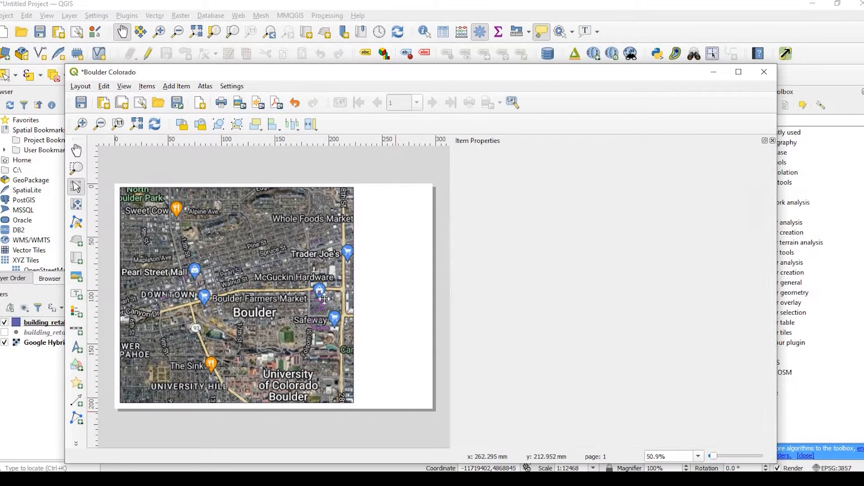
- Reselect the map and toggle an option lower in Item Properties, twice
left_click(236, 292)
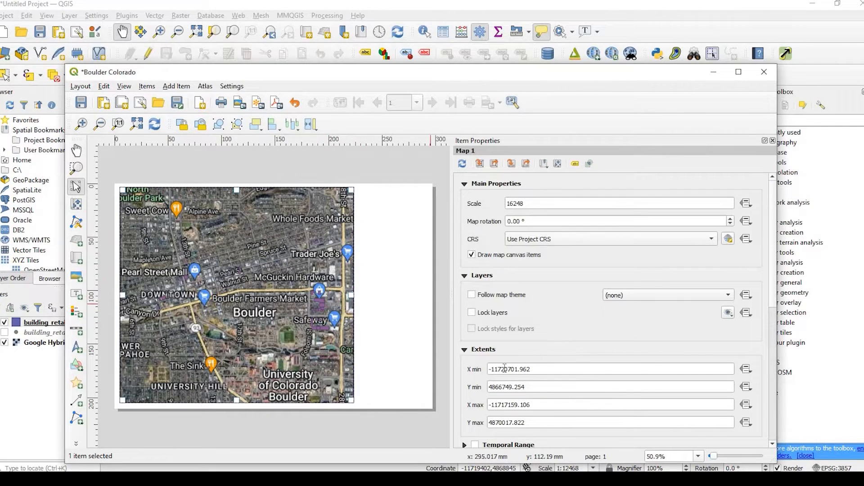
scroll("down", 3)
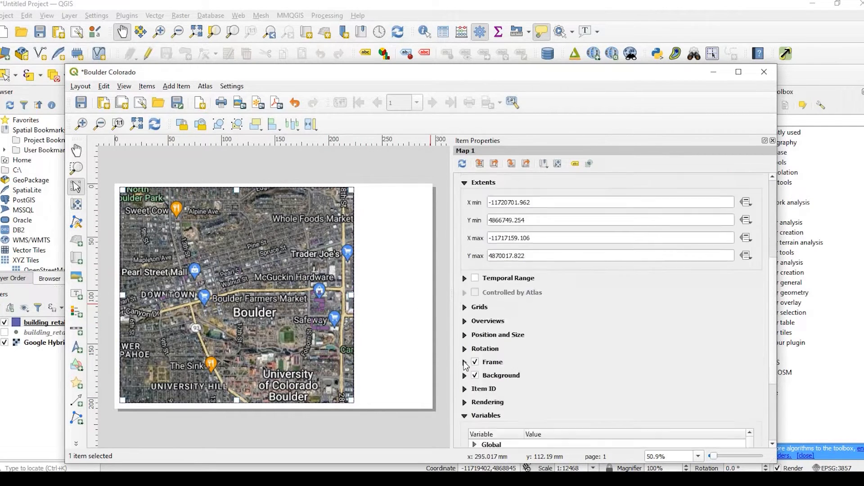
left_click(465, 362)
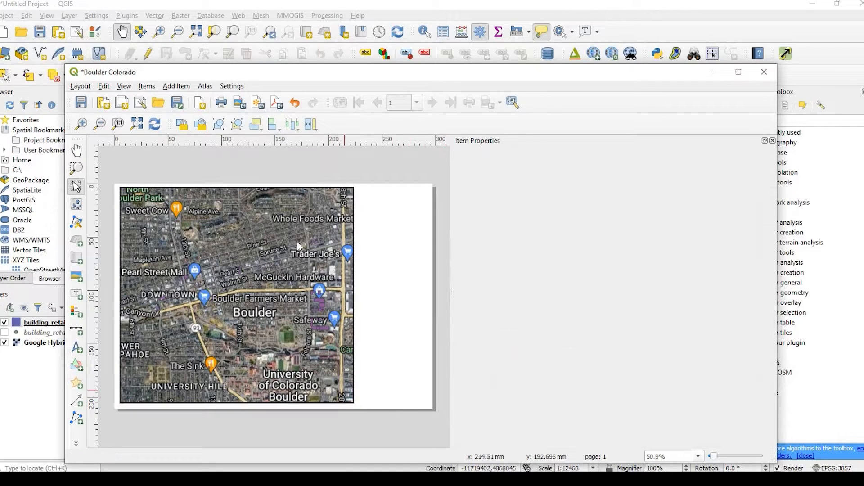
left_click(237, 295)
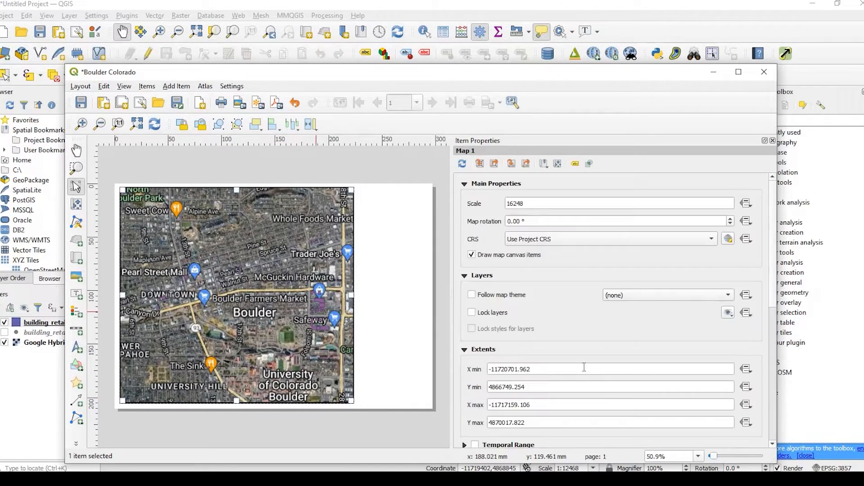
scroll("down", 3)
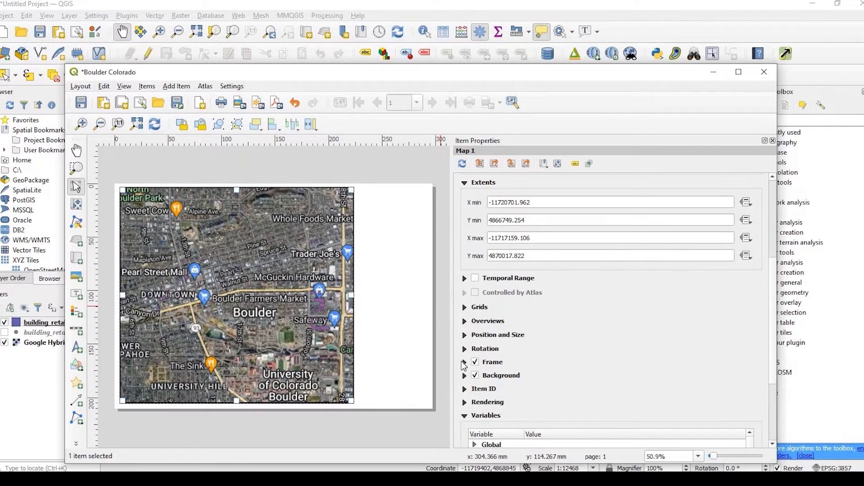
left_click(464, 362)
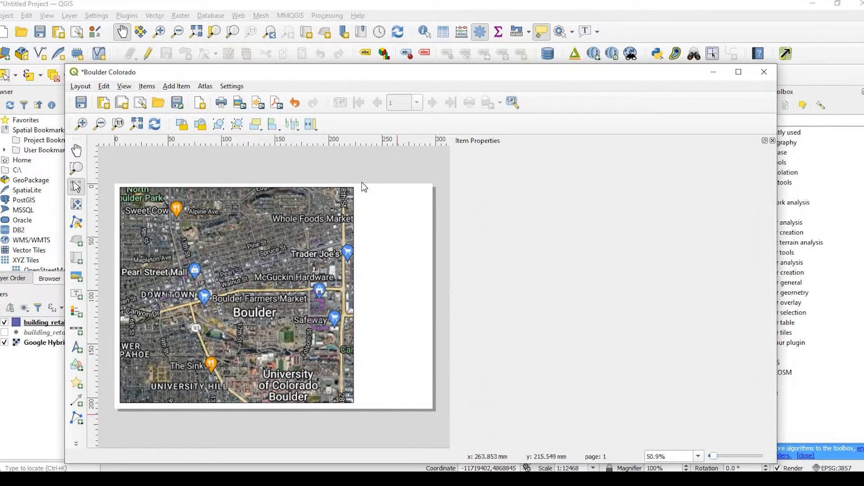
mouse_move(293, 222)
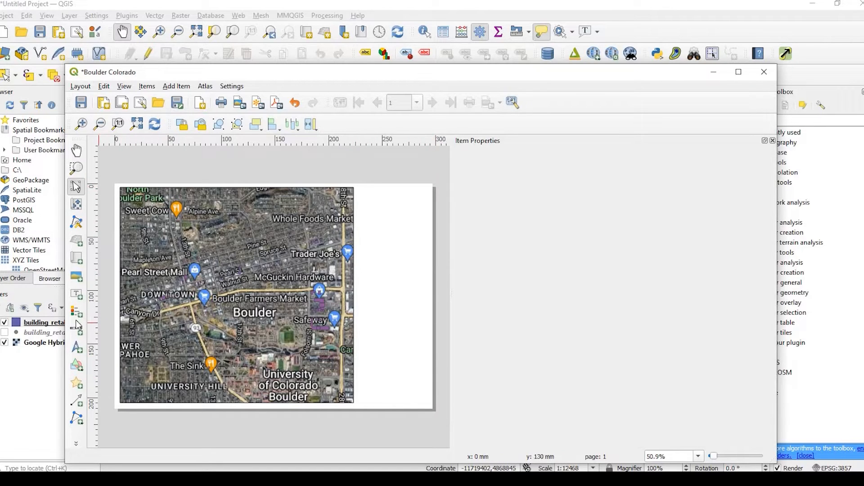
mouse_move(80, 369)
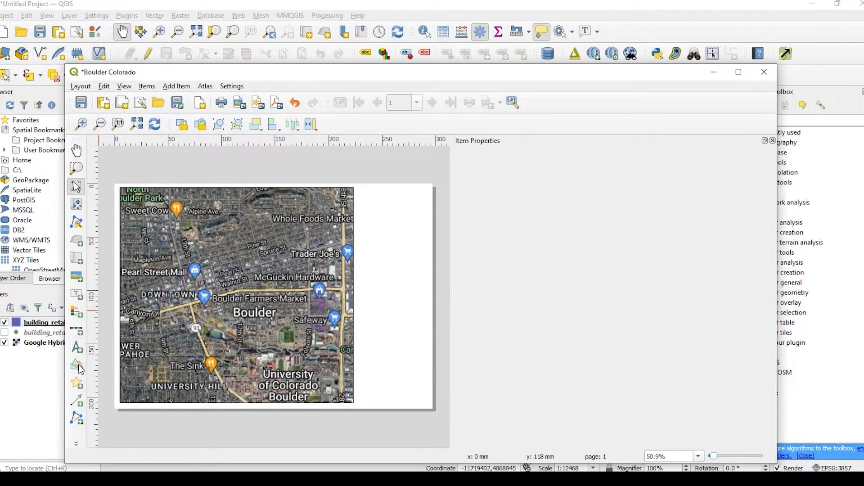
- Draw a rectangle shape beside the map and open its Style settings
left_click(77, 364)
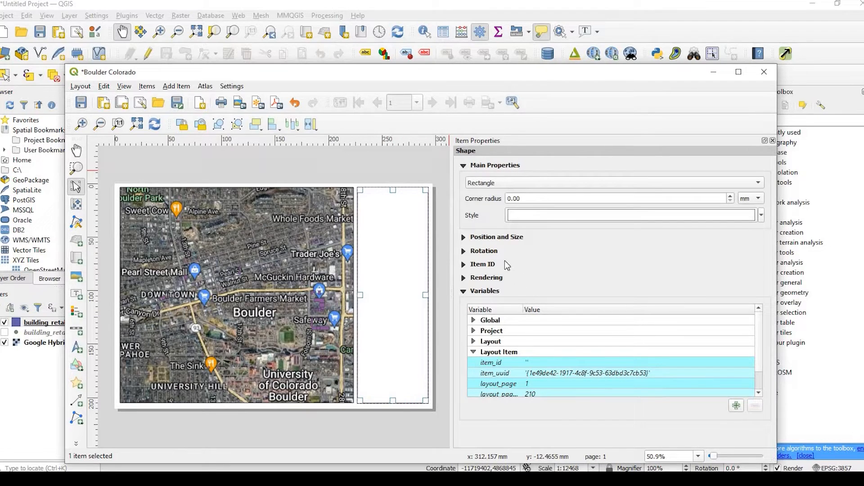
left_click(495, 236)
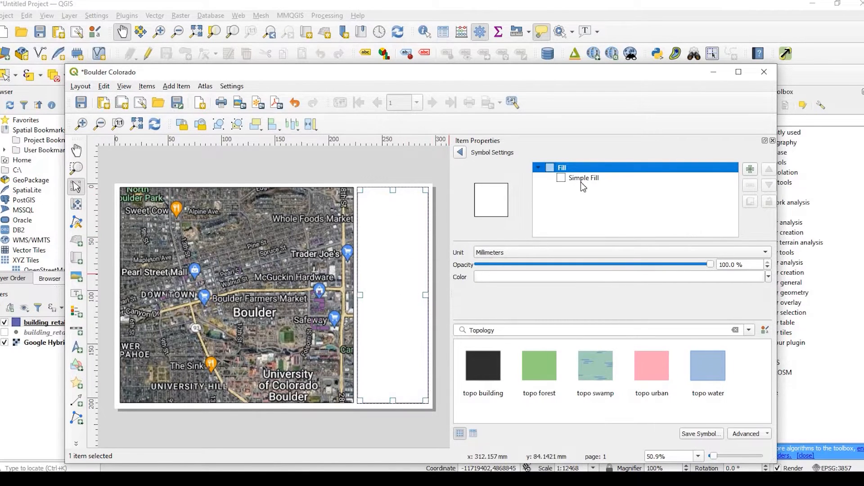
- Set the rectangle's Simple Fill stroke width to 0.5 mm
left_click(583, 177)
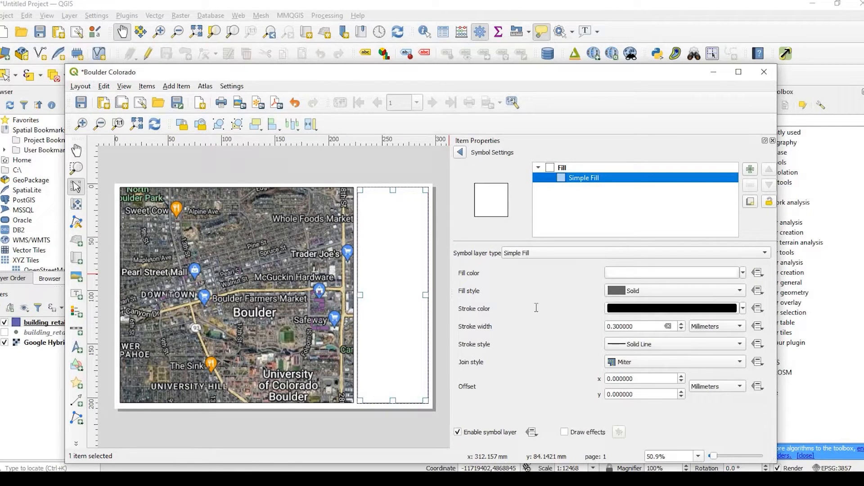
triple_click(639, 326)
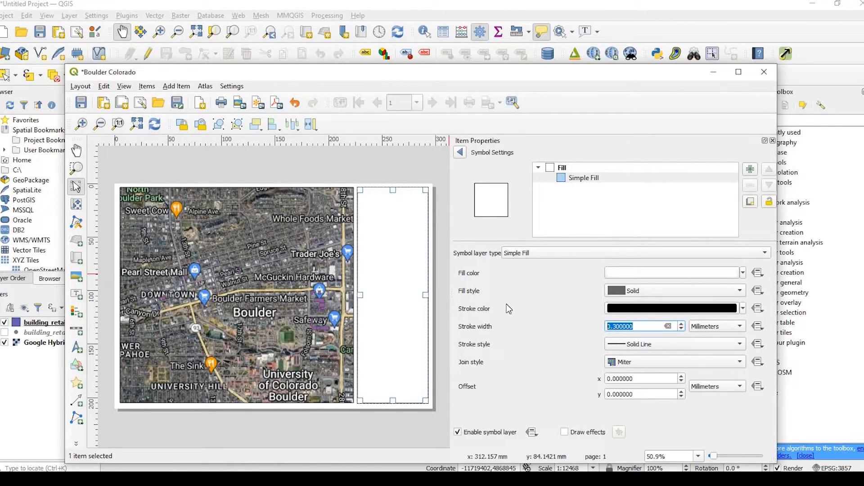
left_click(681, 323)
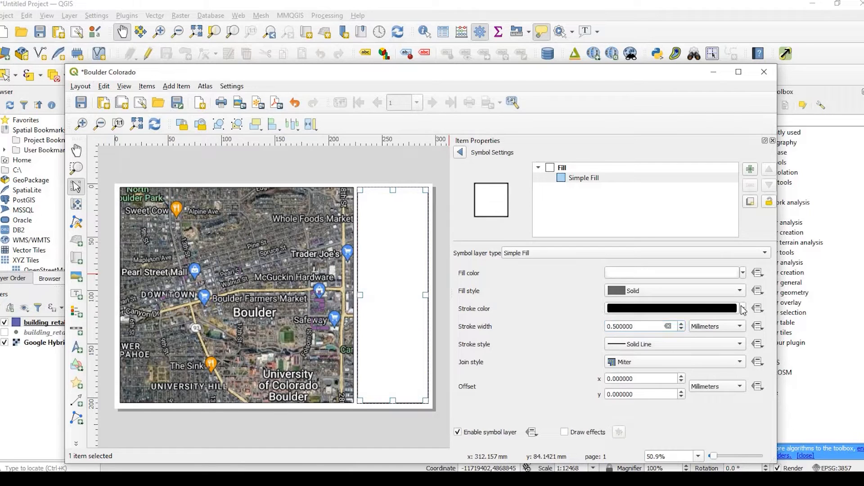
mouse_move(411, 375)
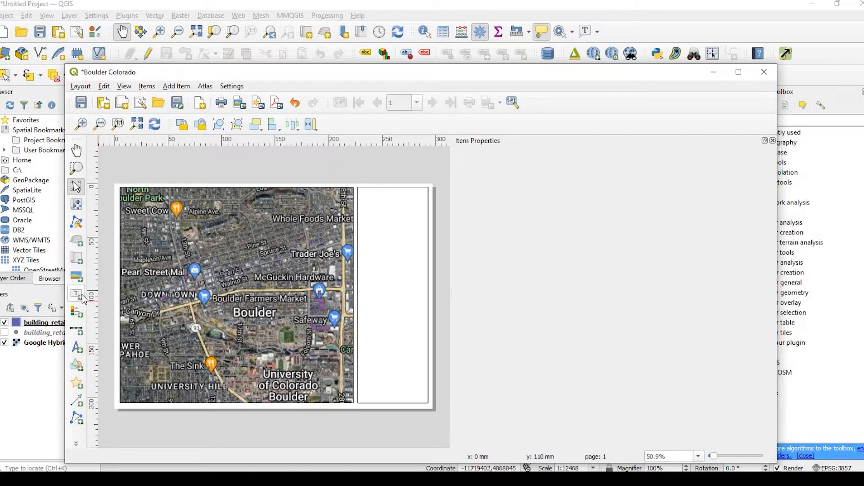
mouse_move(76, 293)
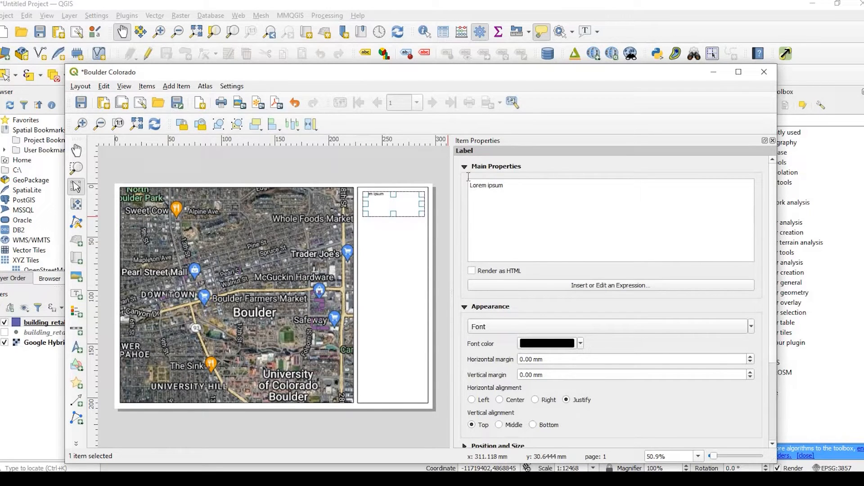
- Replace the placeholder label text with 'Boulder' and 'COLORADO' on two lines
double_click(486, 185)
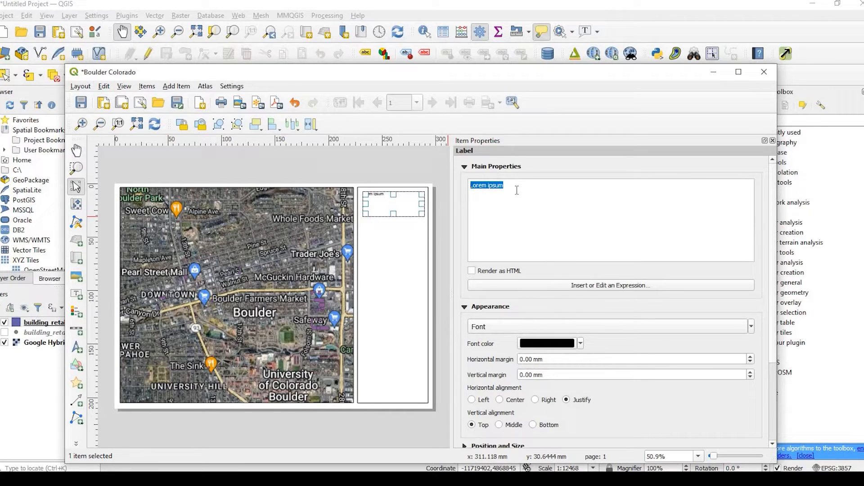
type("Boulde")
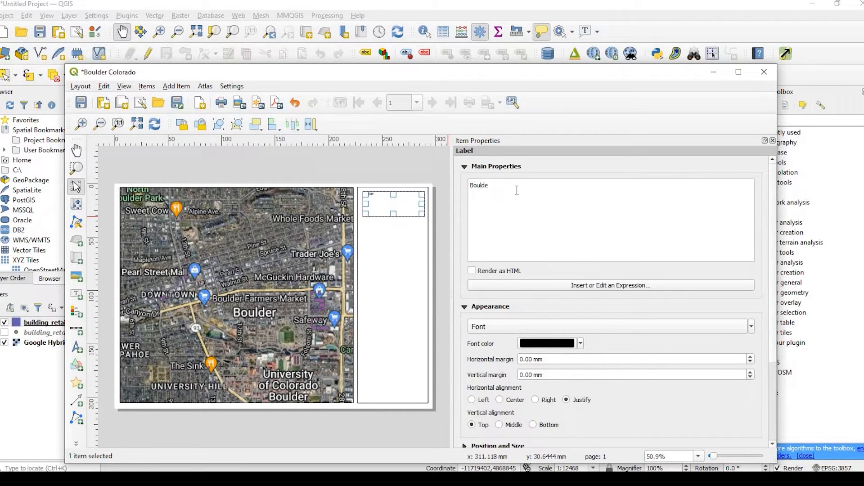
type("COLORADO")
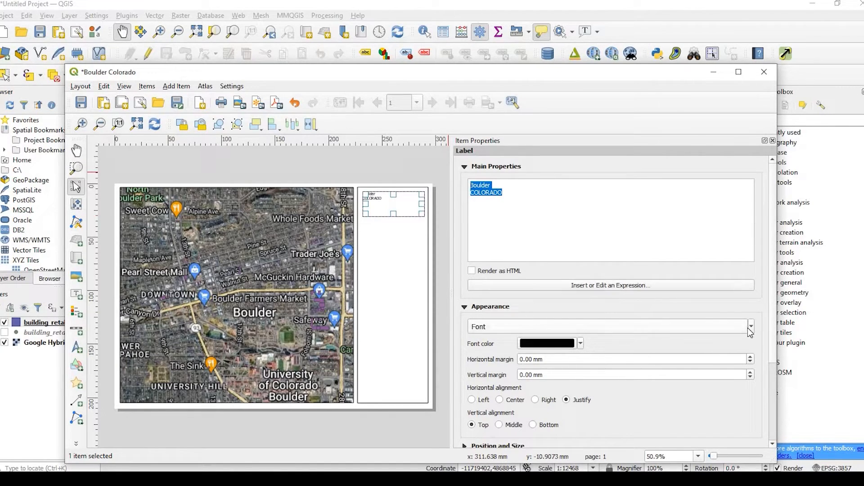
- Change the title label's font to Arial Black
left_click(751, 326)
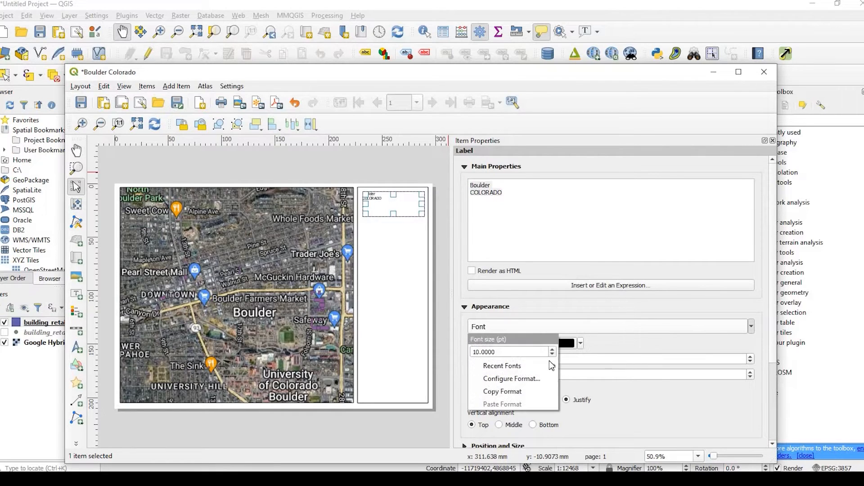
left_click(501, 366)
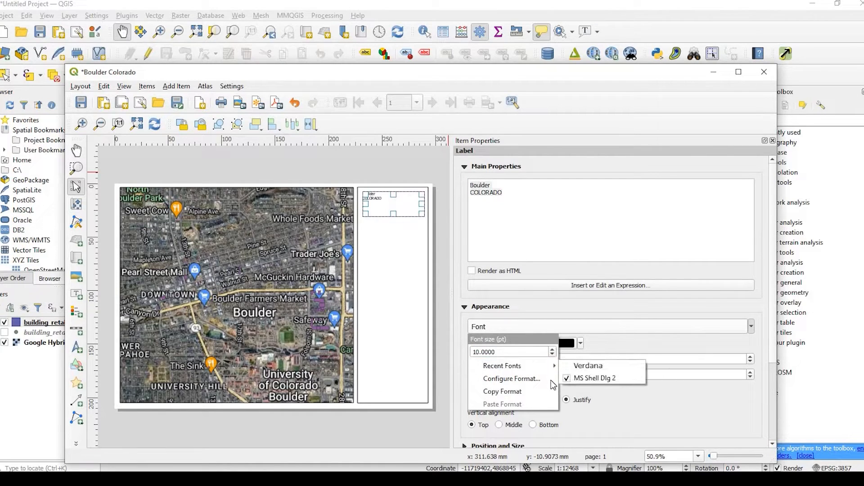
mouse_move(502, 365)
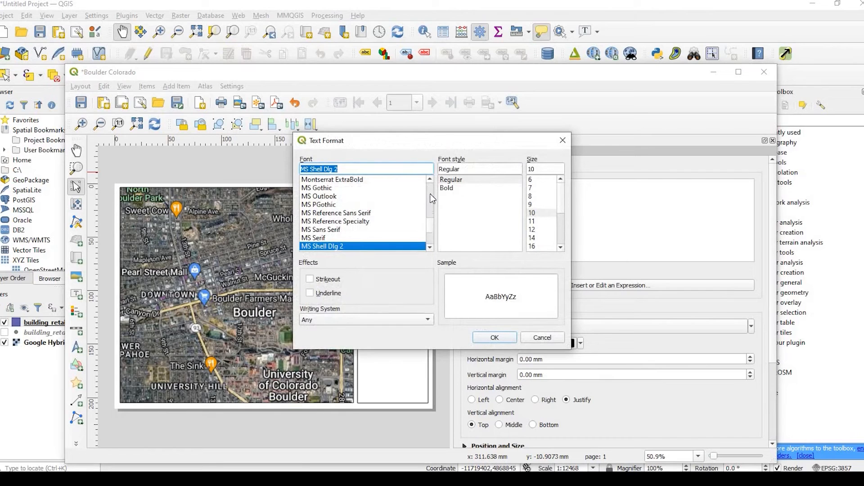
scroll("up", 3)
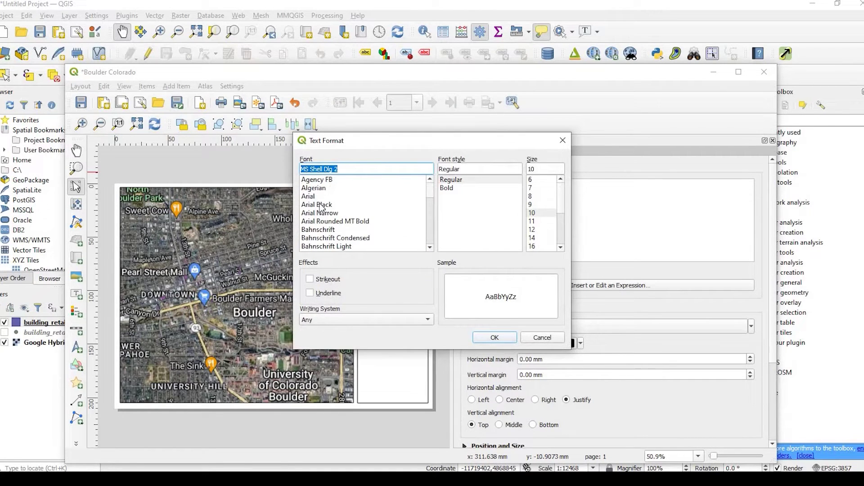
left_click(317, 204)
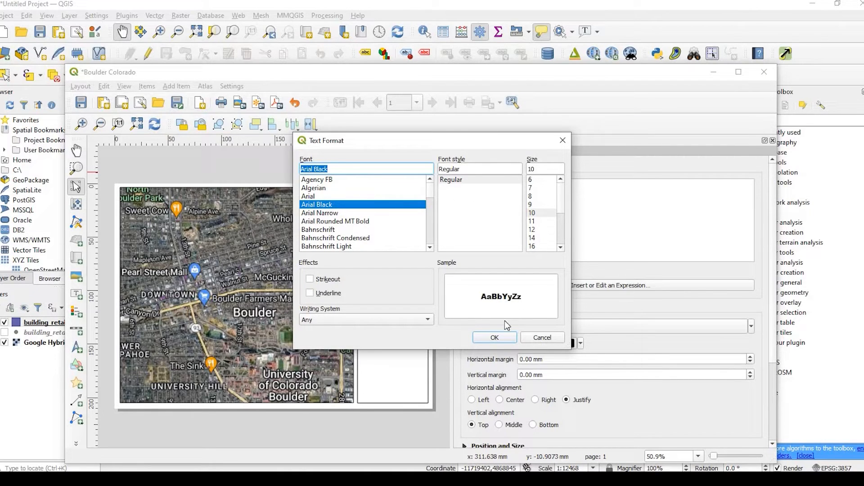
left_click(493, 337)
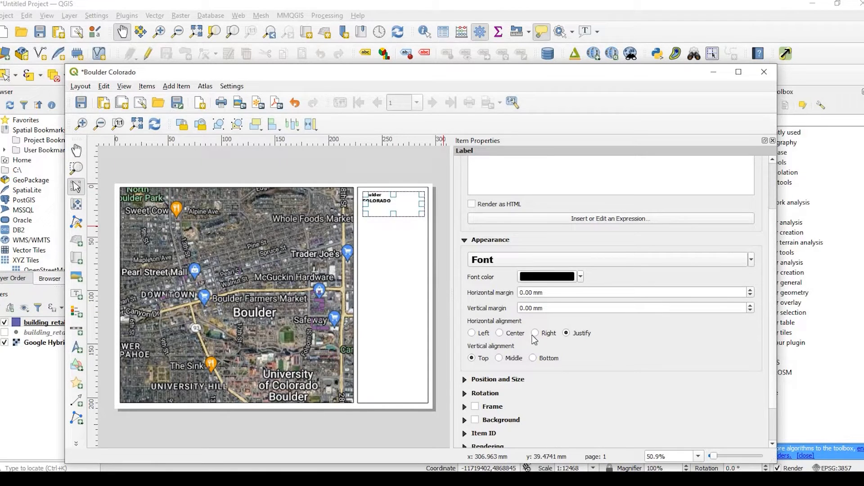
- Centre the title text horizontally, keeping it aligned to the top
left_click(498, 333)
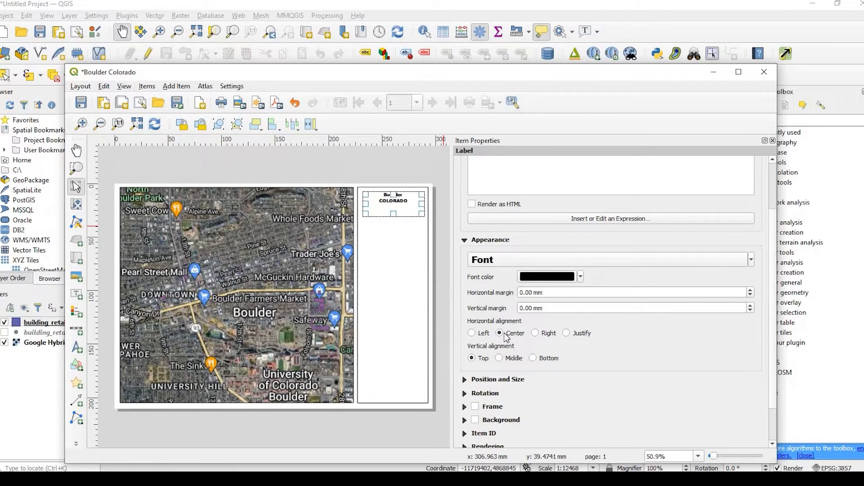
mouse_move(501, 360)
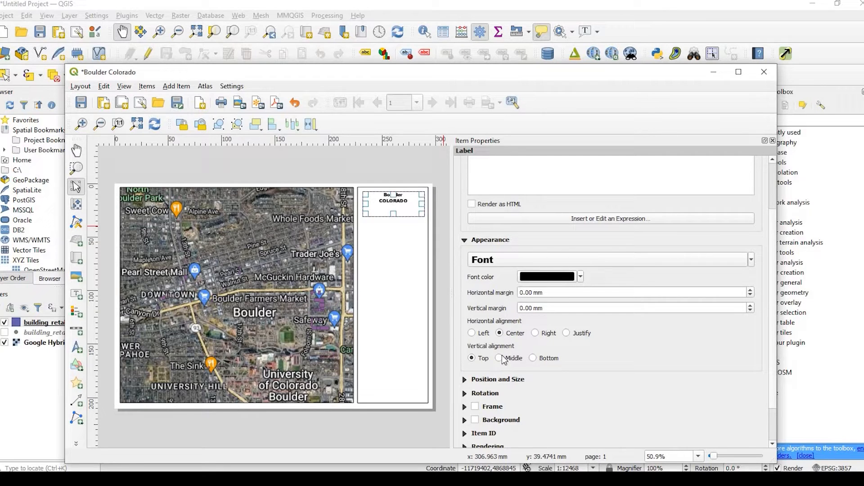
left_click(499, 358)
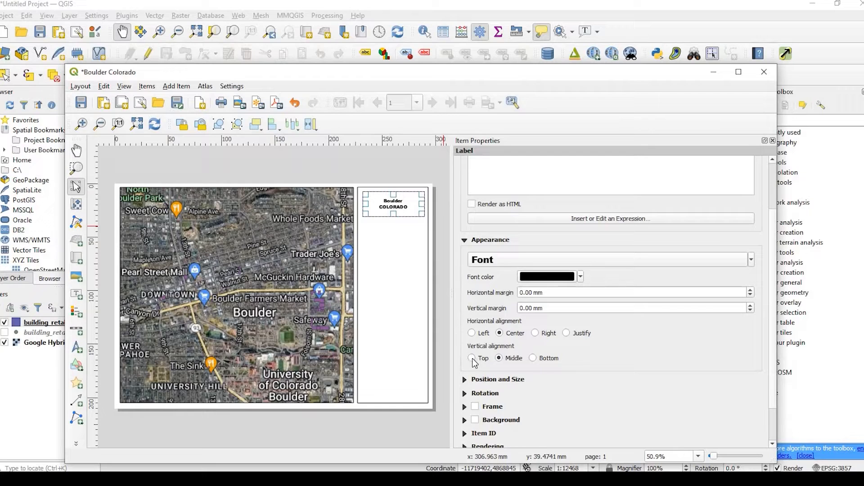
left_click(471, 357)
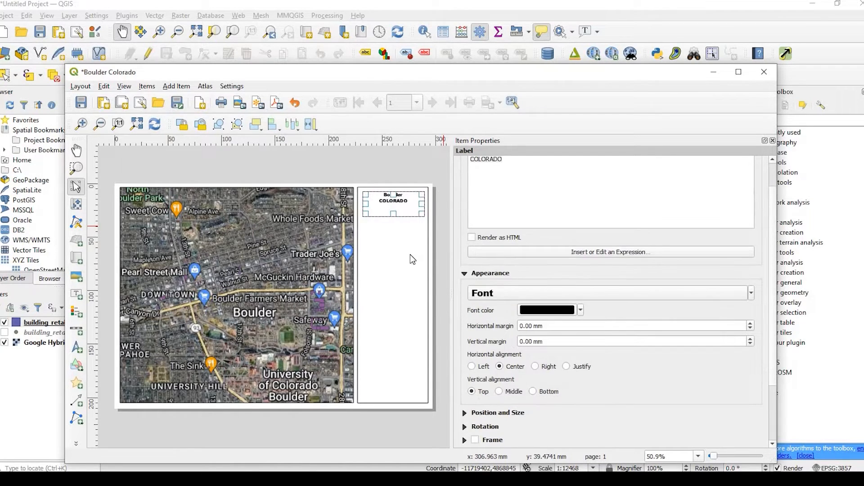
left_click(393, 295)
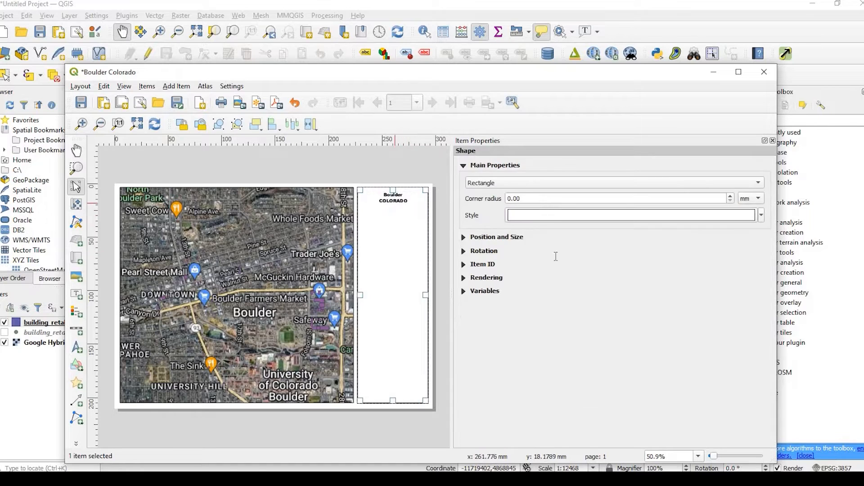
- Enlarge the title font, then settle on a 24 pt size
left_click(393, 197)
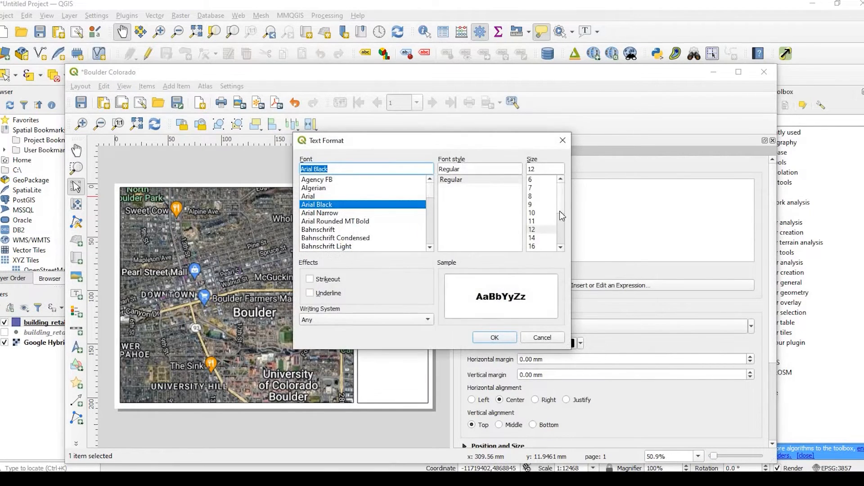
scroll("down", 3)
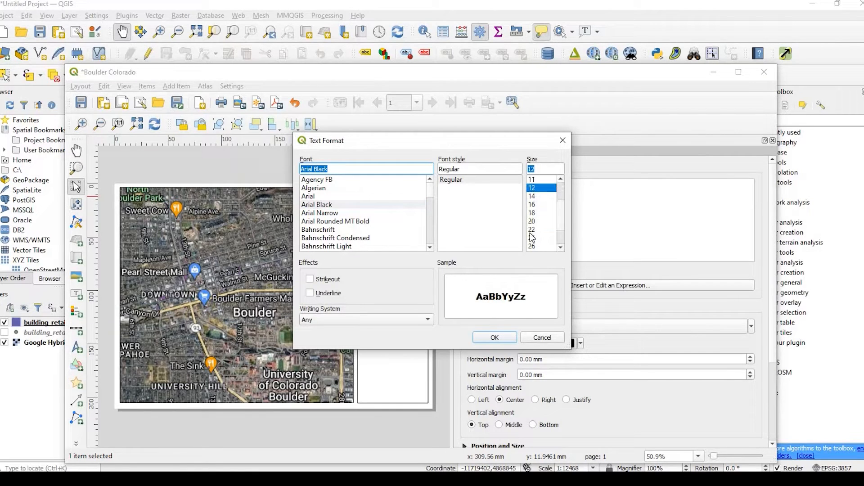
left_click(541, 229)
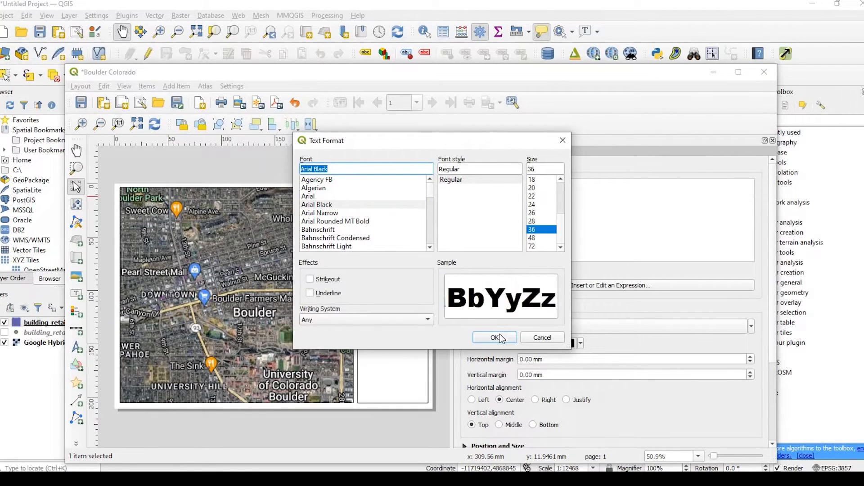
left_click(494, 337)
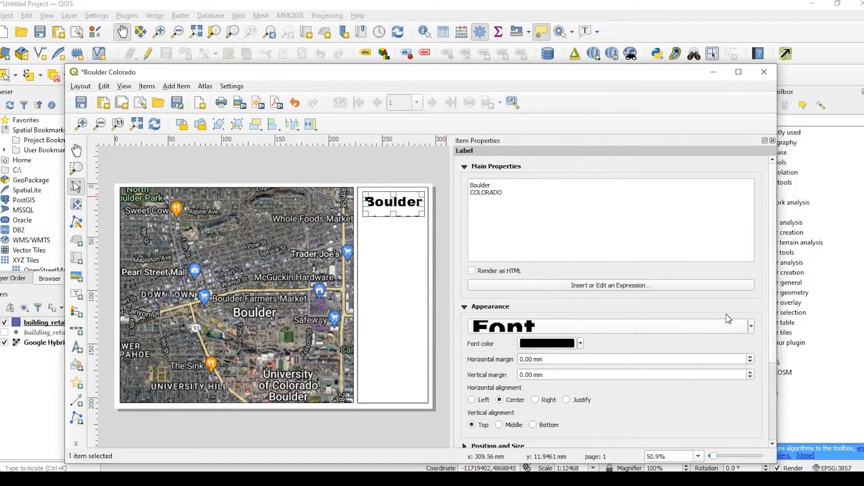
mouse_move(558, 368)
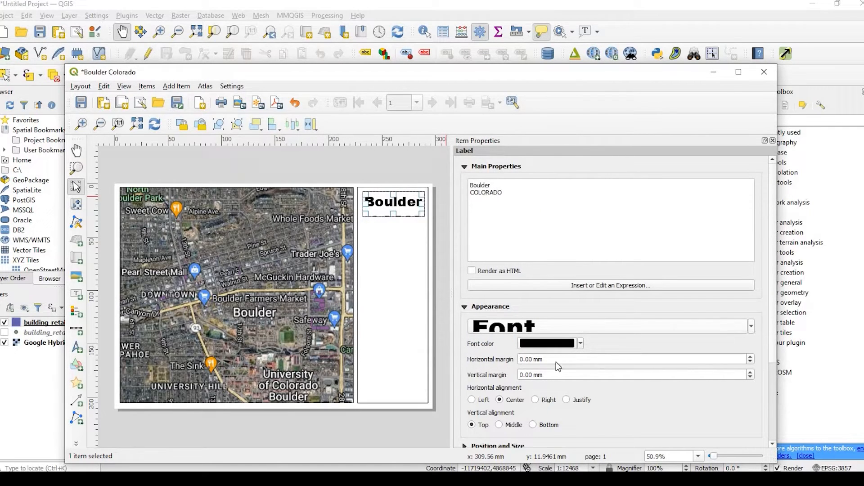
left_click(748, 326)
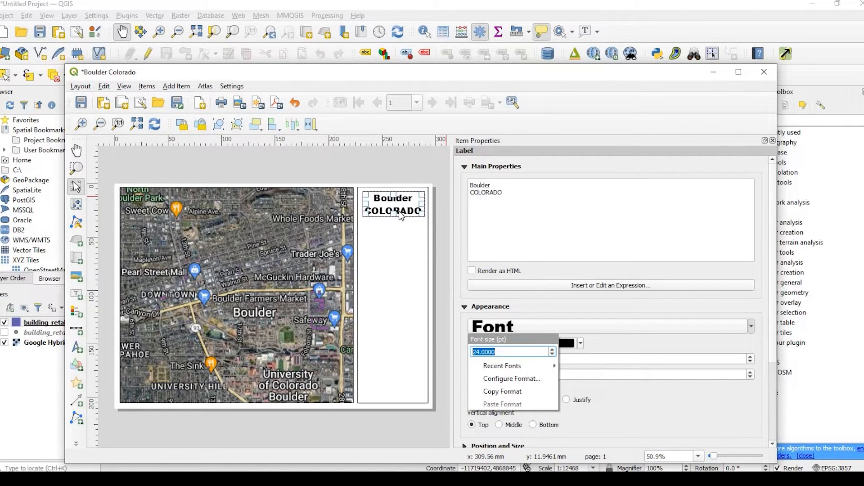
left_click(270, 293)
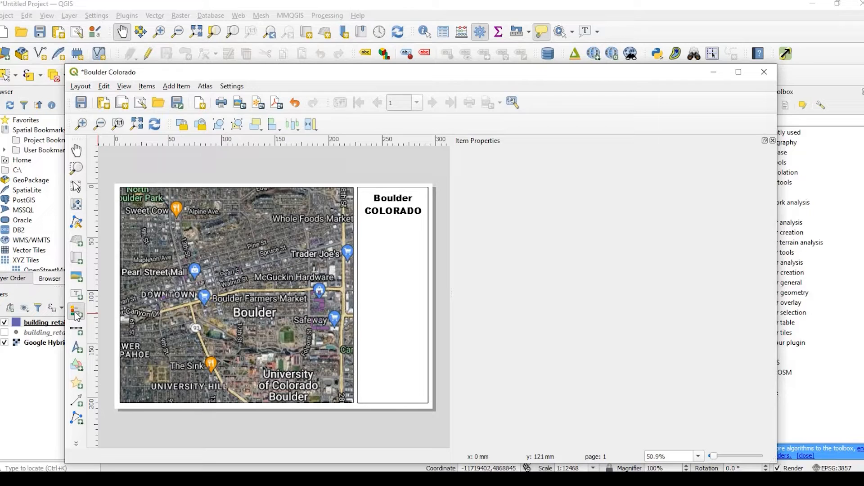
mouse_move(366, 258)
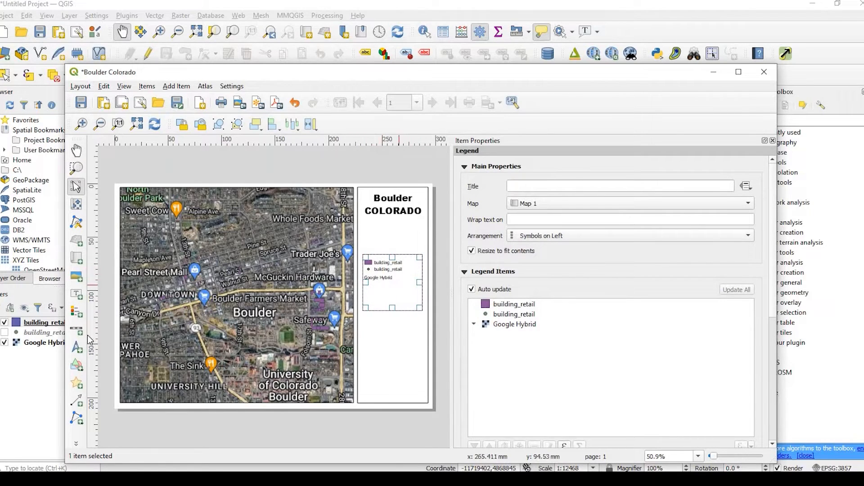
mouse_move(584, 373)
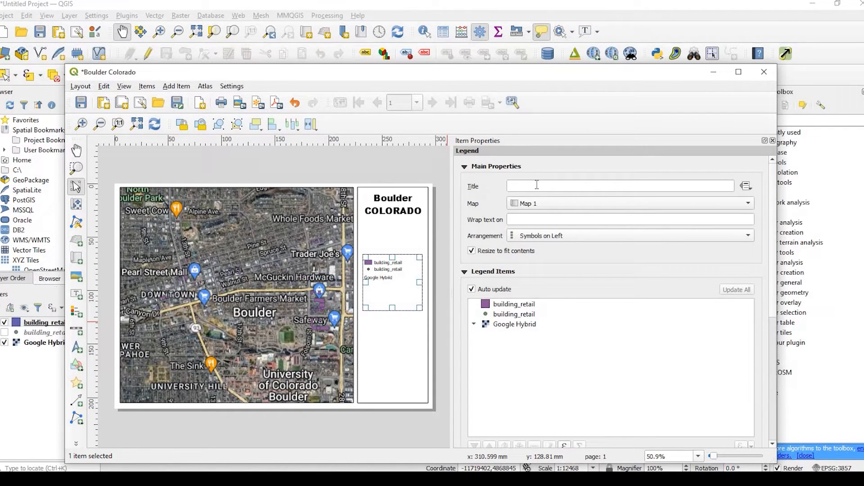
- Title the legend 'Lengend' and keep its symbols on the left after trying right
left_click(617, 185)
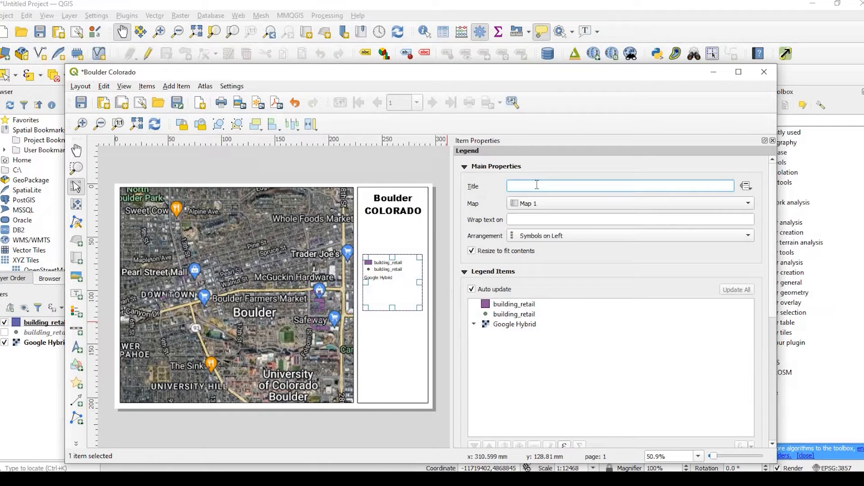
type("Lenge")
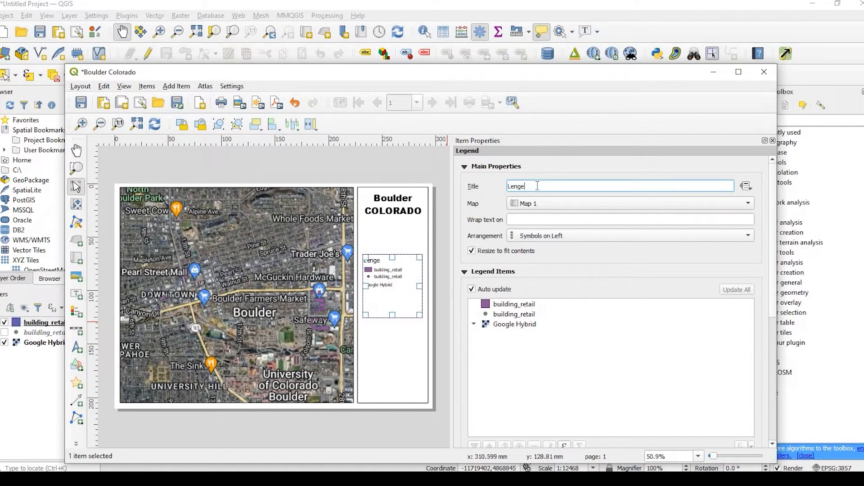
type("nd")
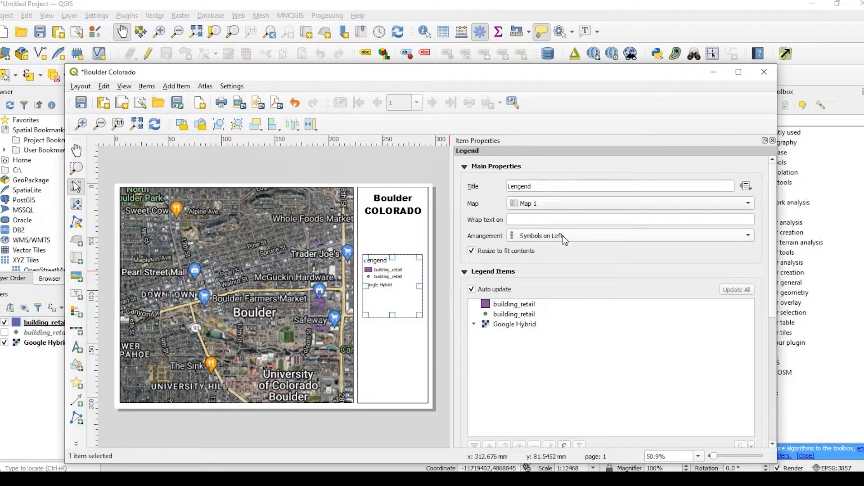
left_click(628, 236)
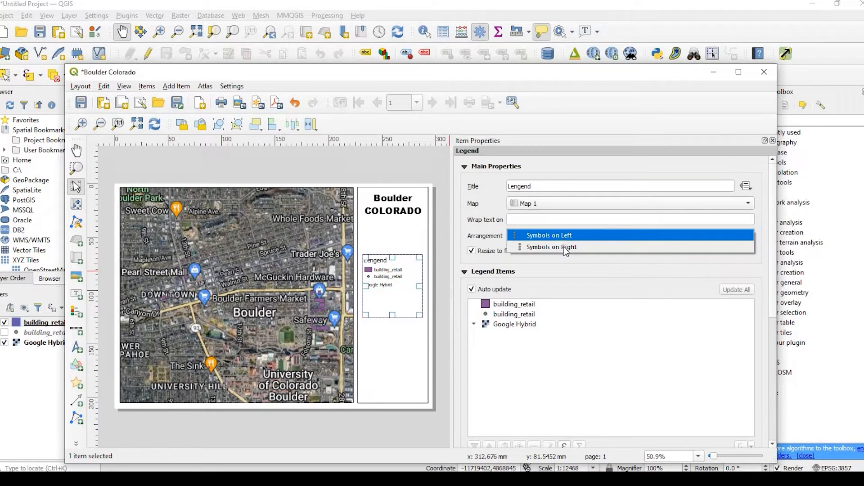
left_click(551, 246)
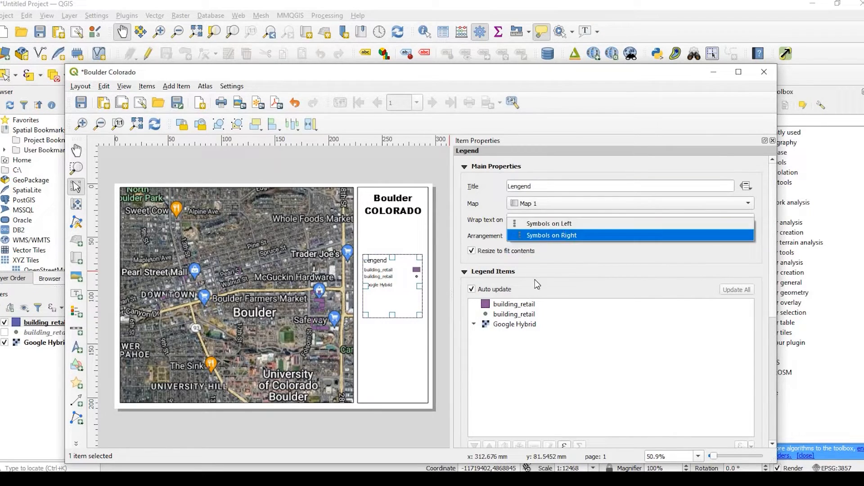
left_click(548, 224)
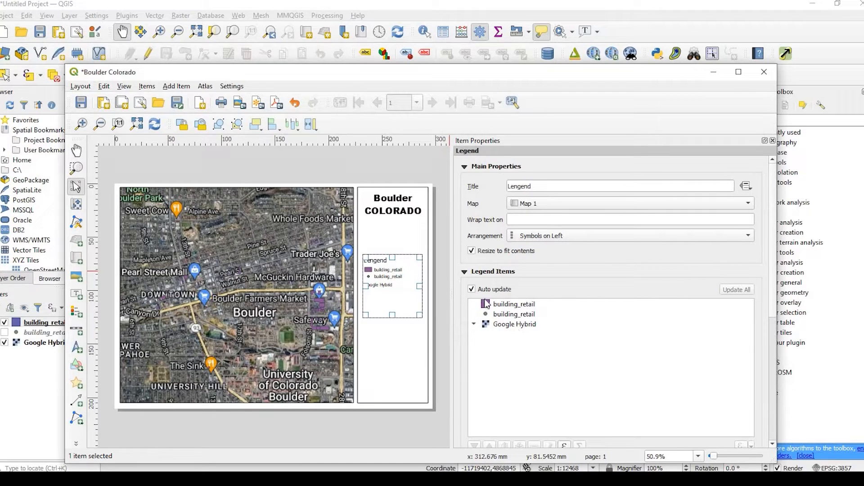
left_click(513, 303)
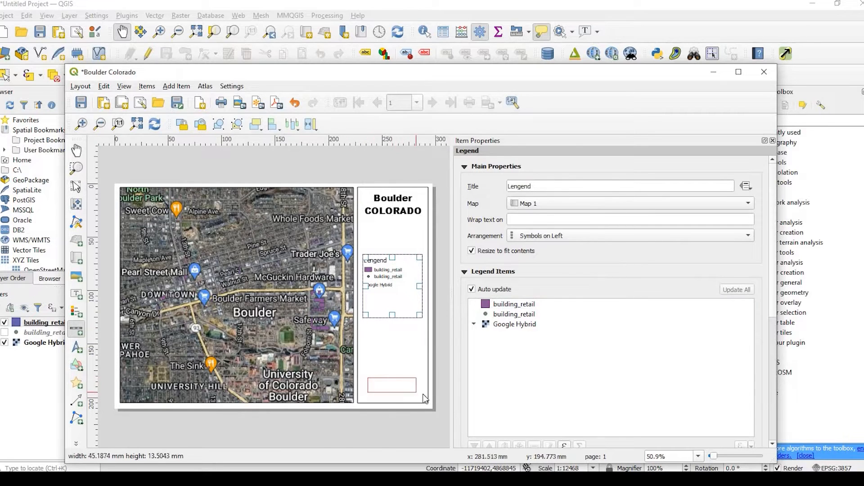
- Draw the scale bar at the panel bottom and set its units to miles
left_click(392, 387)
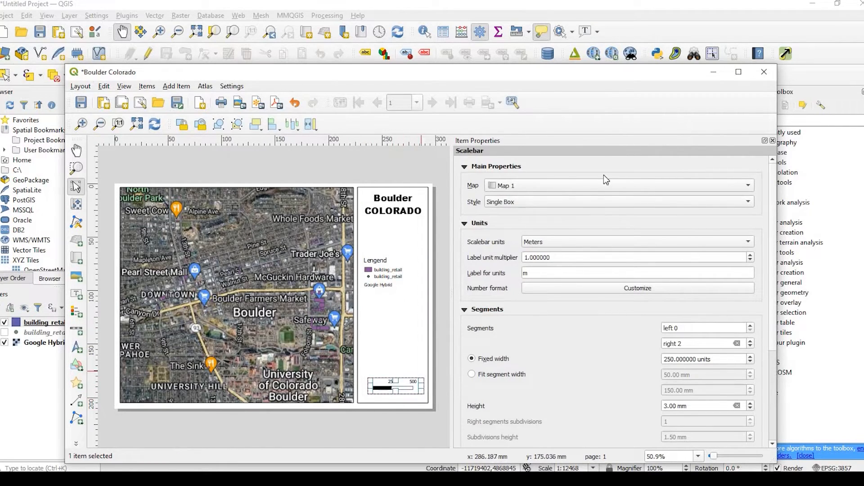
mouse_move(459, 251)
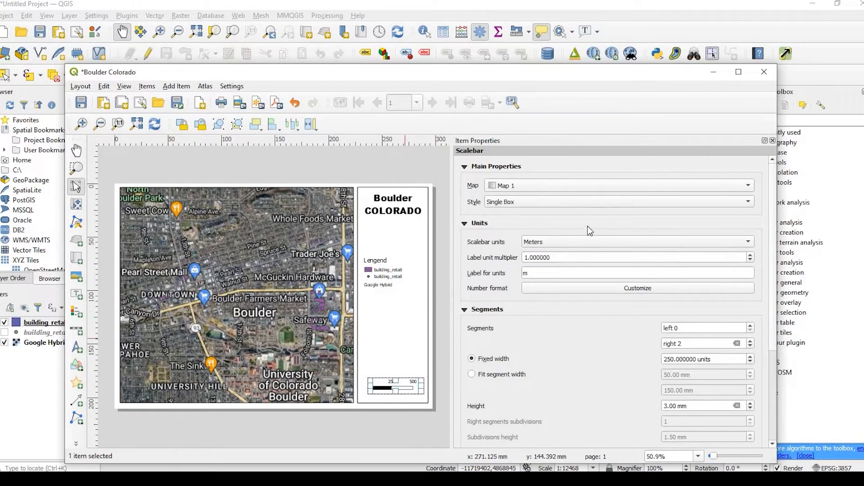
mouse_move(727, 247)
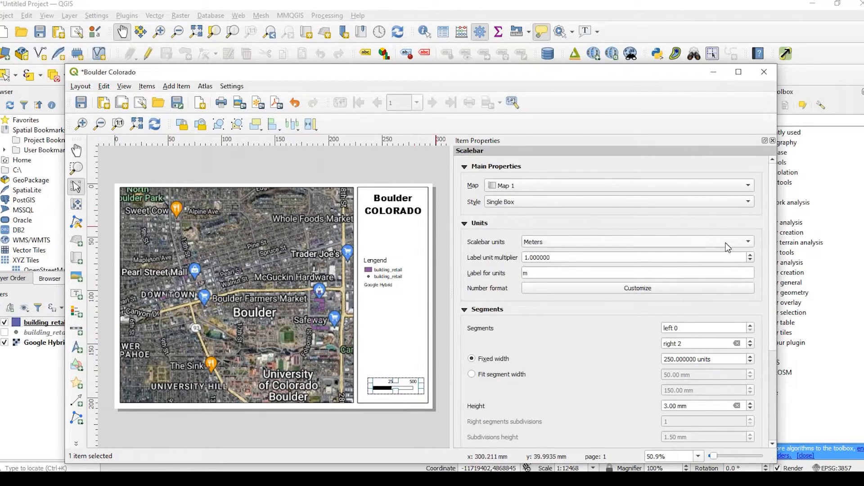
mouse_move(583, 294)
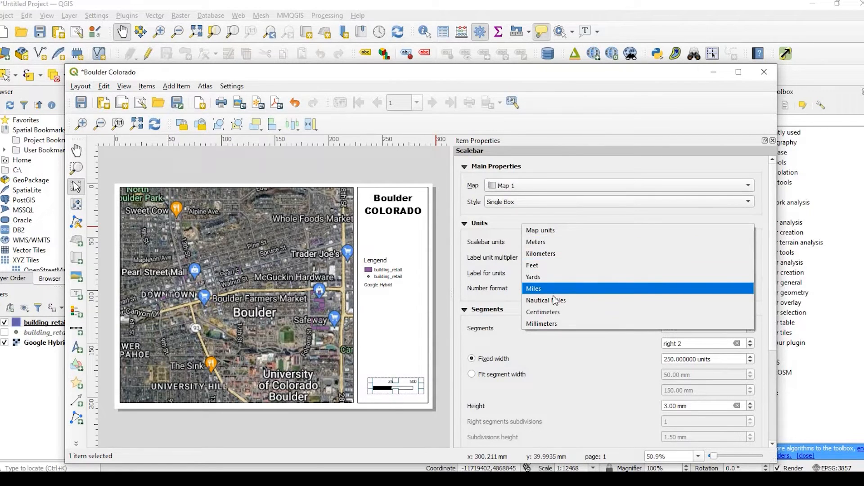
left_click(533, 288)
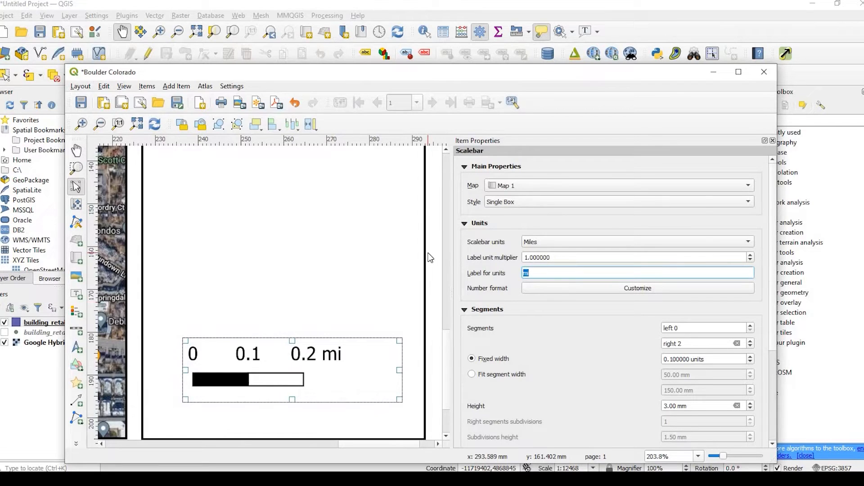
- Label the units 'miles', reset the multiplier to 1, then switch units to feet
type("iles")
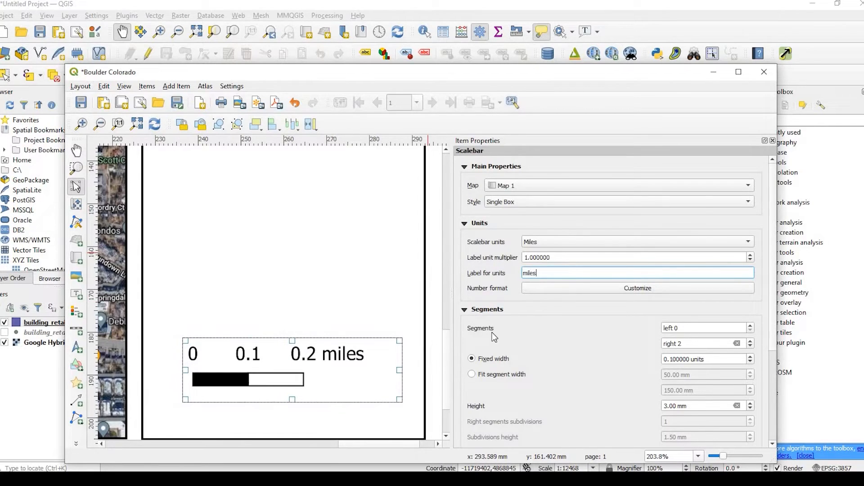
mouse_move(589, 352)
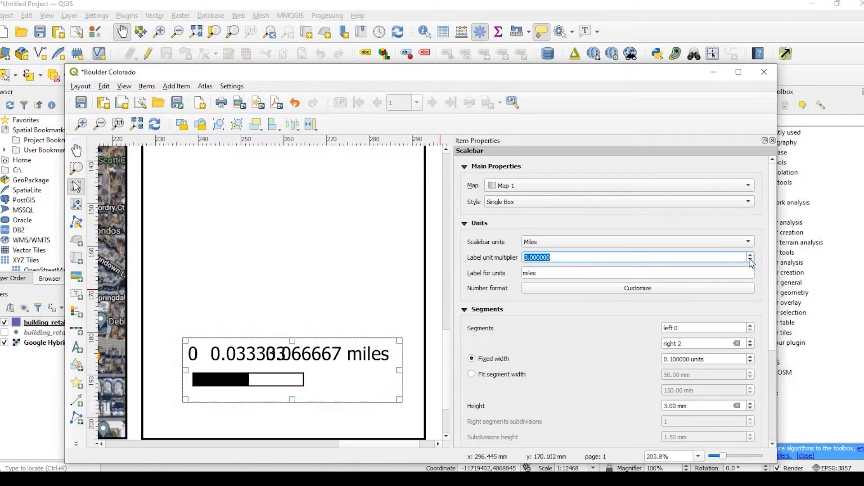
left_click(749, 260)
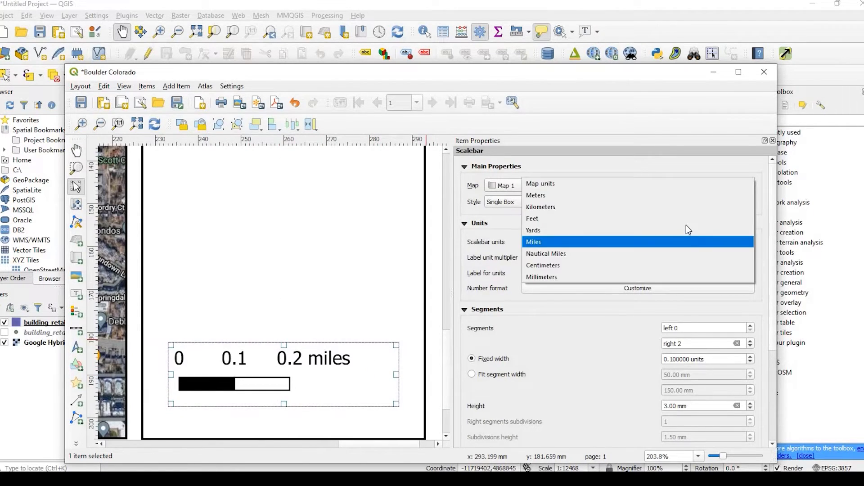
left_click(533, 218)
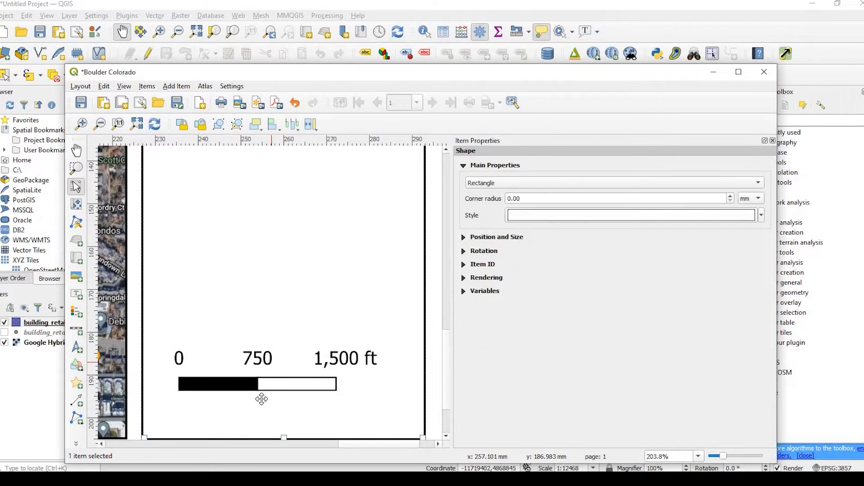
- Draw a north arrow in the side panel above the 0–1,500 ft scale bar
left_click(256, 384)
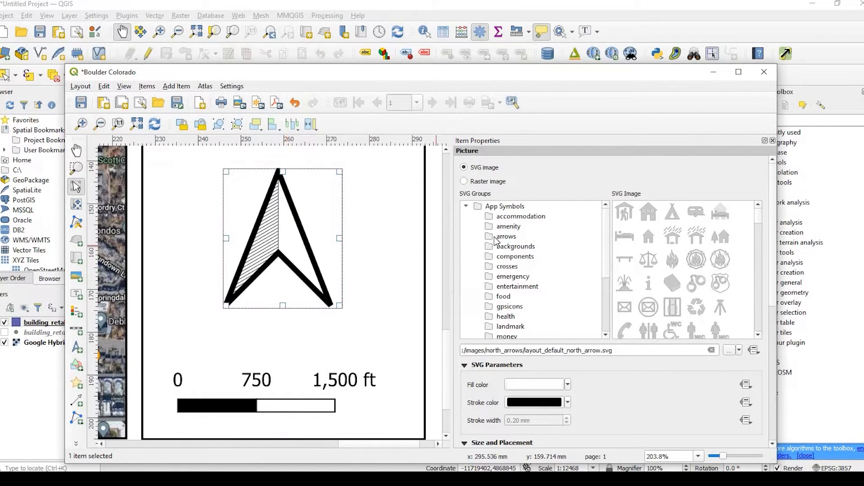
- Pick the north arrow SVG design marked N from the arrows group
left_click(505, 236)
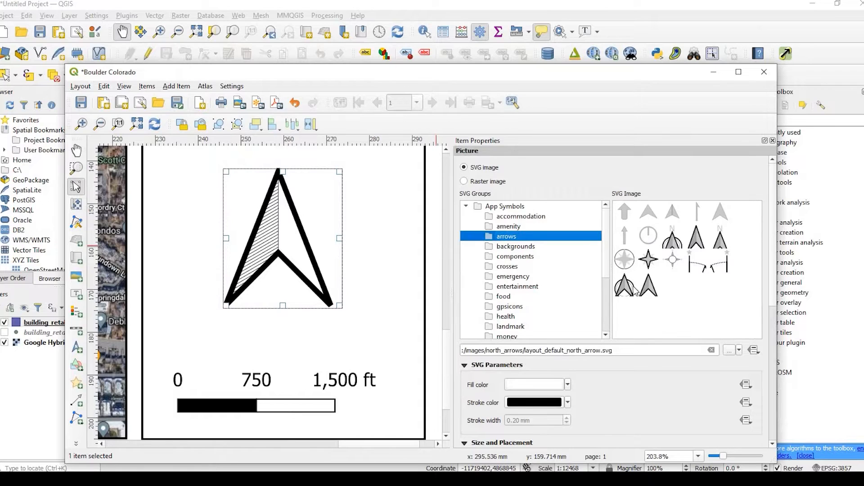
left_click(624, 289)
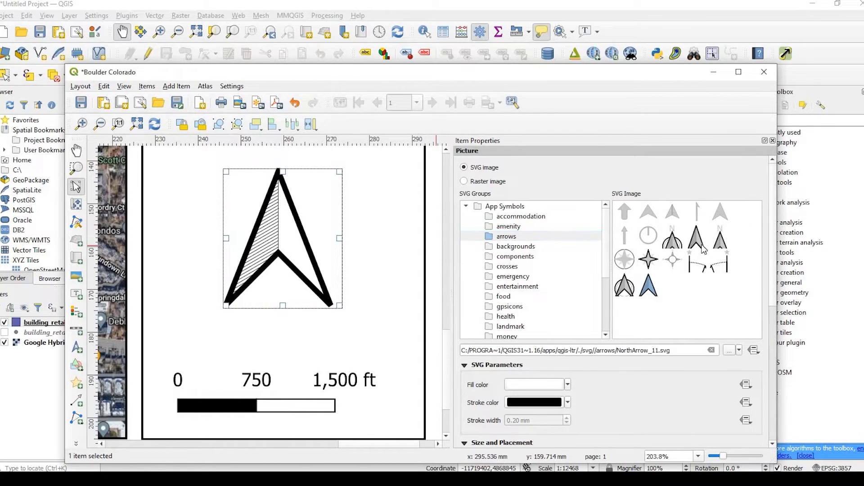
left_click(672, 243)
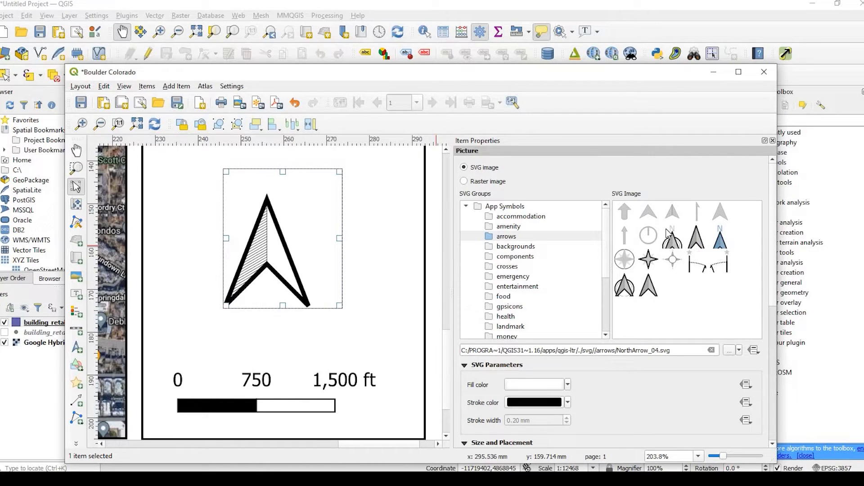
left_click(648, 236)
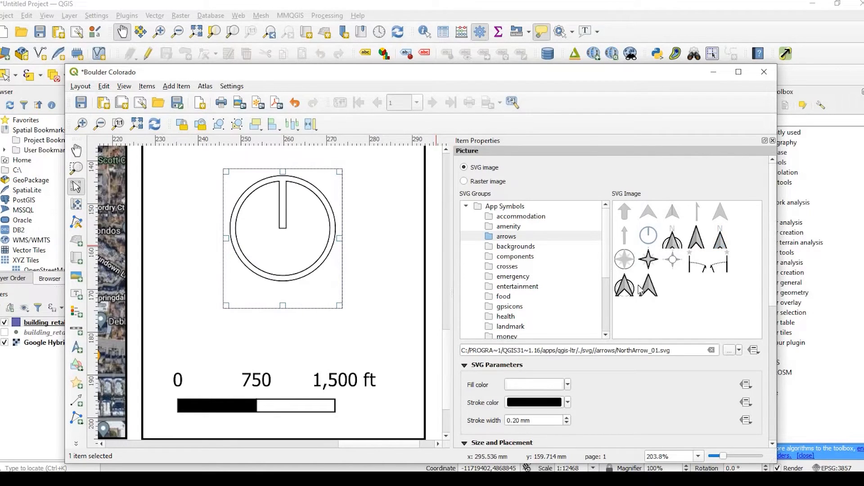
mouse_move(599, 270)
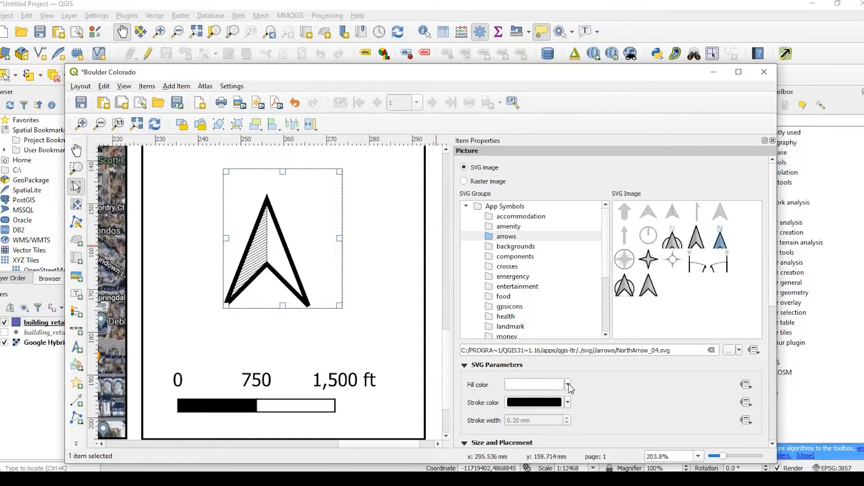
- Set the north arrow's fill colour to solid black
left_click(569, 383)
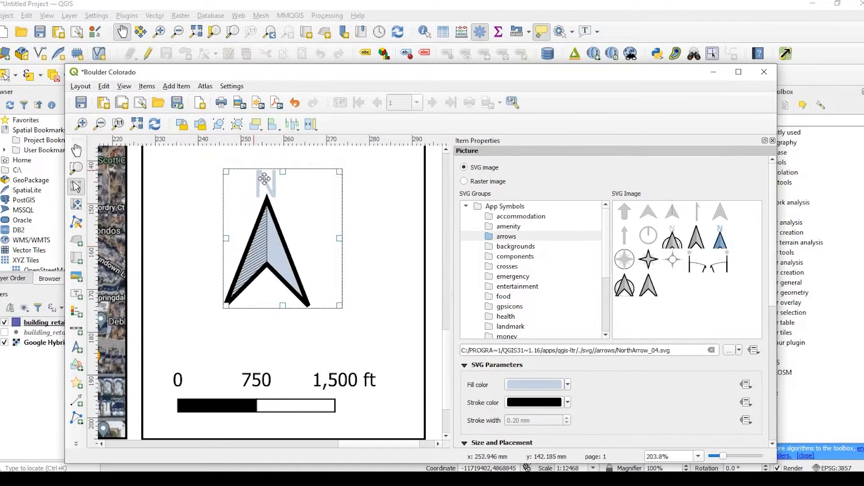
mouse_move(386, 230)
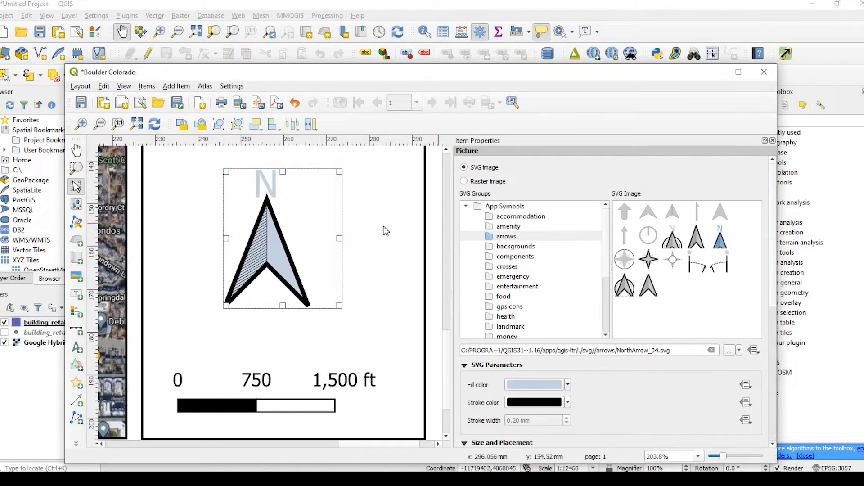
mouse_move(551, 381)
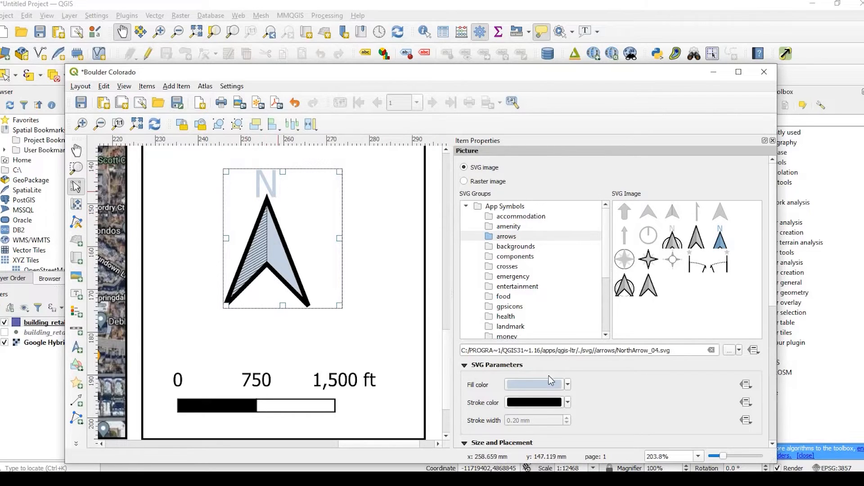
mouse_move(571, 385)
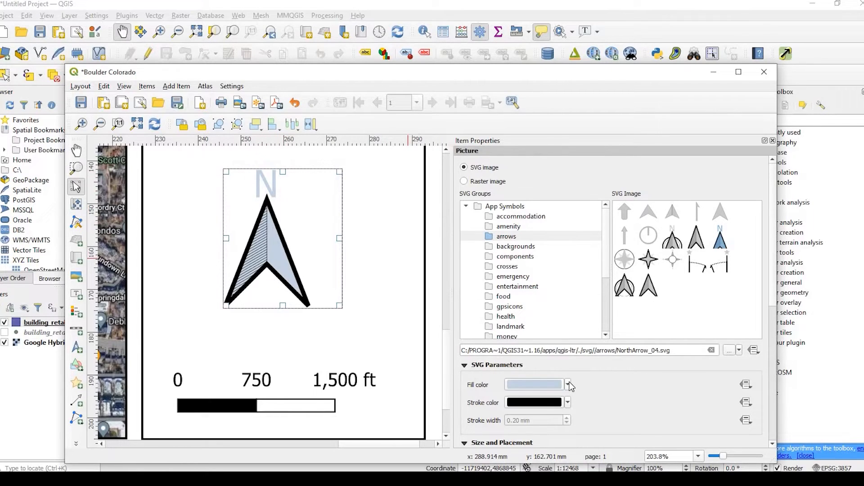
left_click(569, 384)
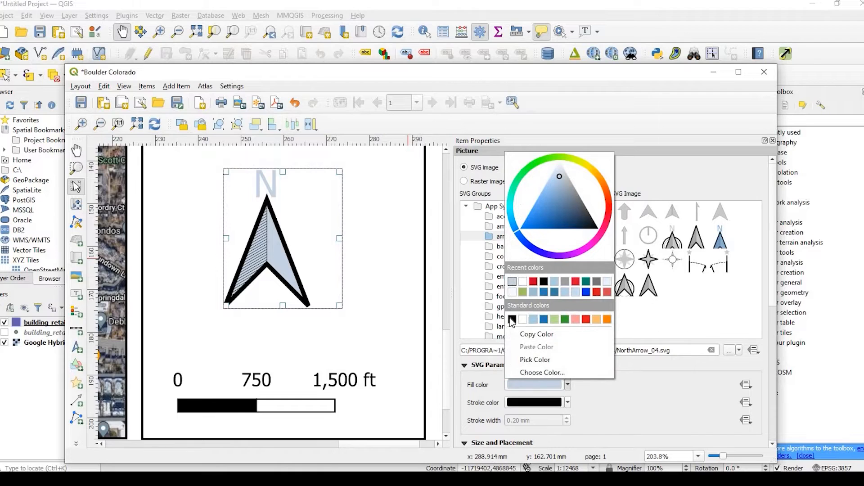
left_click(512, 320)
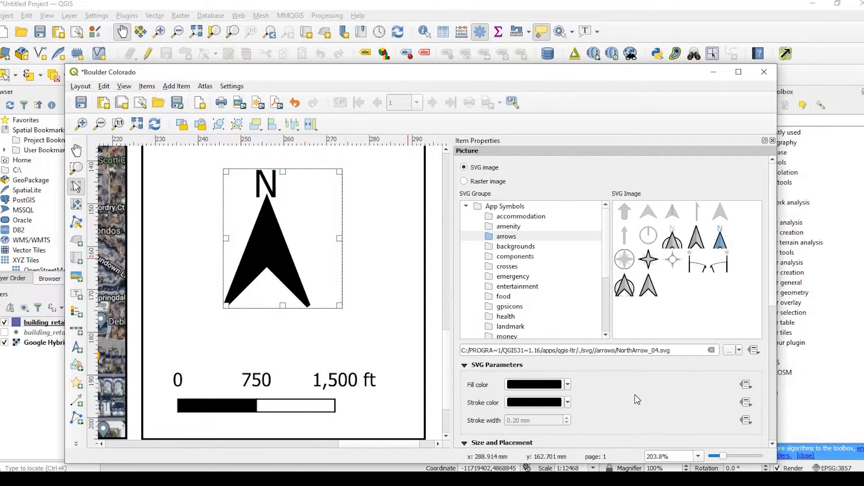
scroll("down", 3)
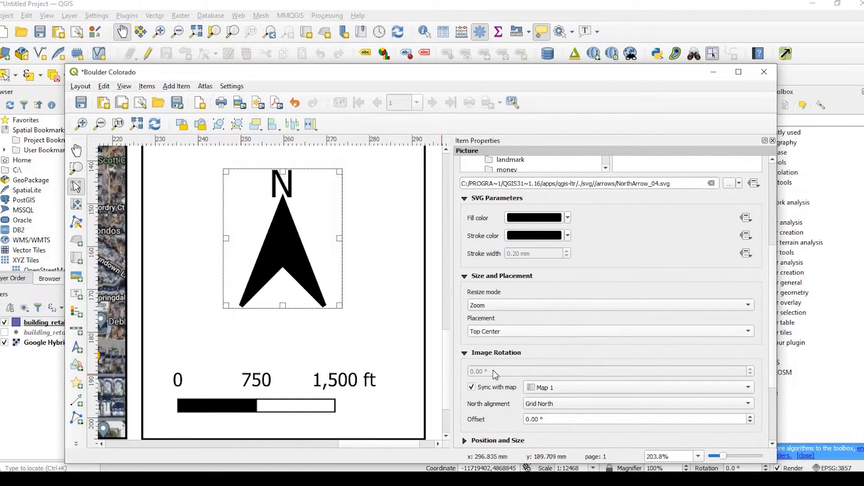
scroll("down", 3)
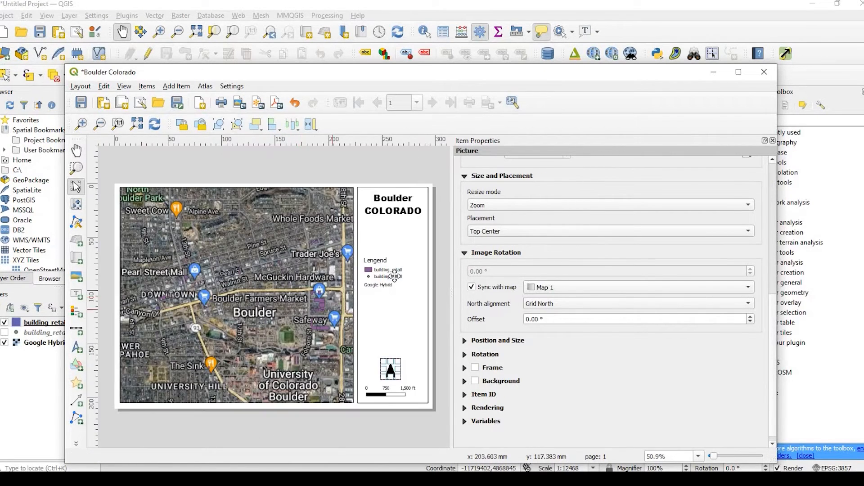
- Select the legend and move it down just above the north arrow
left_click(391, 273)
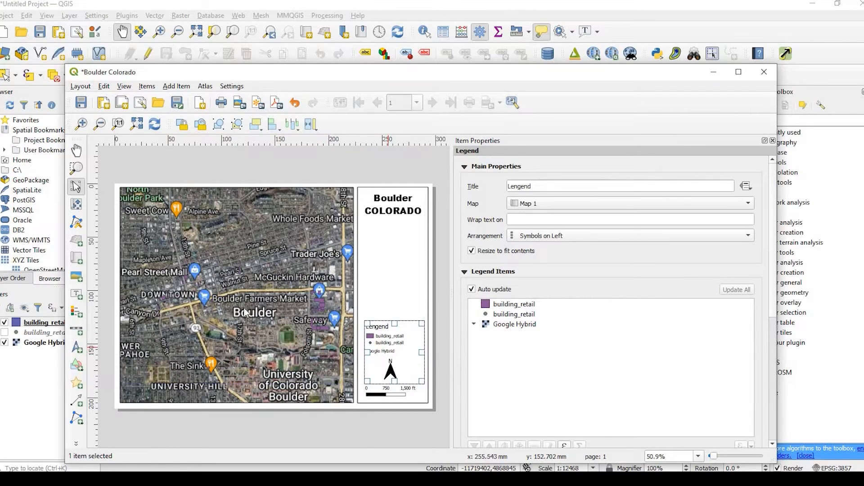
mouse_move(297, 217)
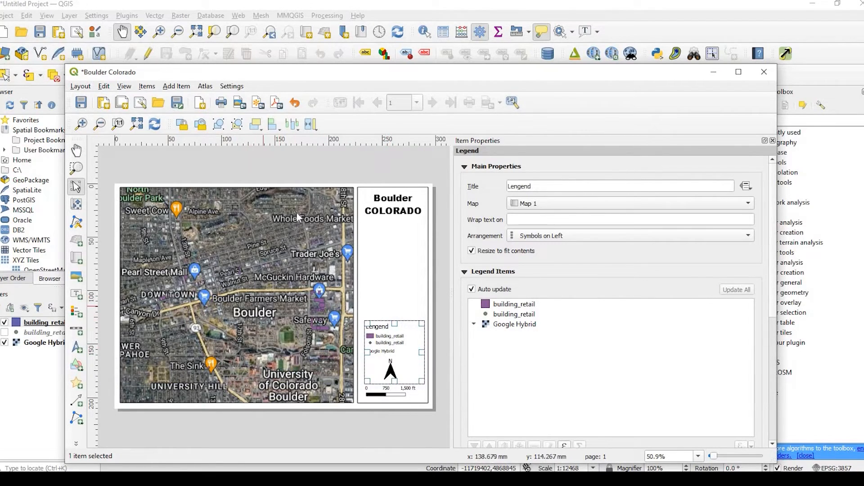
mouse_move(383, 269)
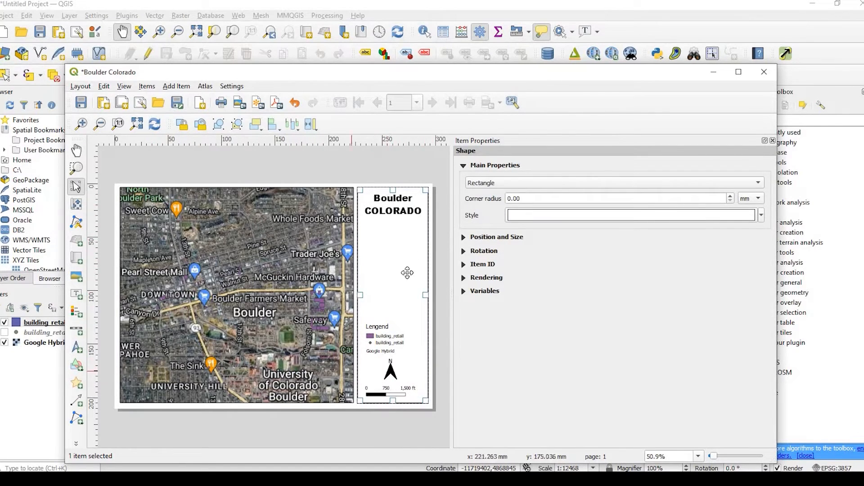
mouse_move(438, 273)
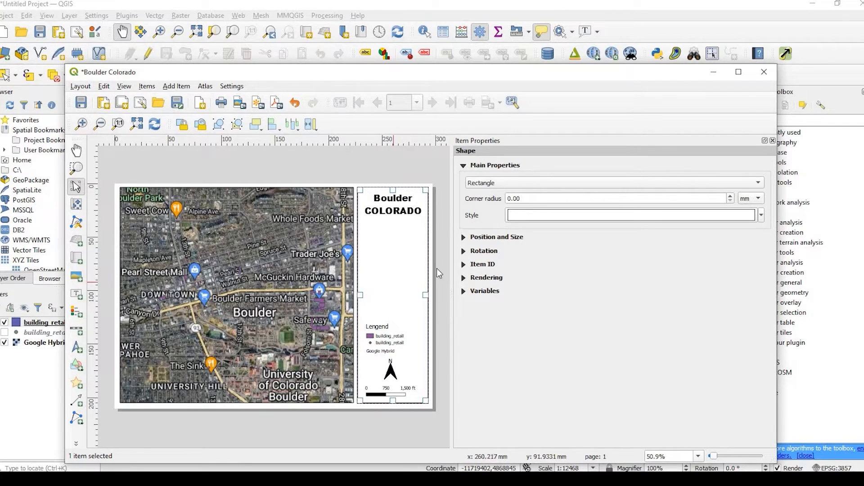
mouse_move(400, 266)
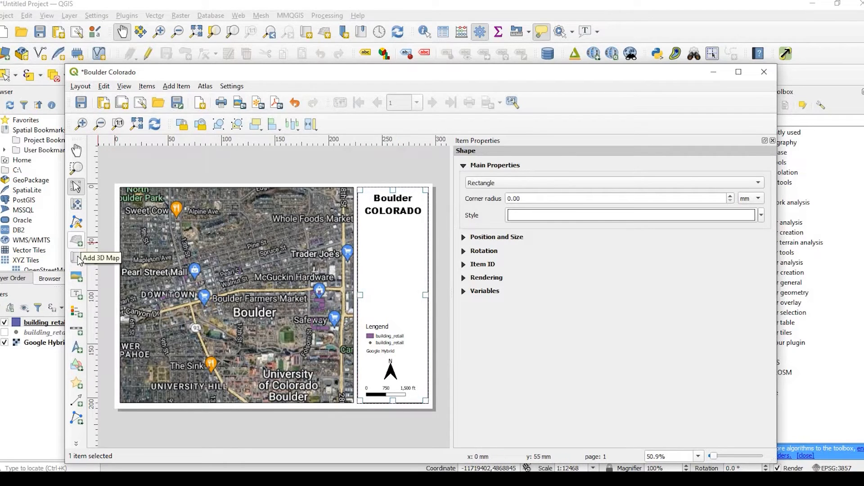
mouse_move(76, 259)
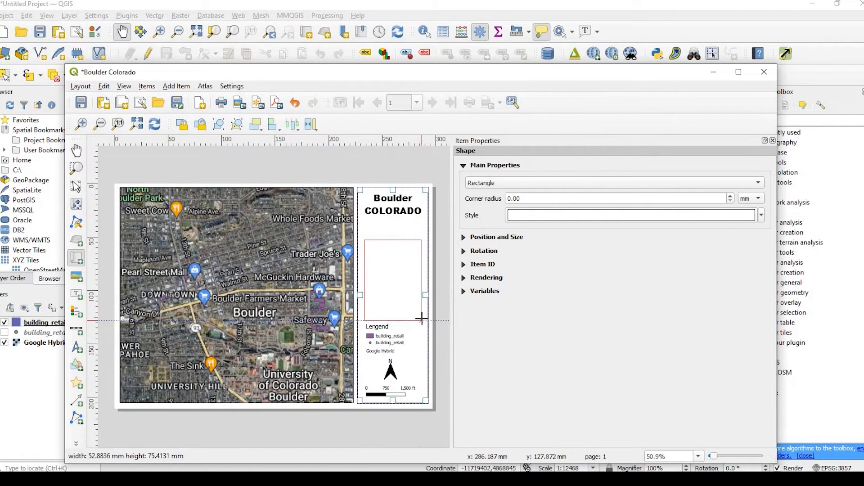
left_click(392, 278)
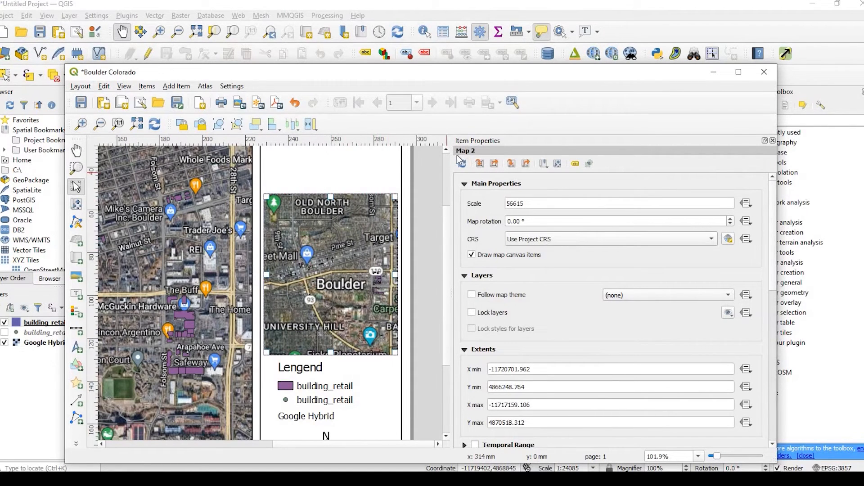
mouse_move(335, 278)
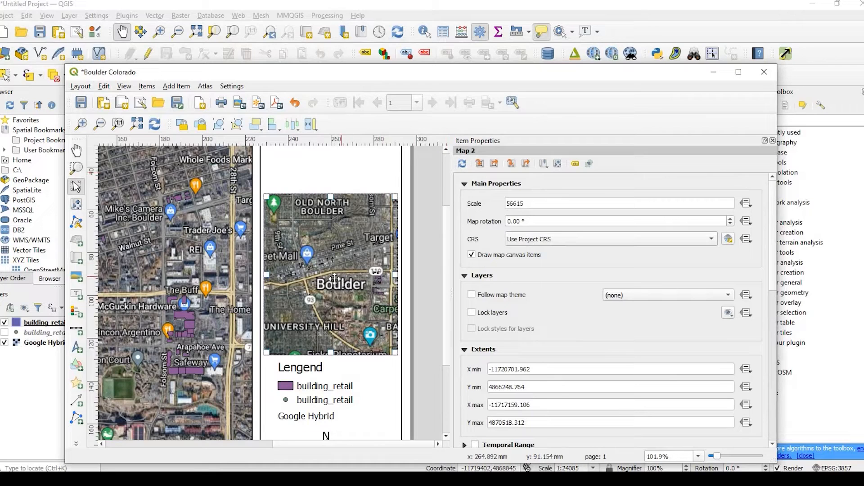
mouse_move(262, 235)
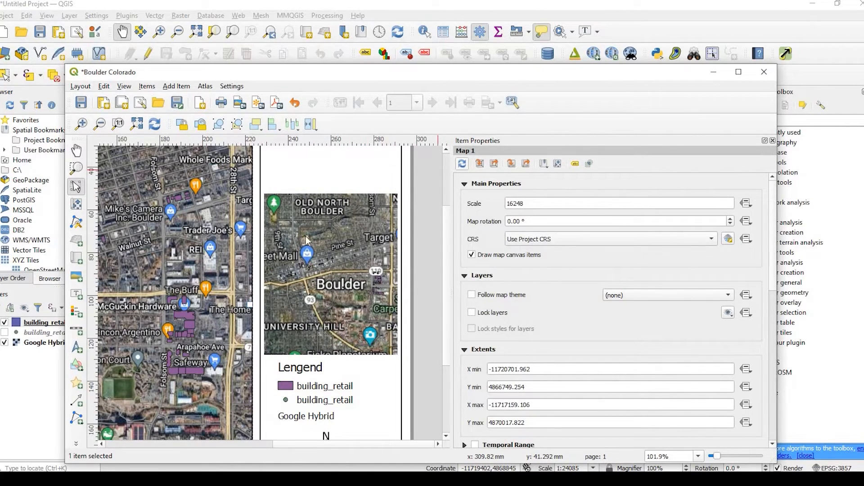
mouse_move(255, 252)
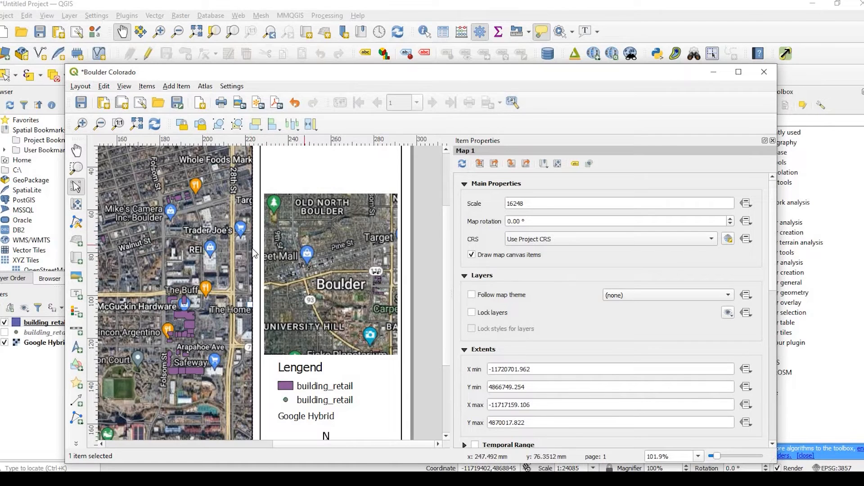
left_click(306, 263)
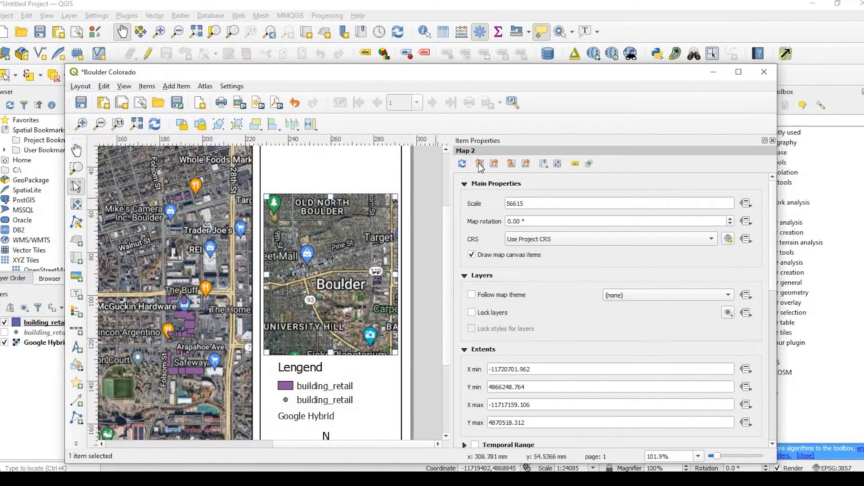
mouse_move(479, 163)
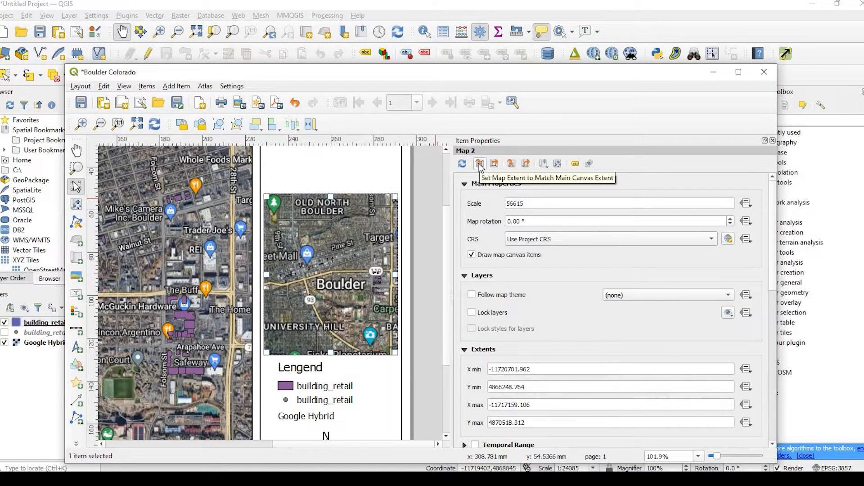
mouse_move(711, 149)
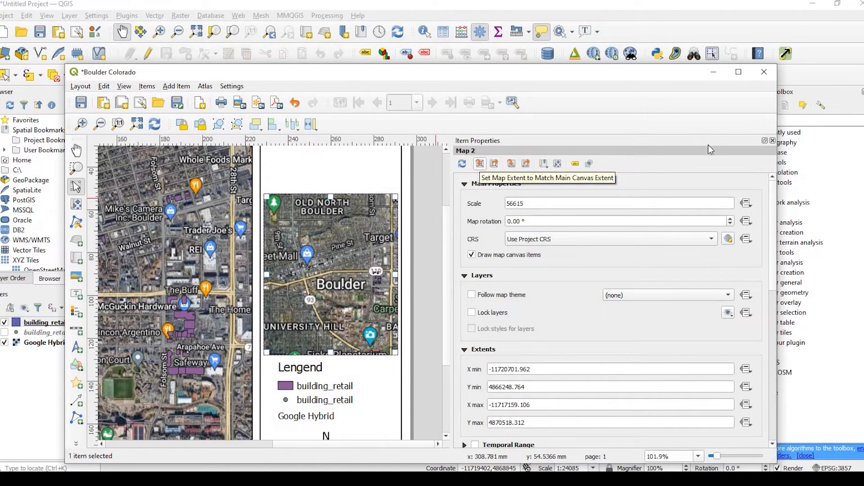
mouse_move(496, 166)
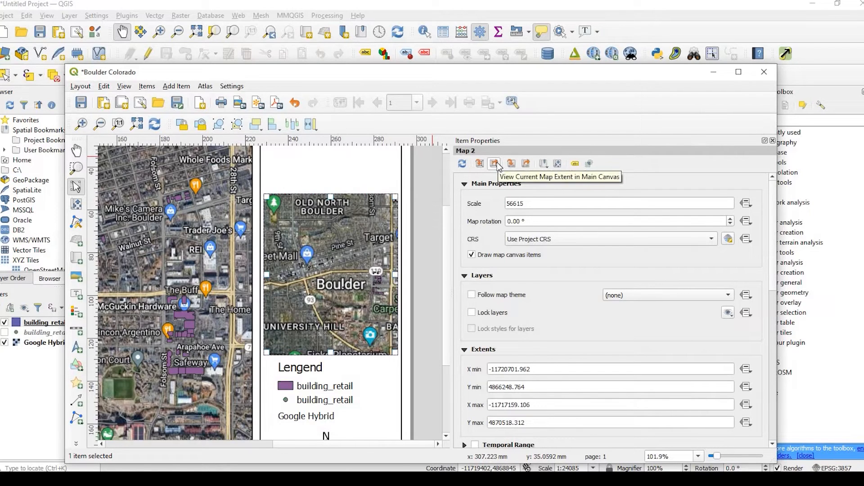
mouse_move(513, 166)
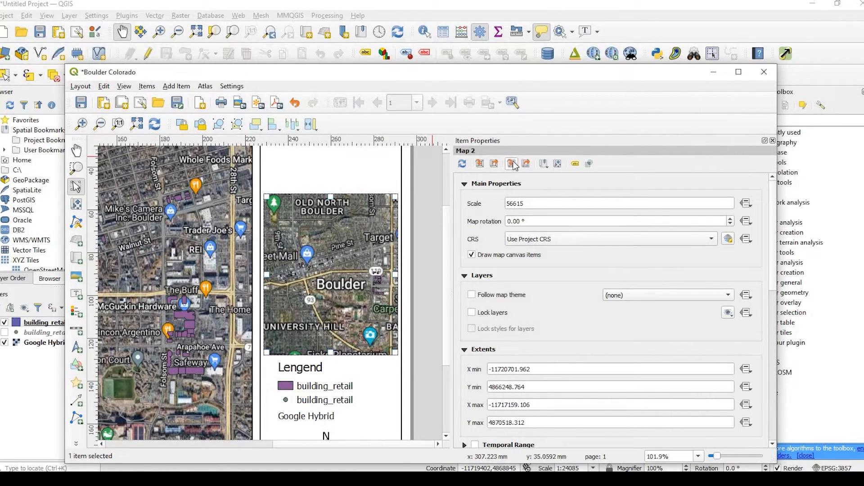
mouse_move(495, 163)
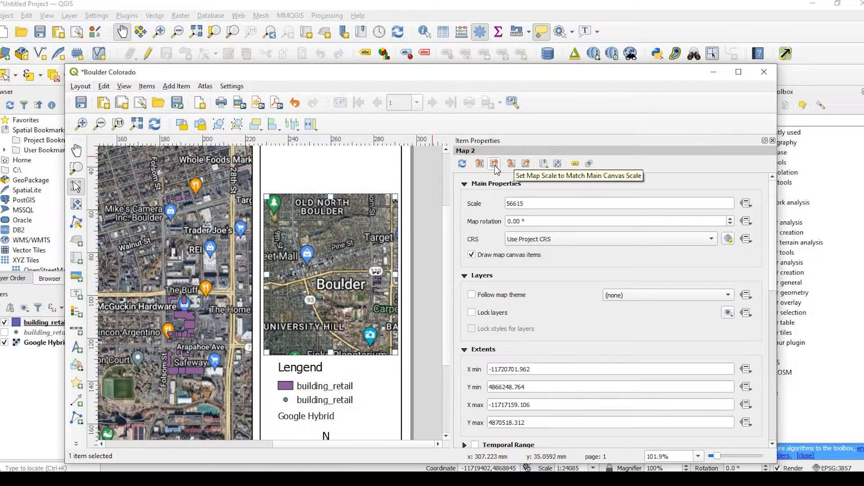
mouse_move(322, 248)
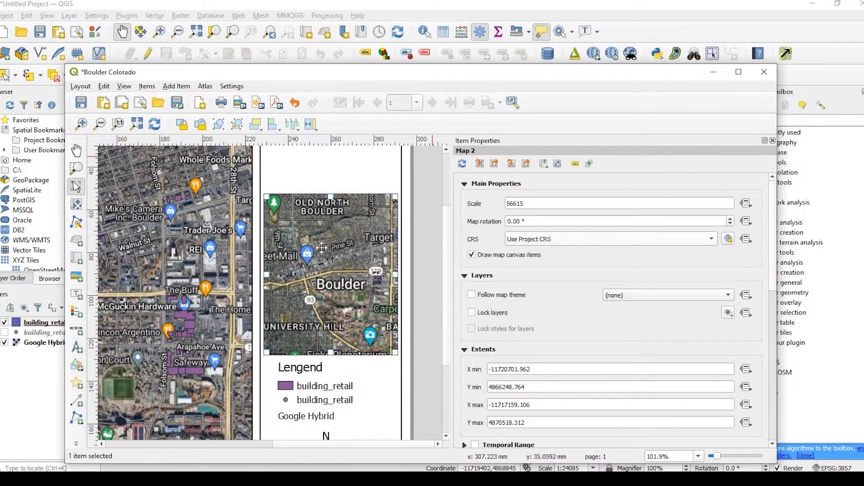
scroll("down", 3)
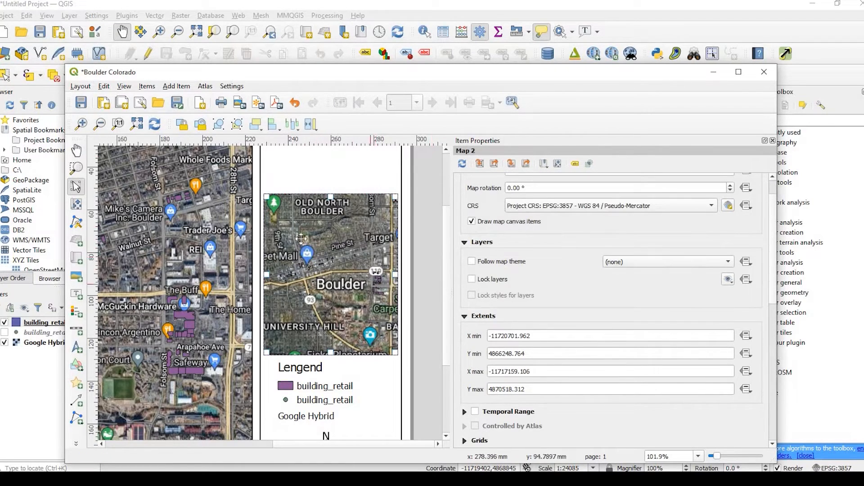
mouse_move(326, 300)
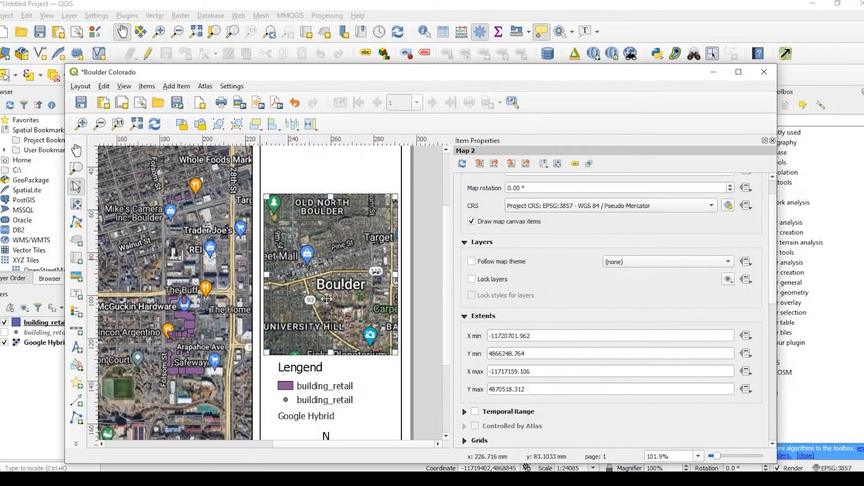
mouse_move(368, 278)
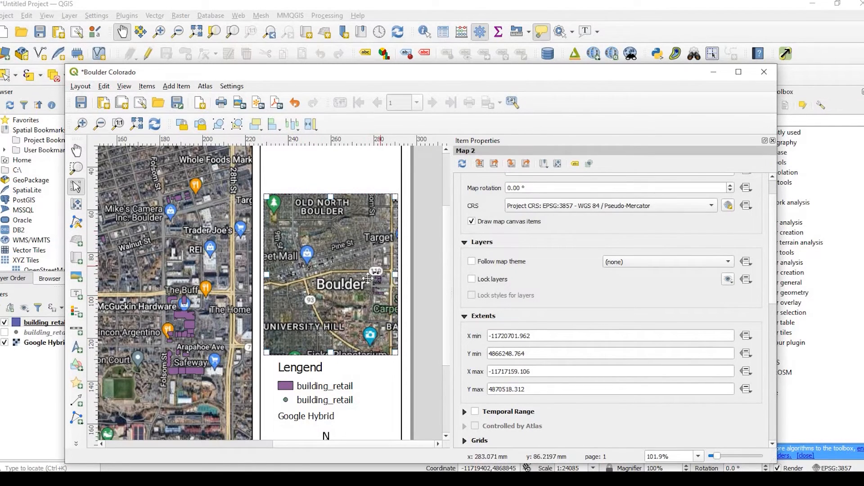
mouse_move(353, 284)
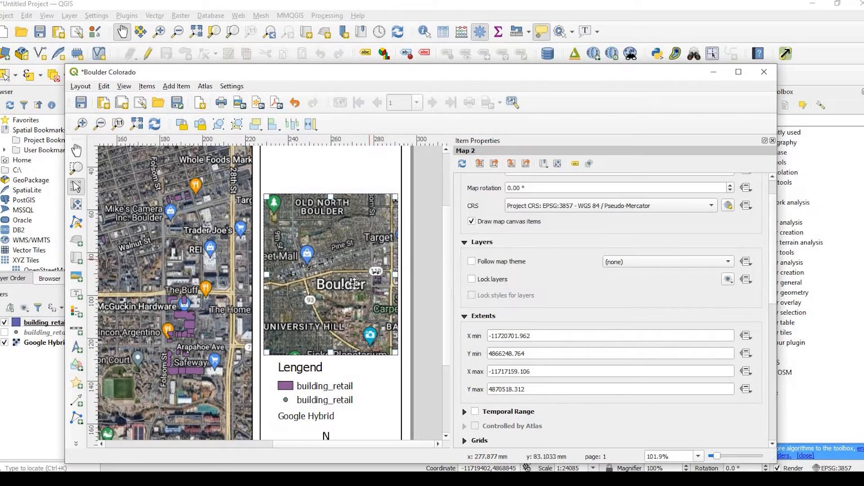
scroll("down", 3)
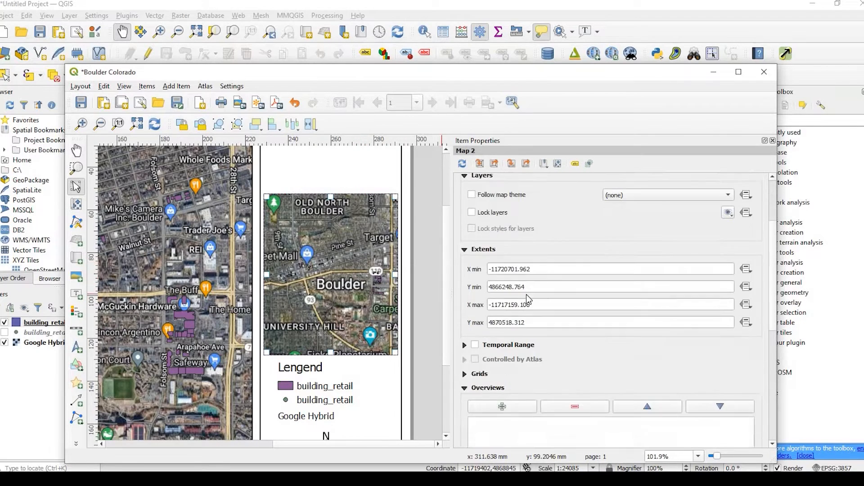
- Add Overview 1 to the second map, framed on Map 1, and review its frame style
left_click(500, 307)
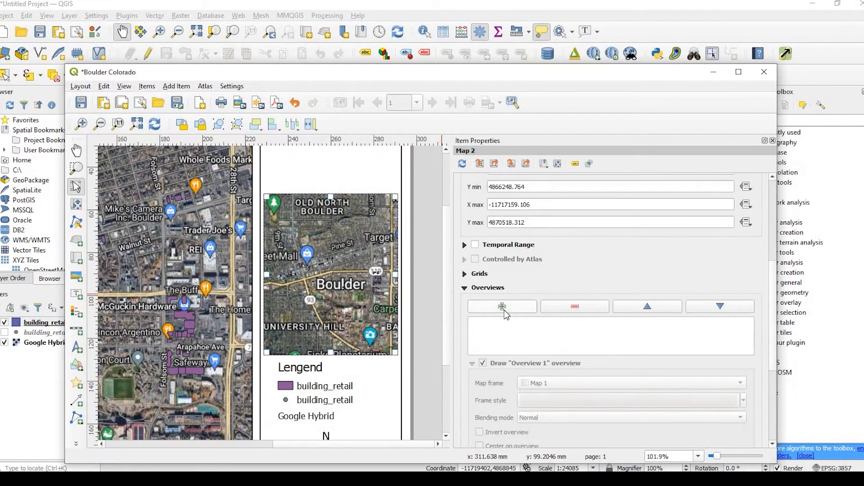
left_click(500, 306)
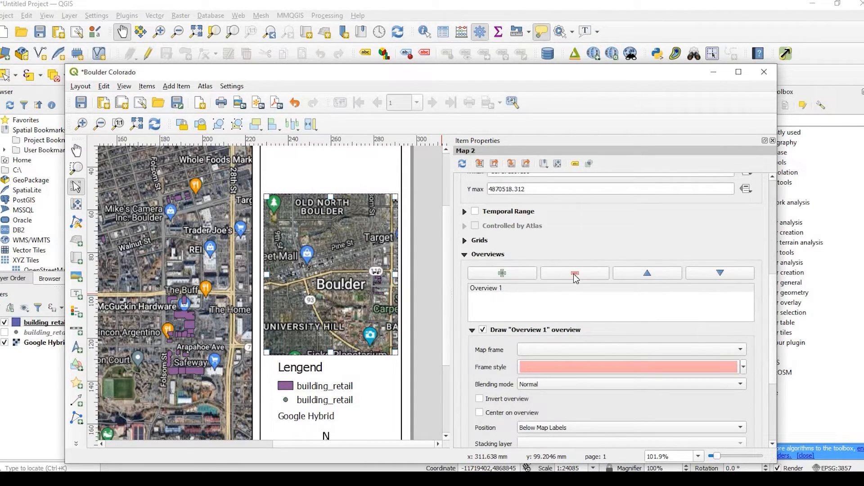
left_click(574, 273)
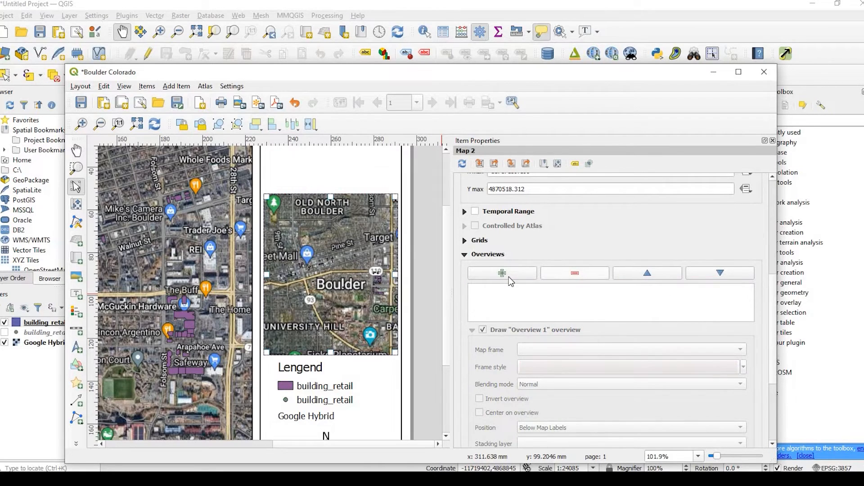
left_click(500, 272)
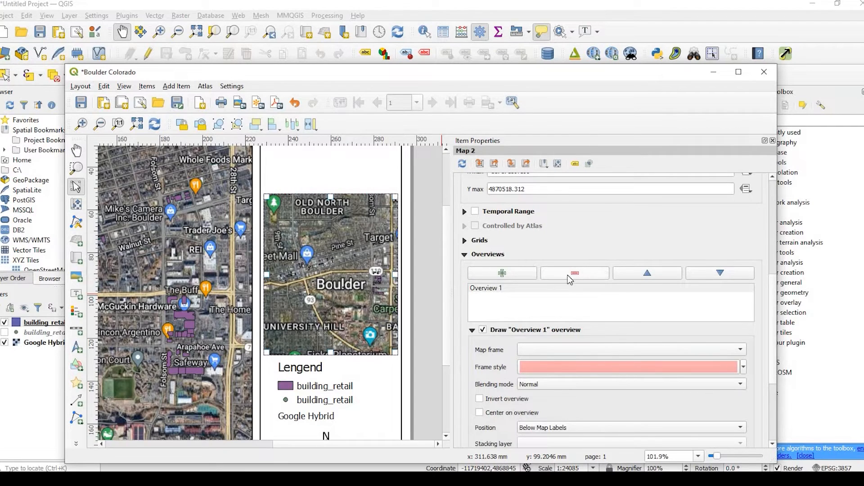
scroll("down", 3)
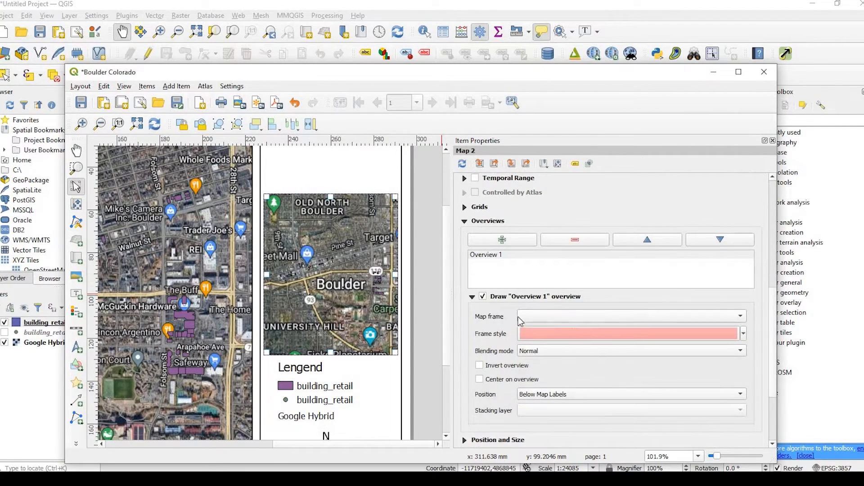
mouse_move(703, 329)
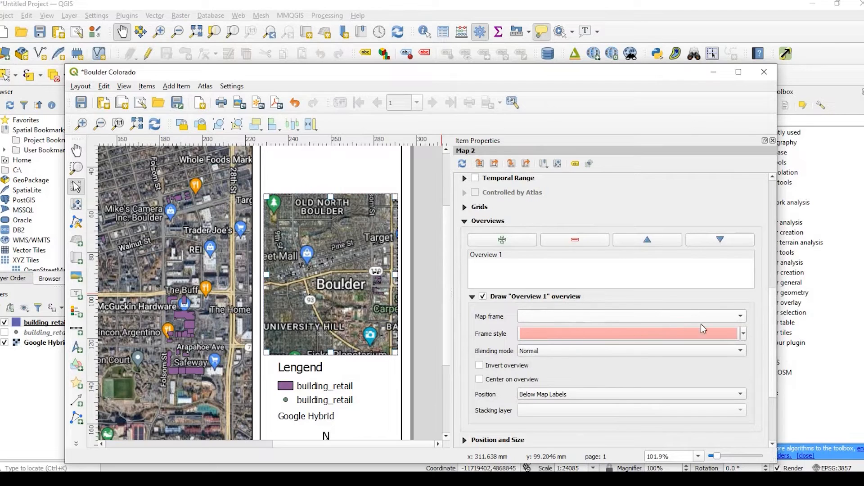
left_click(630, 316)
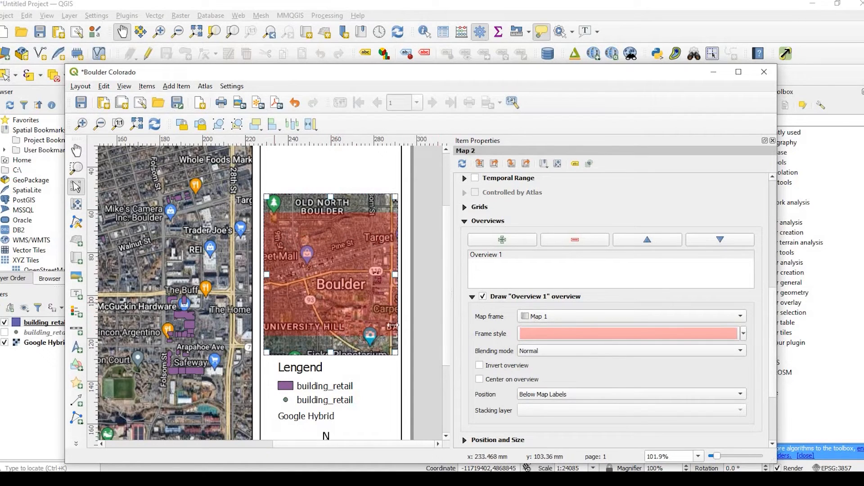
mouse_move(387, 284)
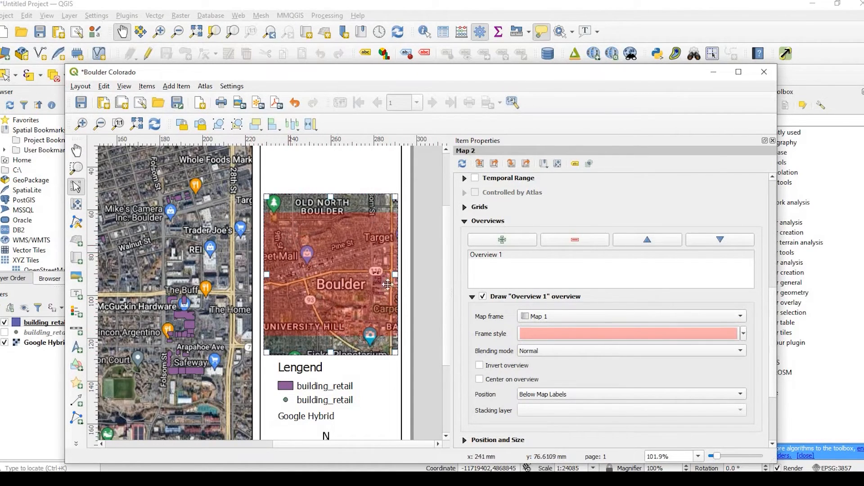
mouse_move(325, 397)
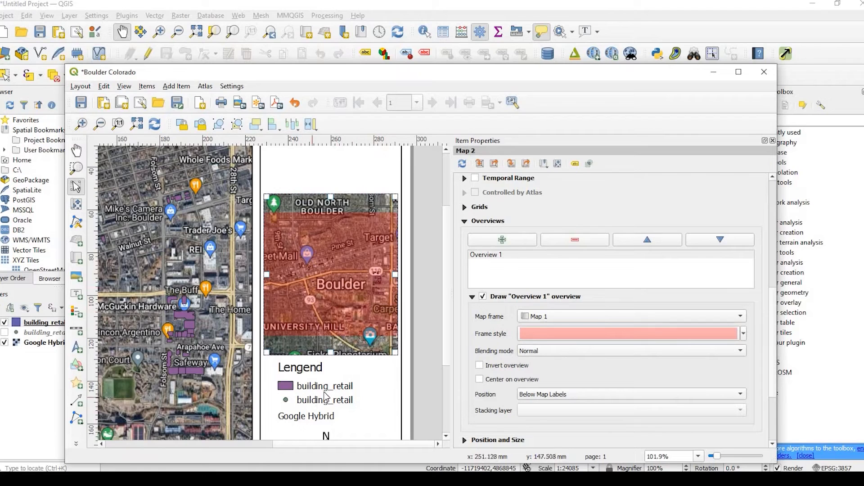
mouse_move(310, 277)
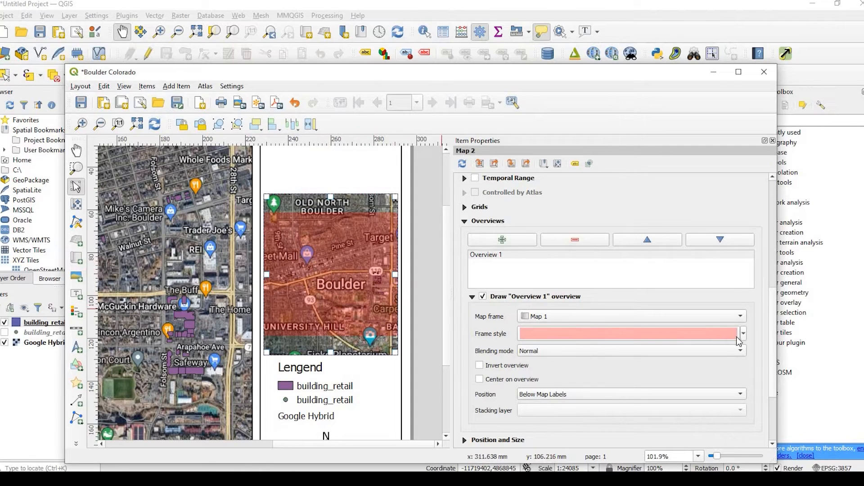
left_click(737, 333)
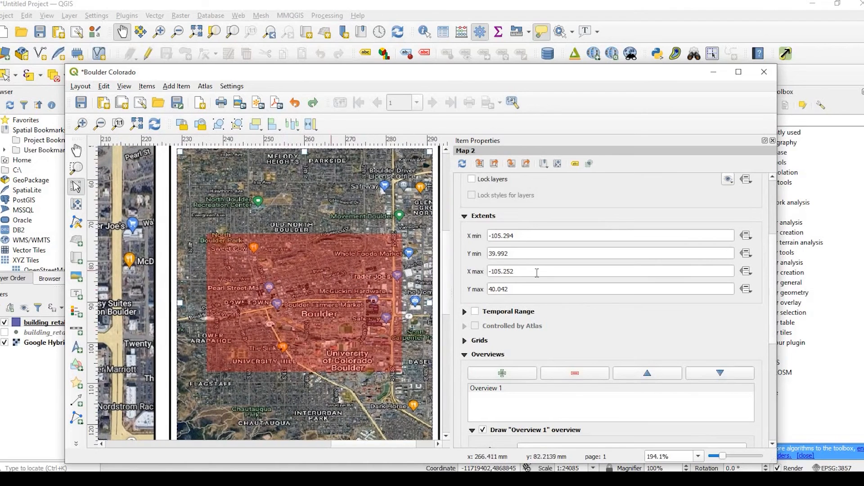
- Set the overview map's scale to 100000 to show wider Boulder surroundings
scroll("up", 3)
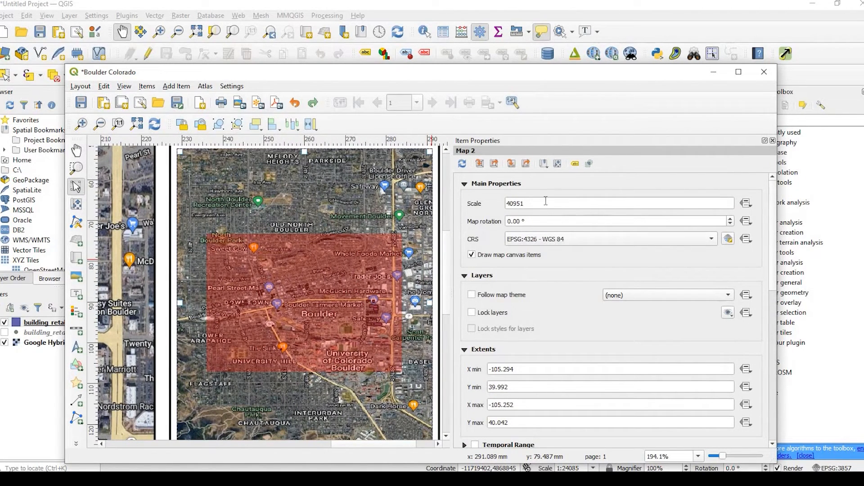
triple_click(616, 203)
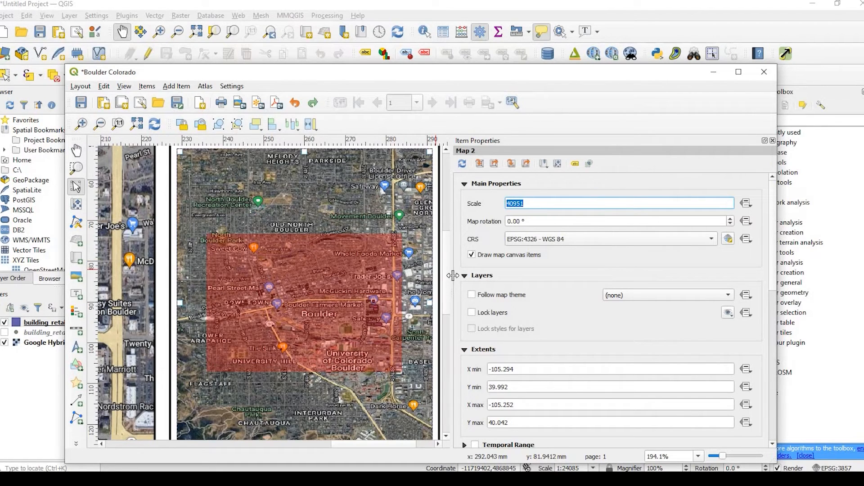
type("50000")
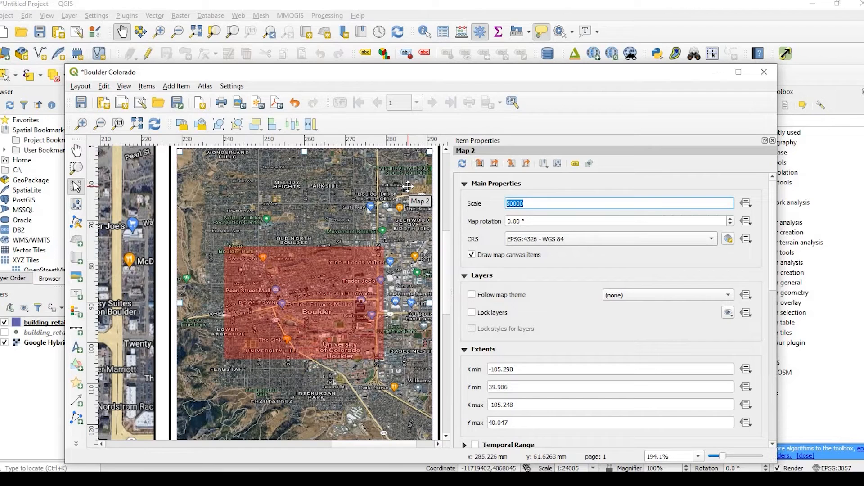
type("60")
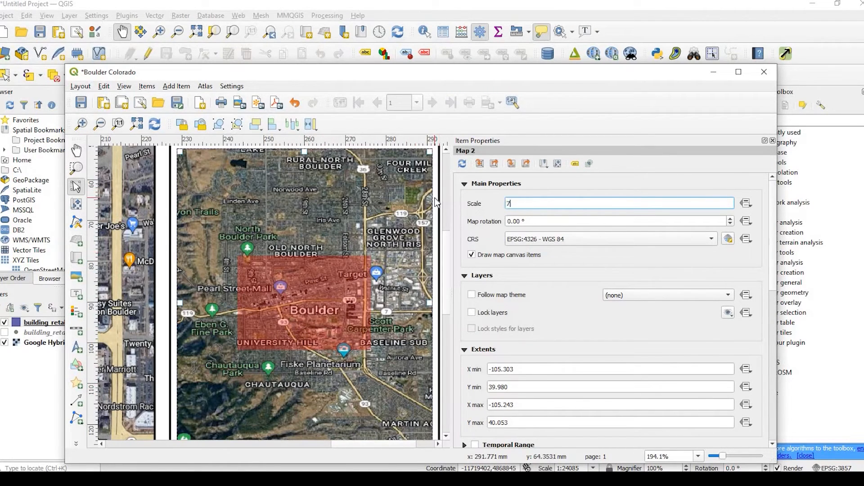
type("5000")
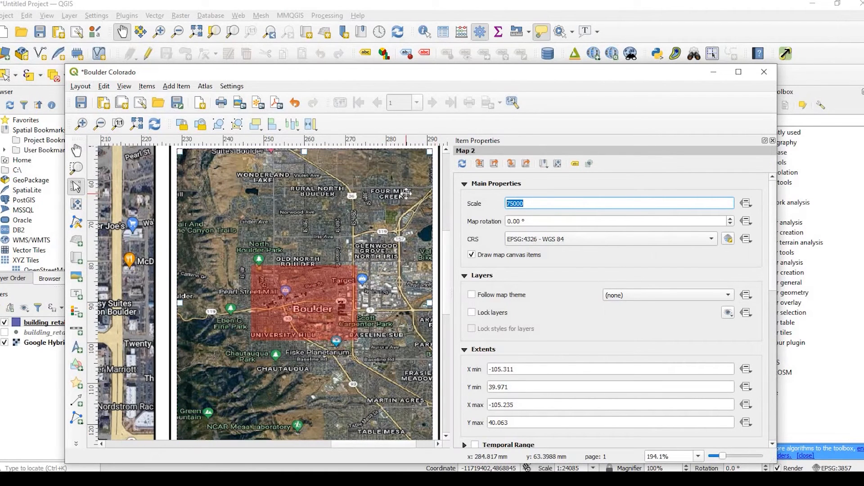
type("10000")
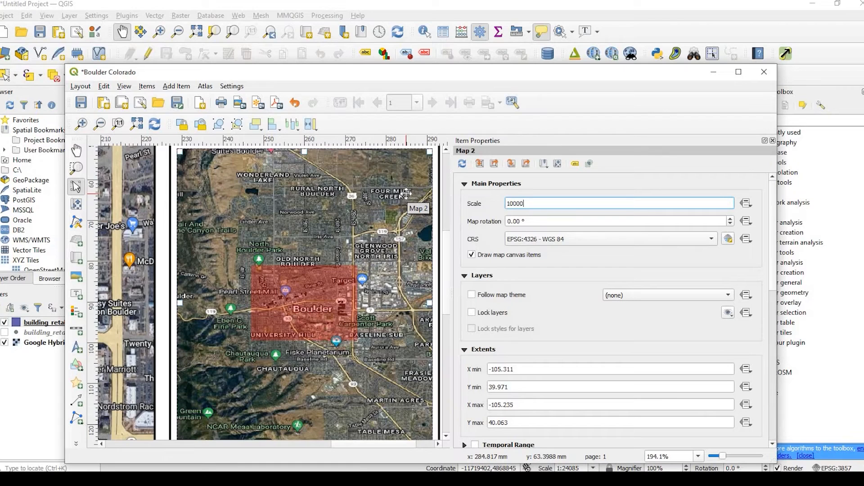
type("100000")
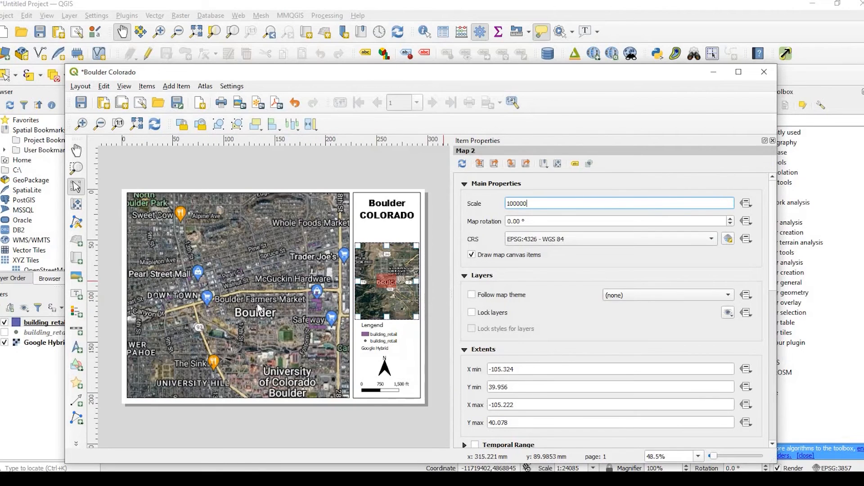
mouse_move(429, 293)
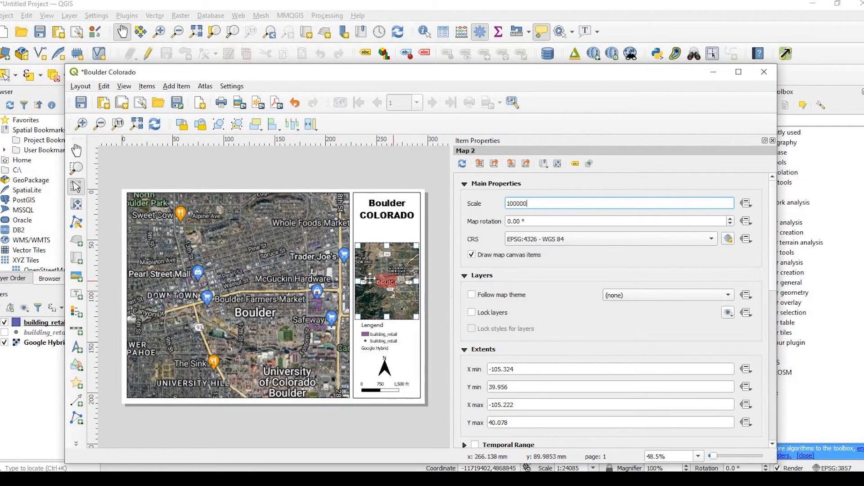
mouse_move(307, 265)
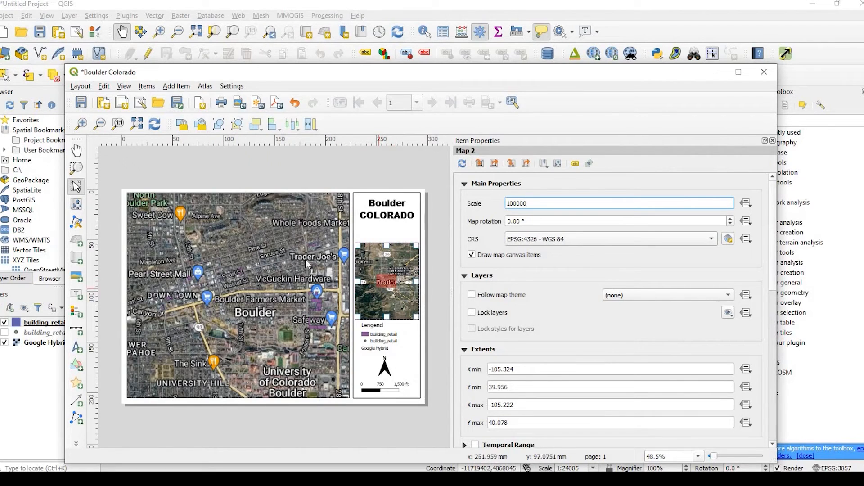
mouse_move(310, 413)
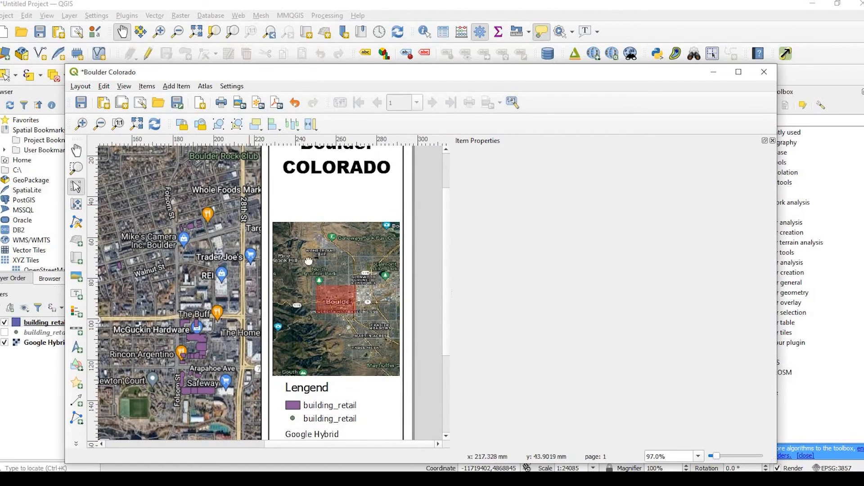
scroll("down", 3)
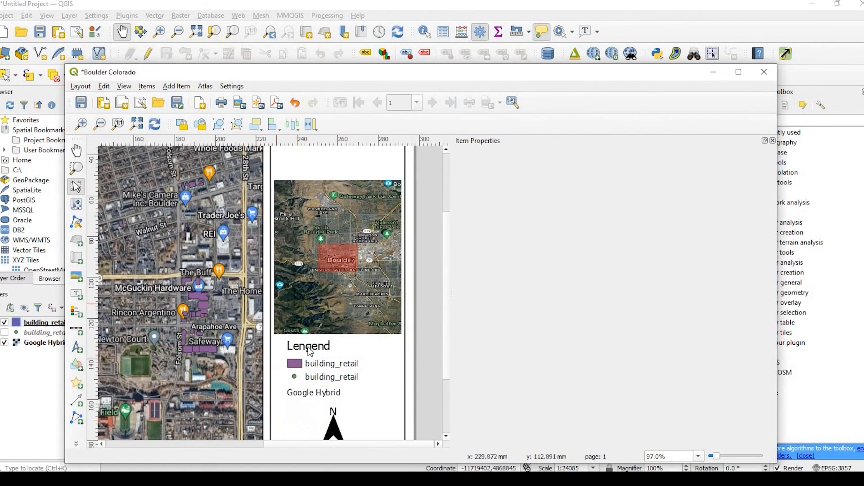
mouse_move(347, 352)
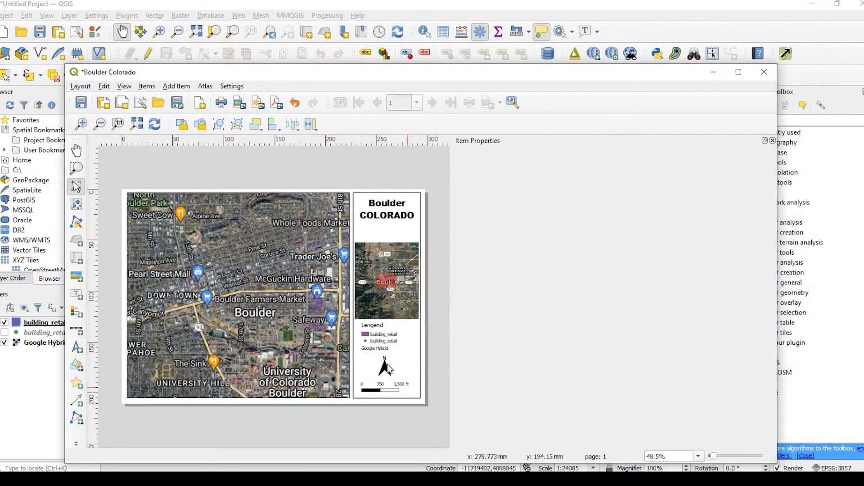
mouse_move(278, 285)
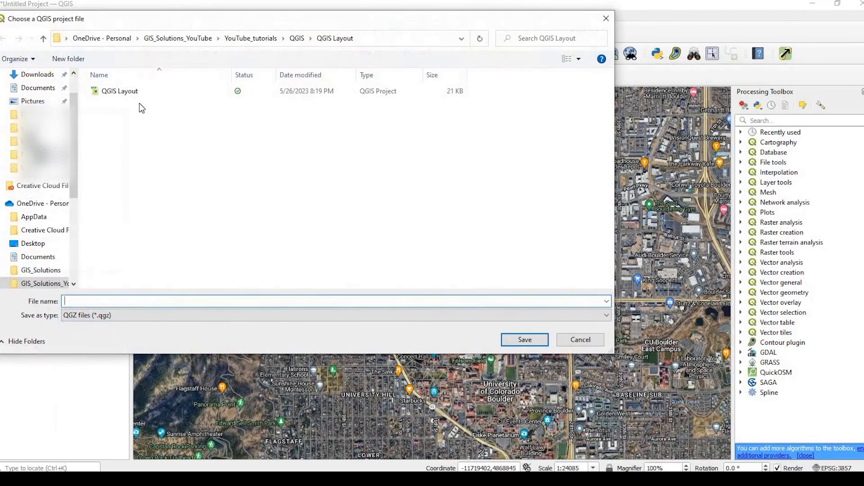
- Save the project as 'QGIS Layout' in the QGIS Layout folder
left_click(120, 91)
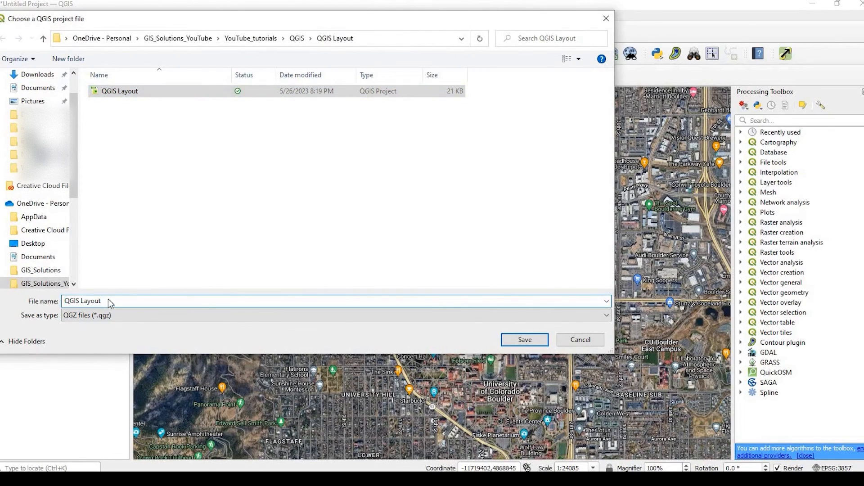
left_click(523, 339)
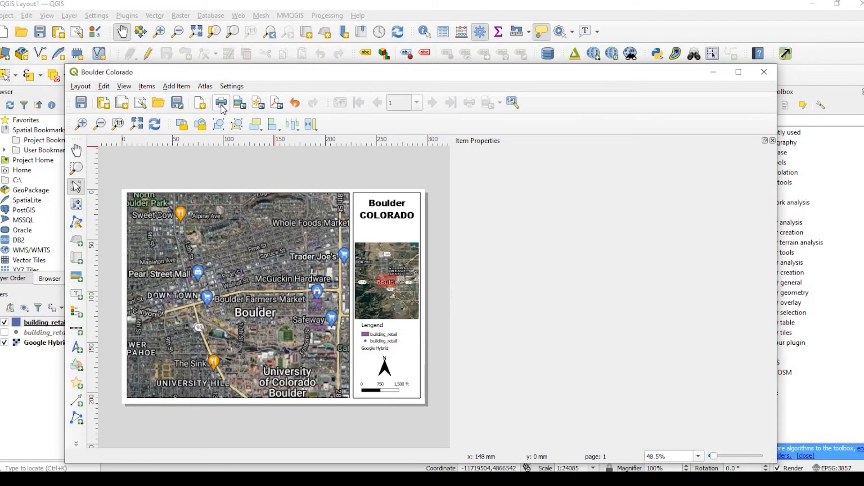
mouse_move(234, 113)
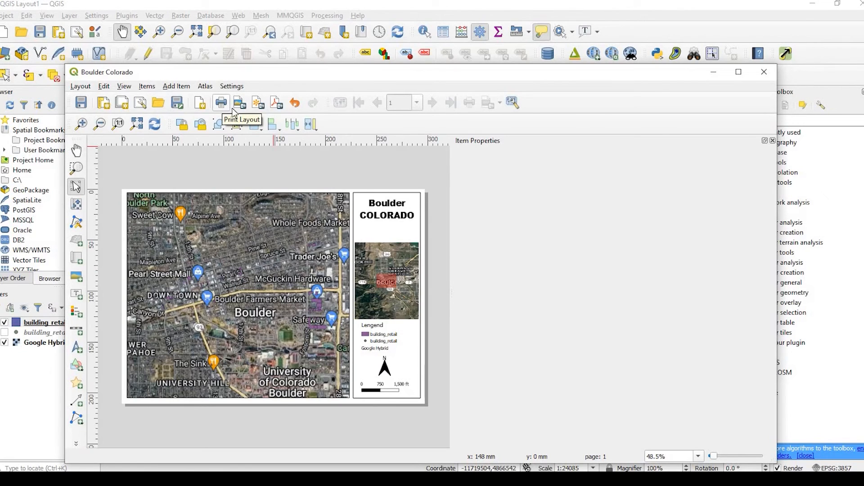
mouse_move(238, 107)
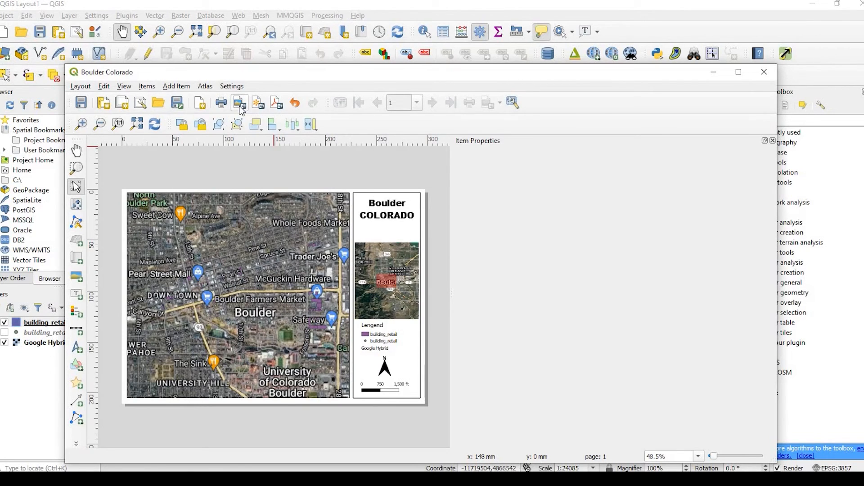
mouse_move(257, 104)
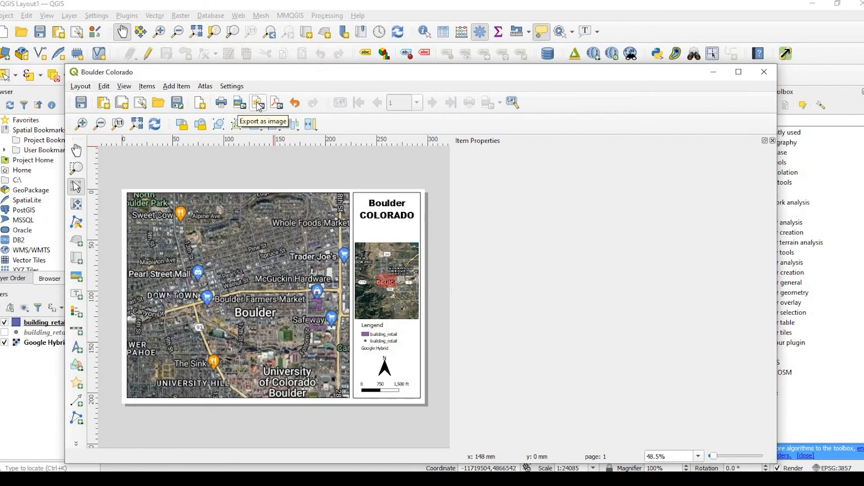
mouse_move(276, 107)
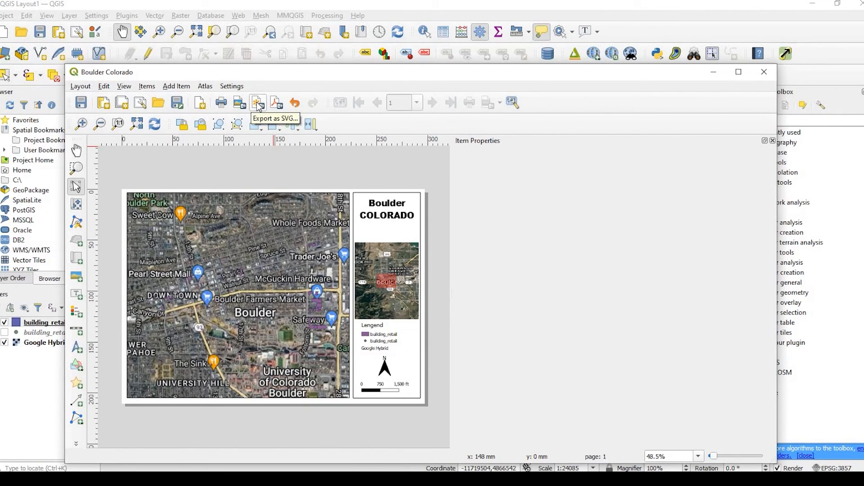
mouse_move(280, 106)
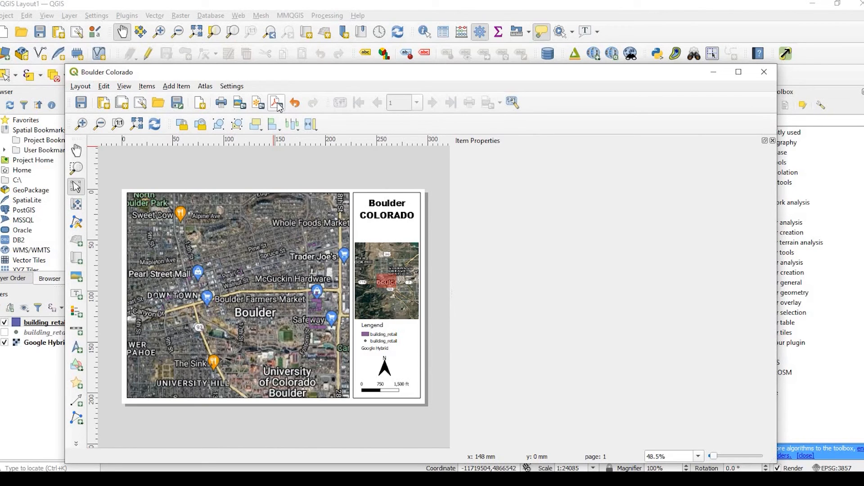
- Start exporting the Boulder Colorado layout as a PDF
left_click(276, 103)
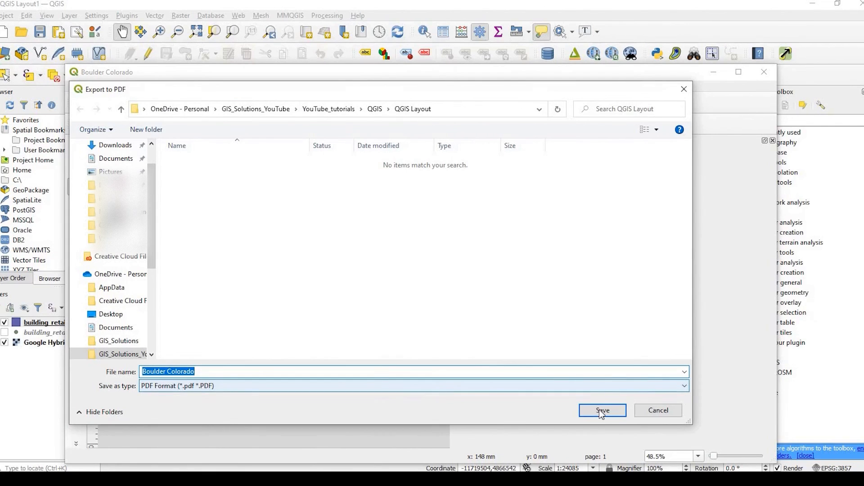
- Save the PDF as 'Boulder Colorado' using the default PDF export options
left_click(601, 410)
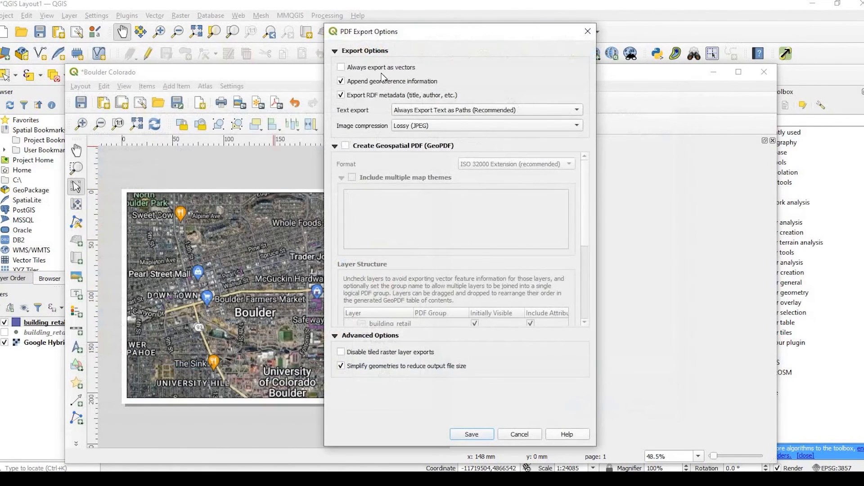
mouse_move(458, 366)
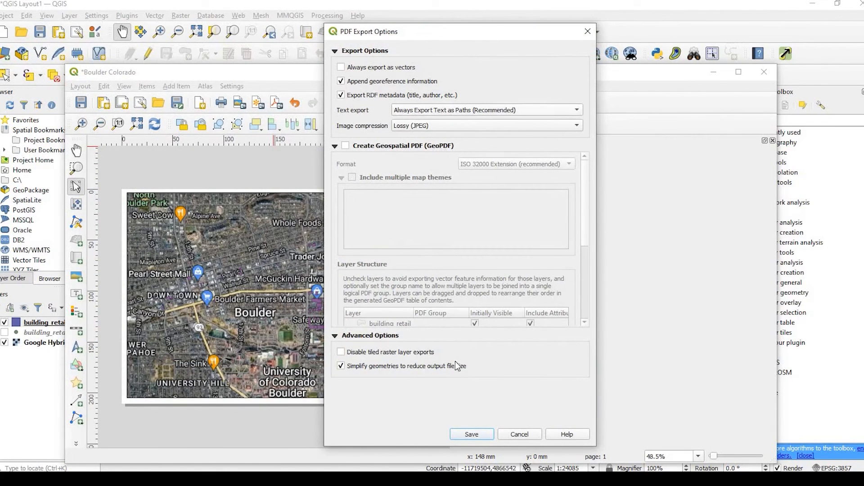
left_click(472, 434)
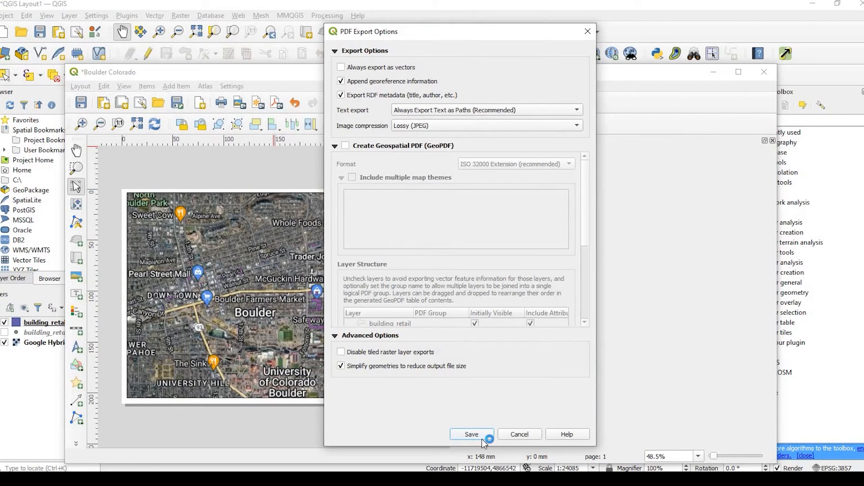
left_click(471, 435)
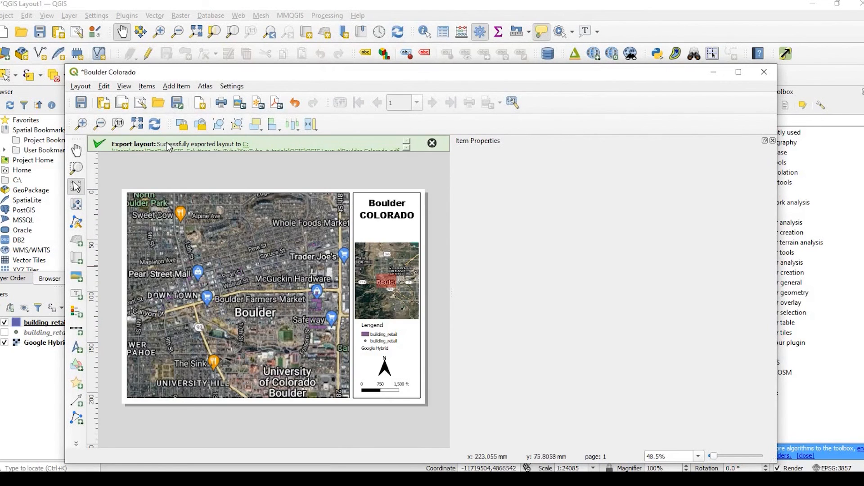
mouse_move(211, 155)
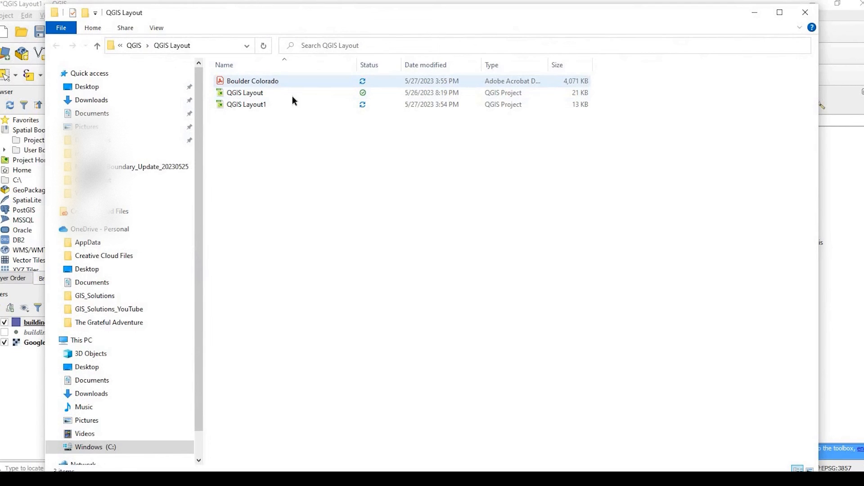
- Open Boulder Colorado.pdf from the QGIS Layout folder in Acrobat Reader
double_click(253, 81)
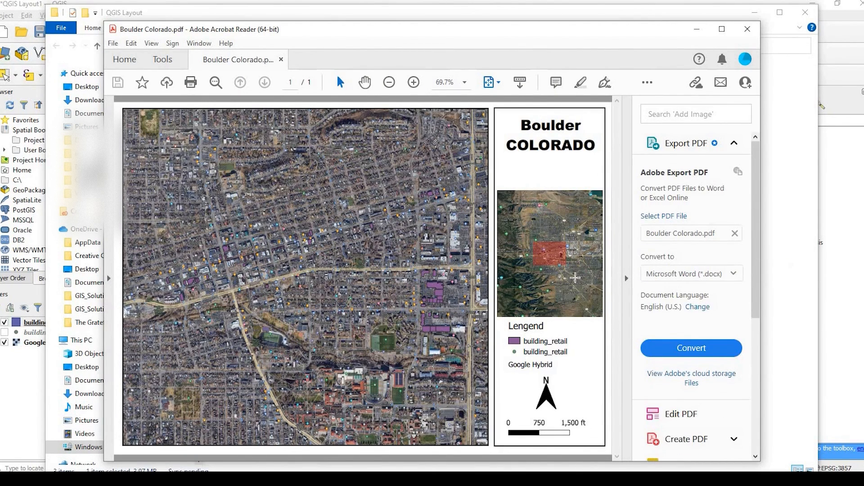
scroll("down", 3)
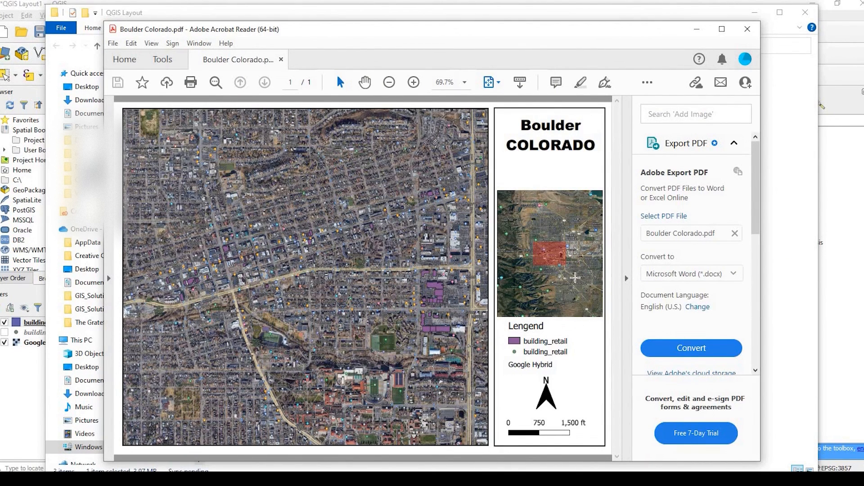
mouse_move(586, 262)
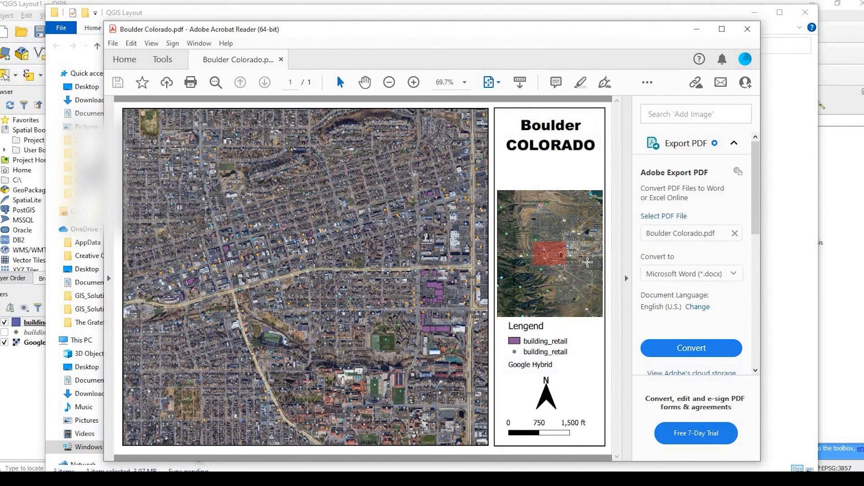
mouse_move(537, 410)
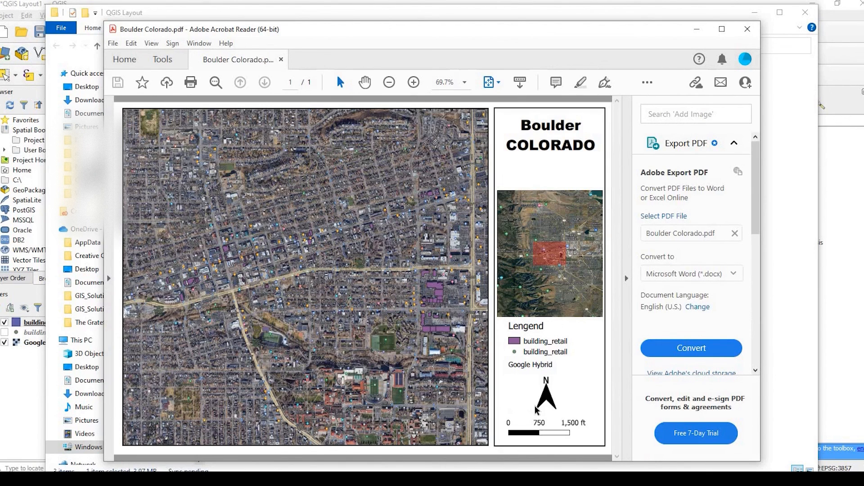
mouse_move(434, 408)
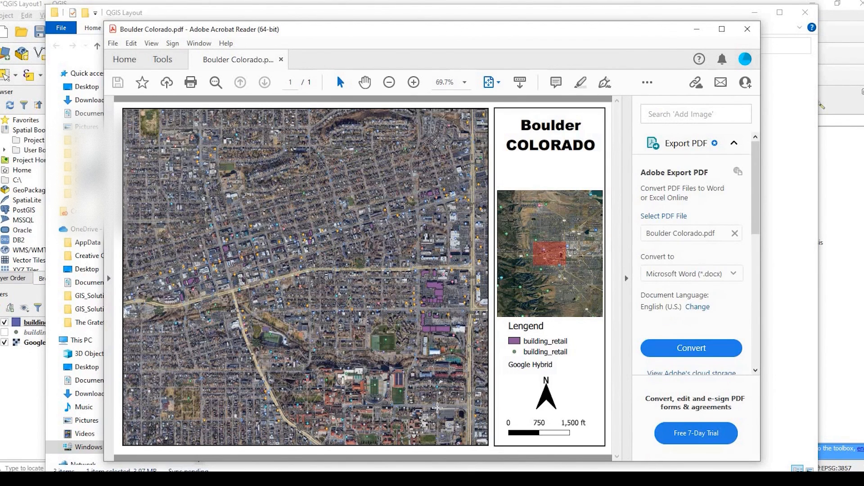